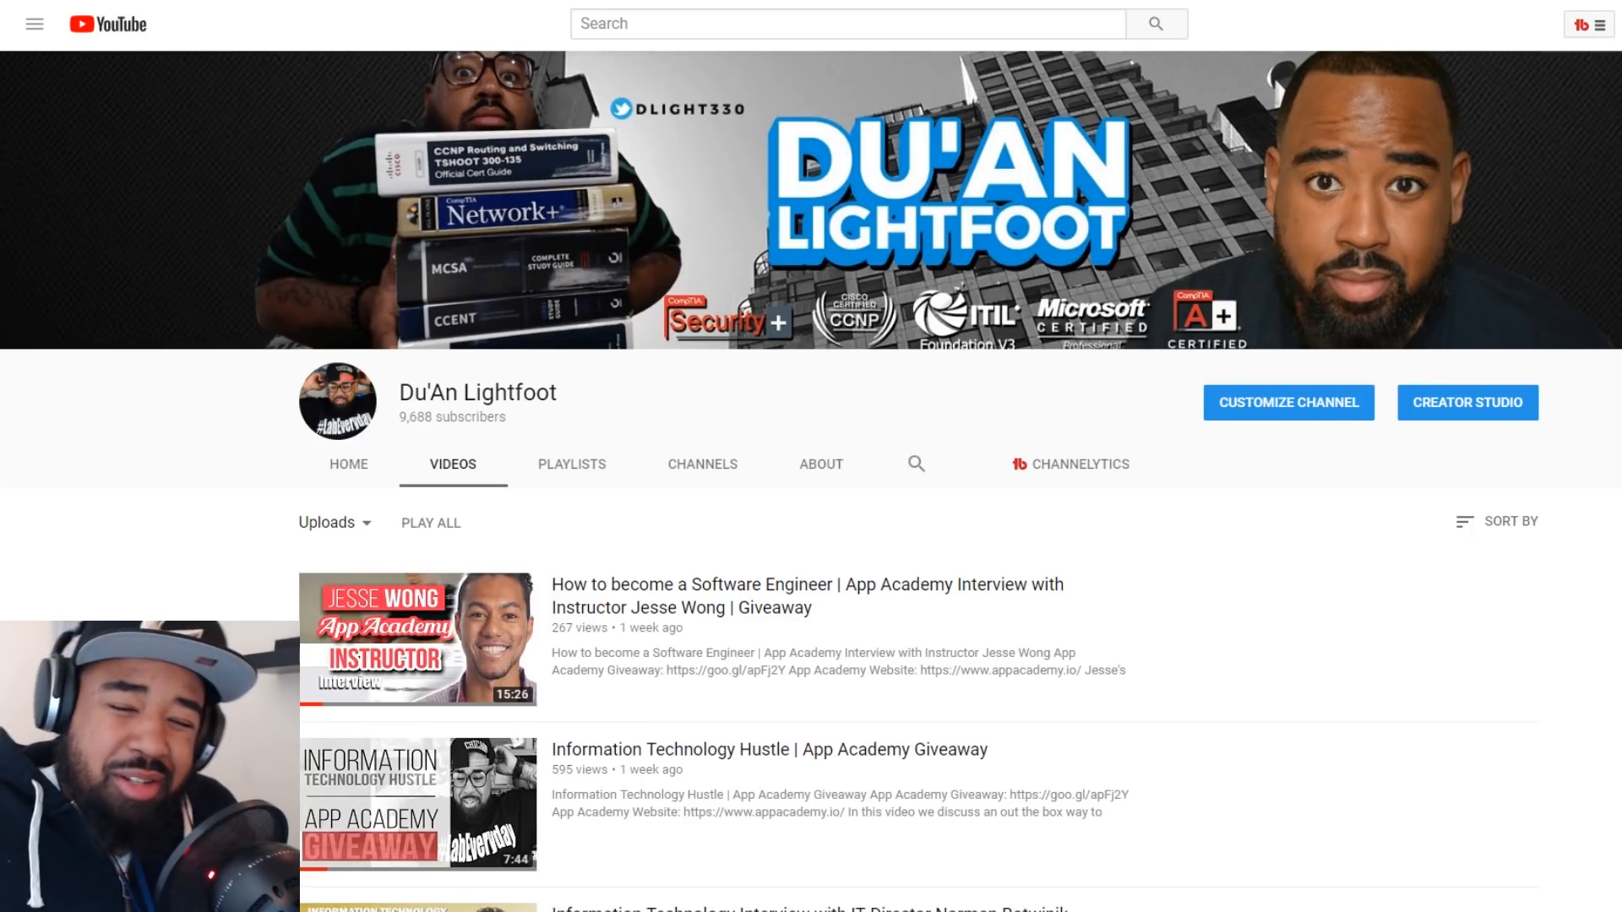
mouse_move(691, 612)
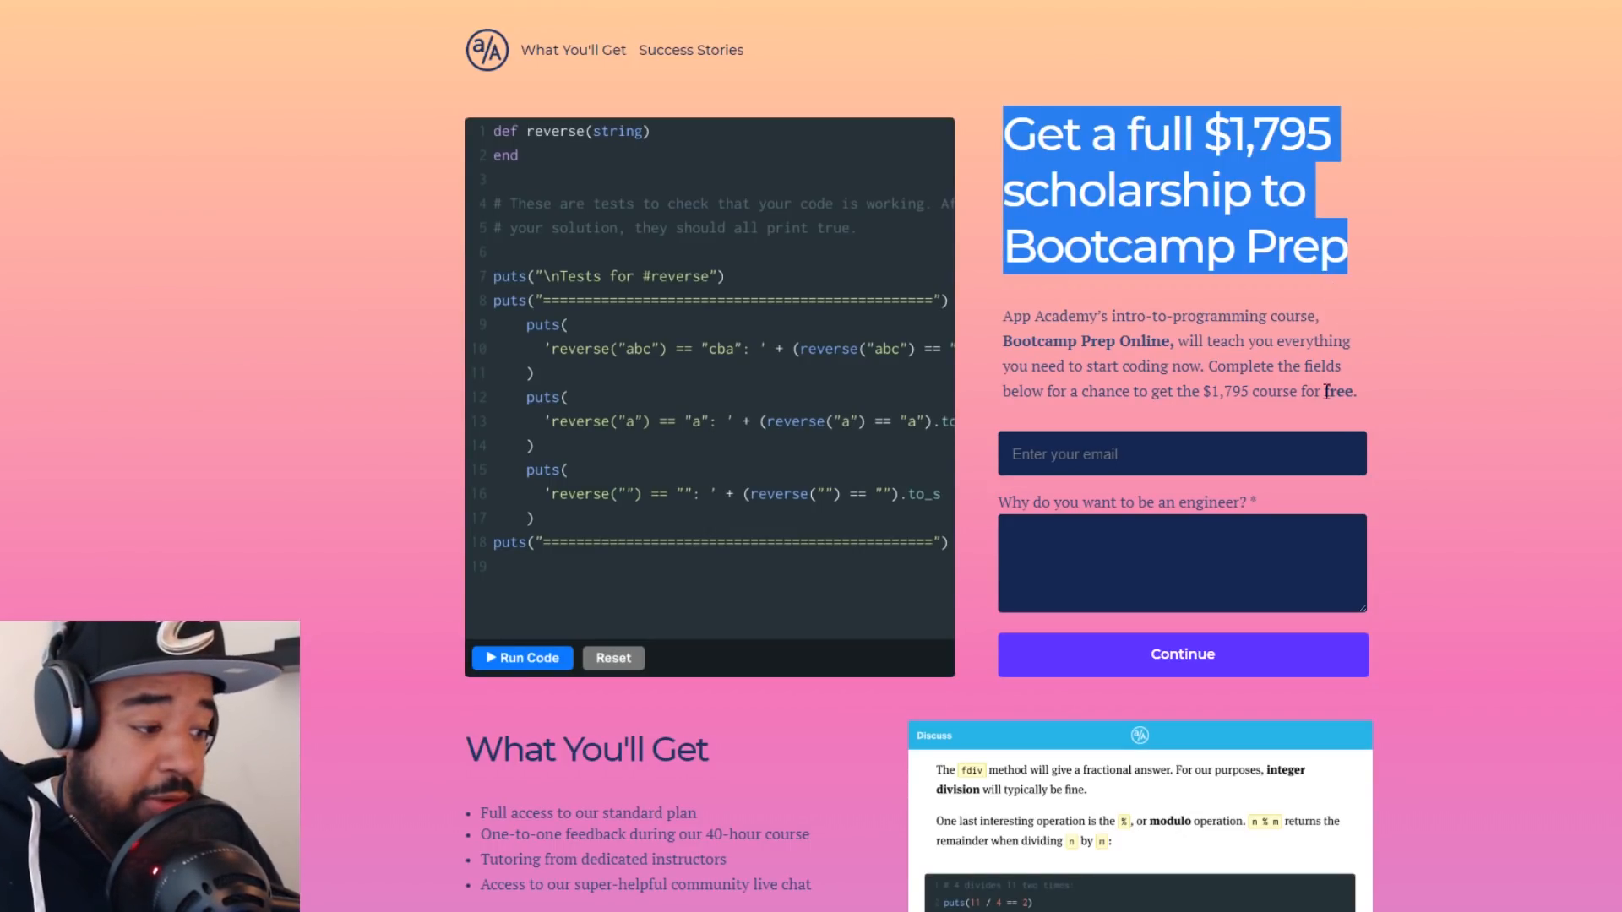
Go from the scholarship page to the 'Welcome to Bootcamp Prep Online!' lesson
left_click(1179, 453)
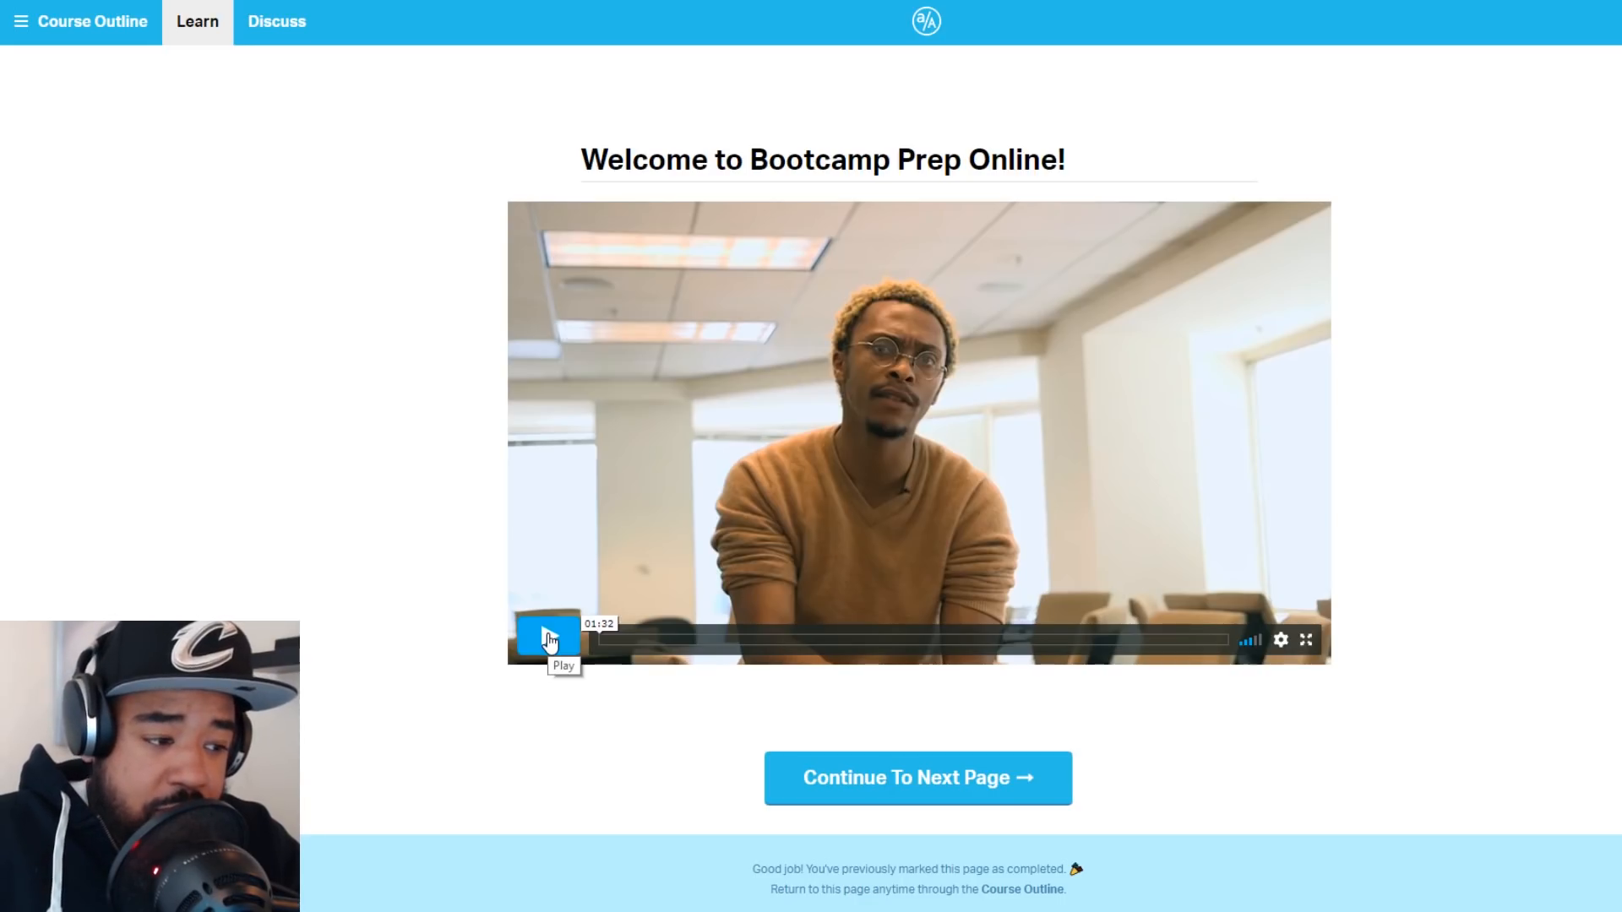
Play the Bootcamp Prep Online welcome intro video
left_click(547, 639)
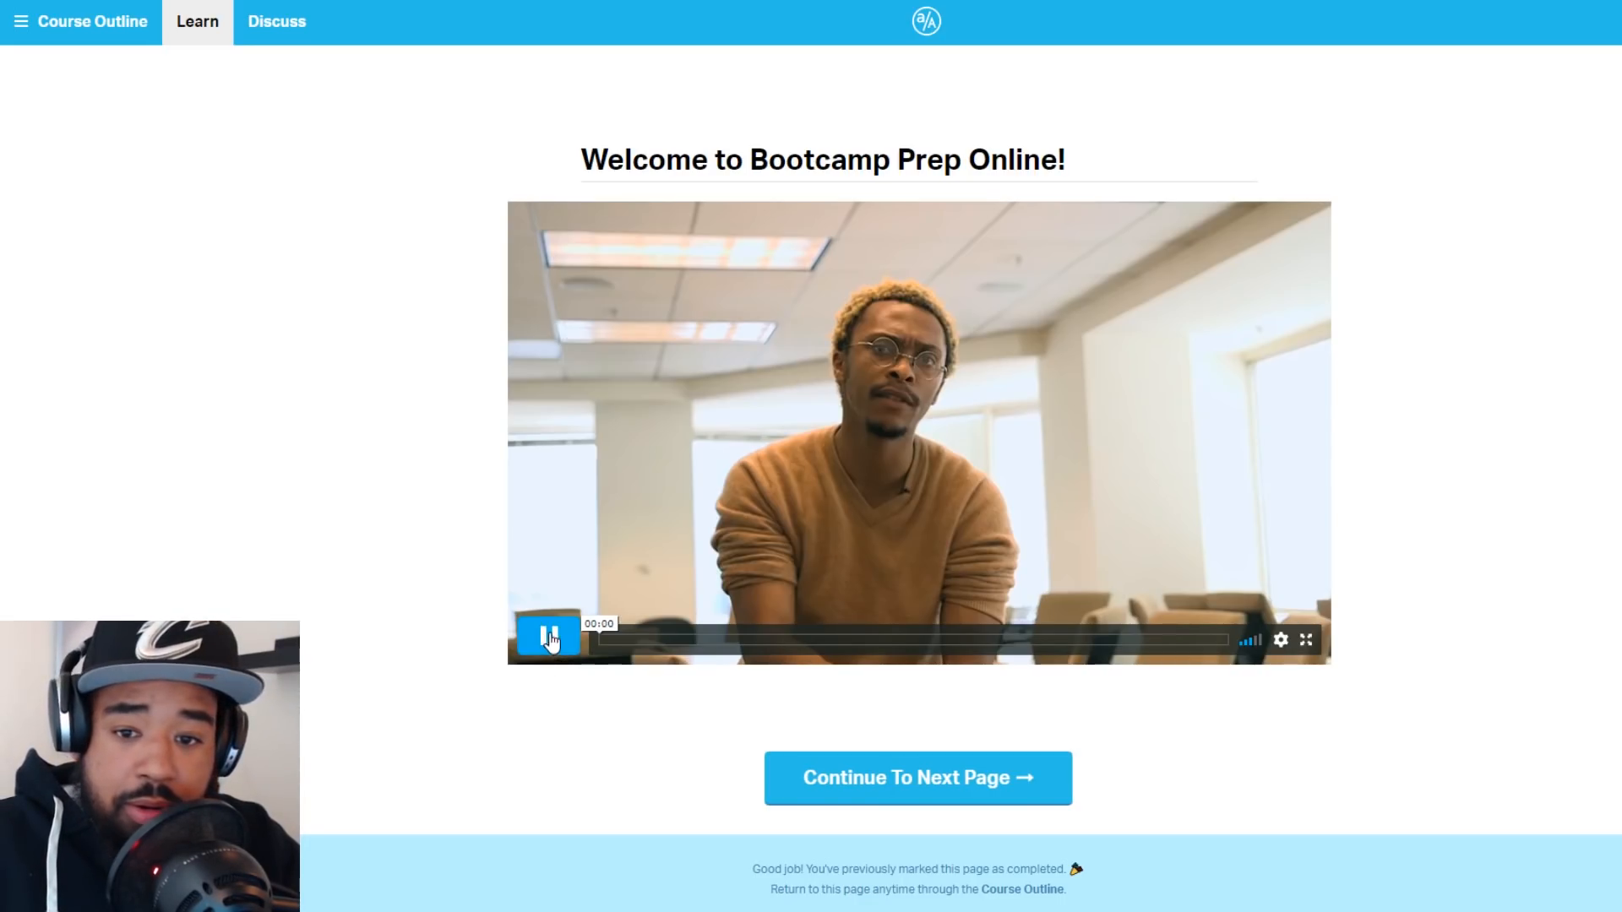
left_click(547, 639)
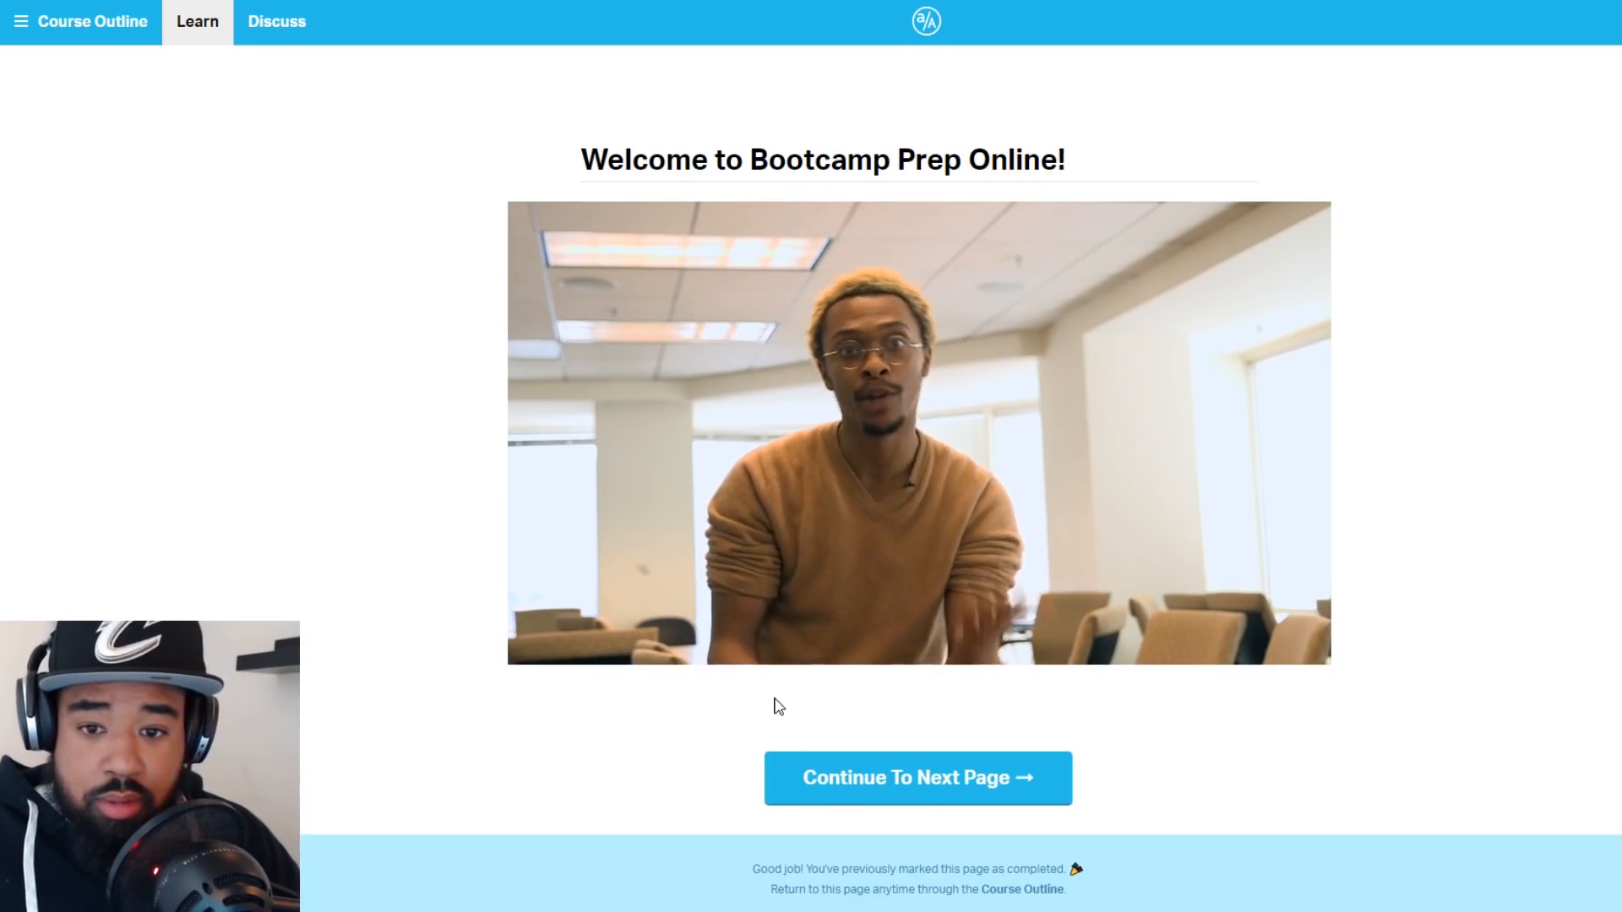
mouse_move(610, 635)
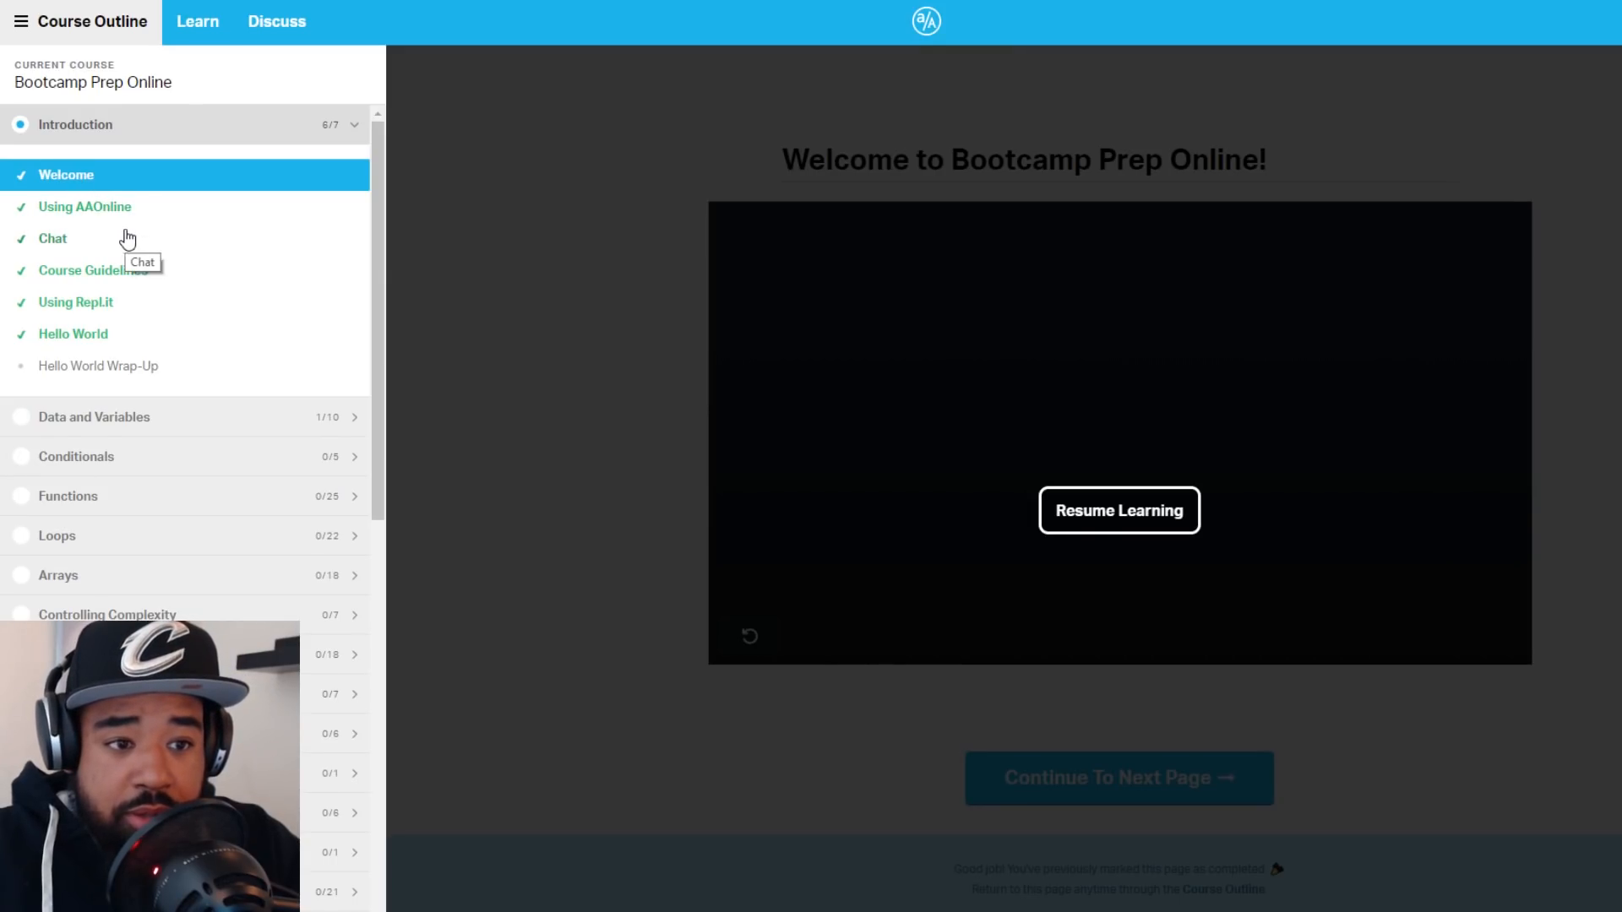
Open 'Using the AAOnline Platform' and skim down to Searching Tasks
left_click(21, 21)
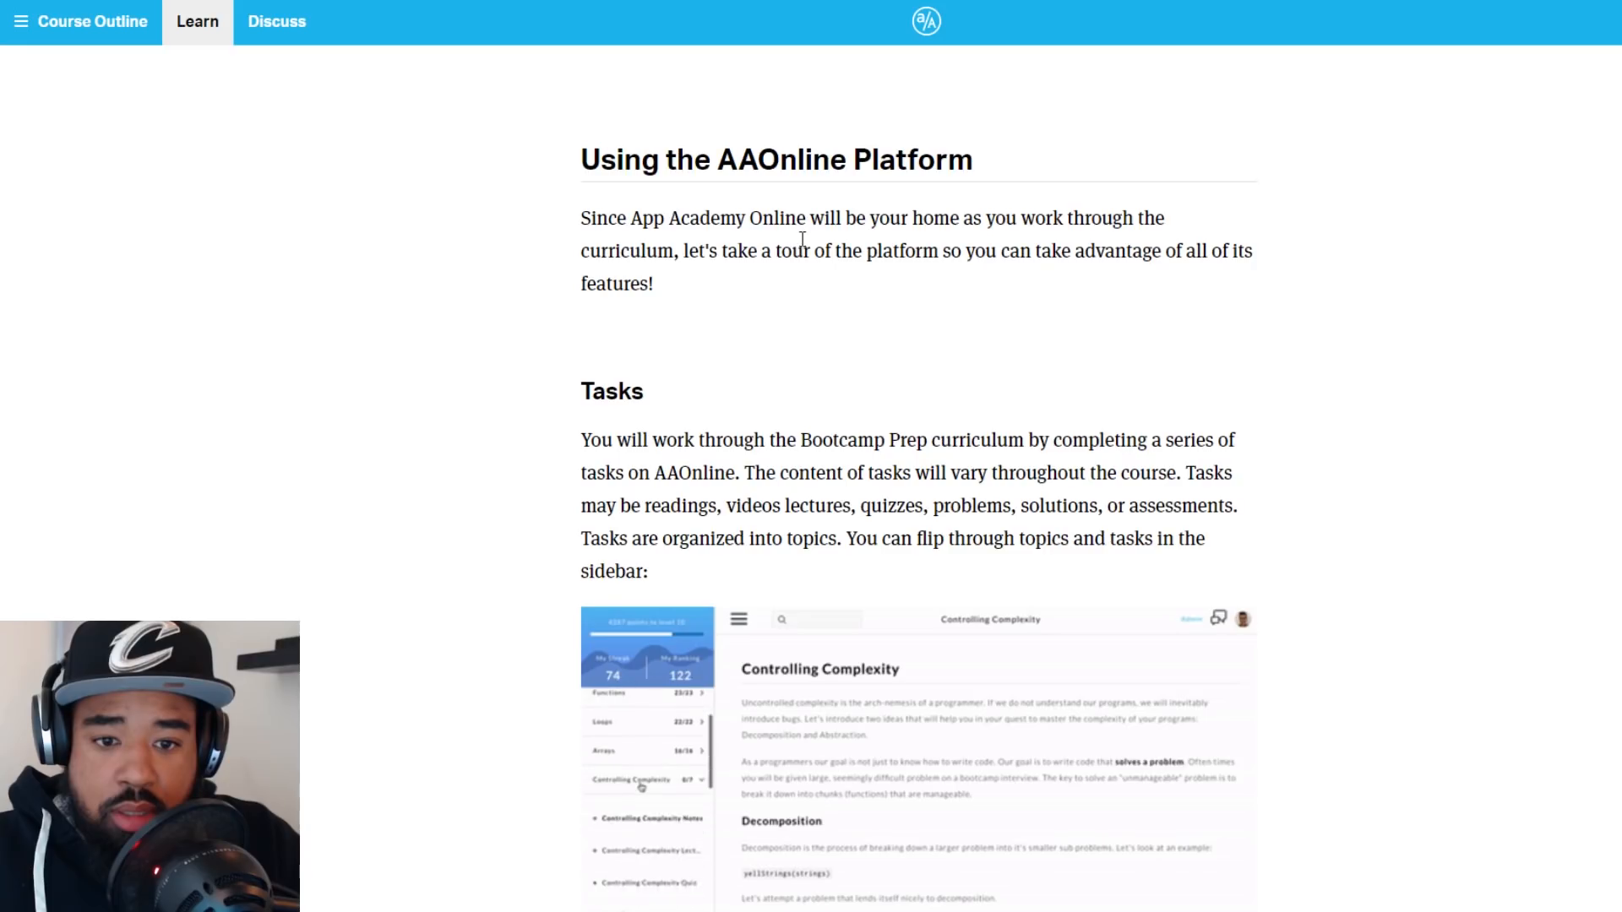
scroll("down", 3)
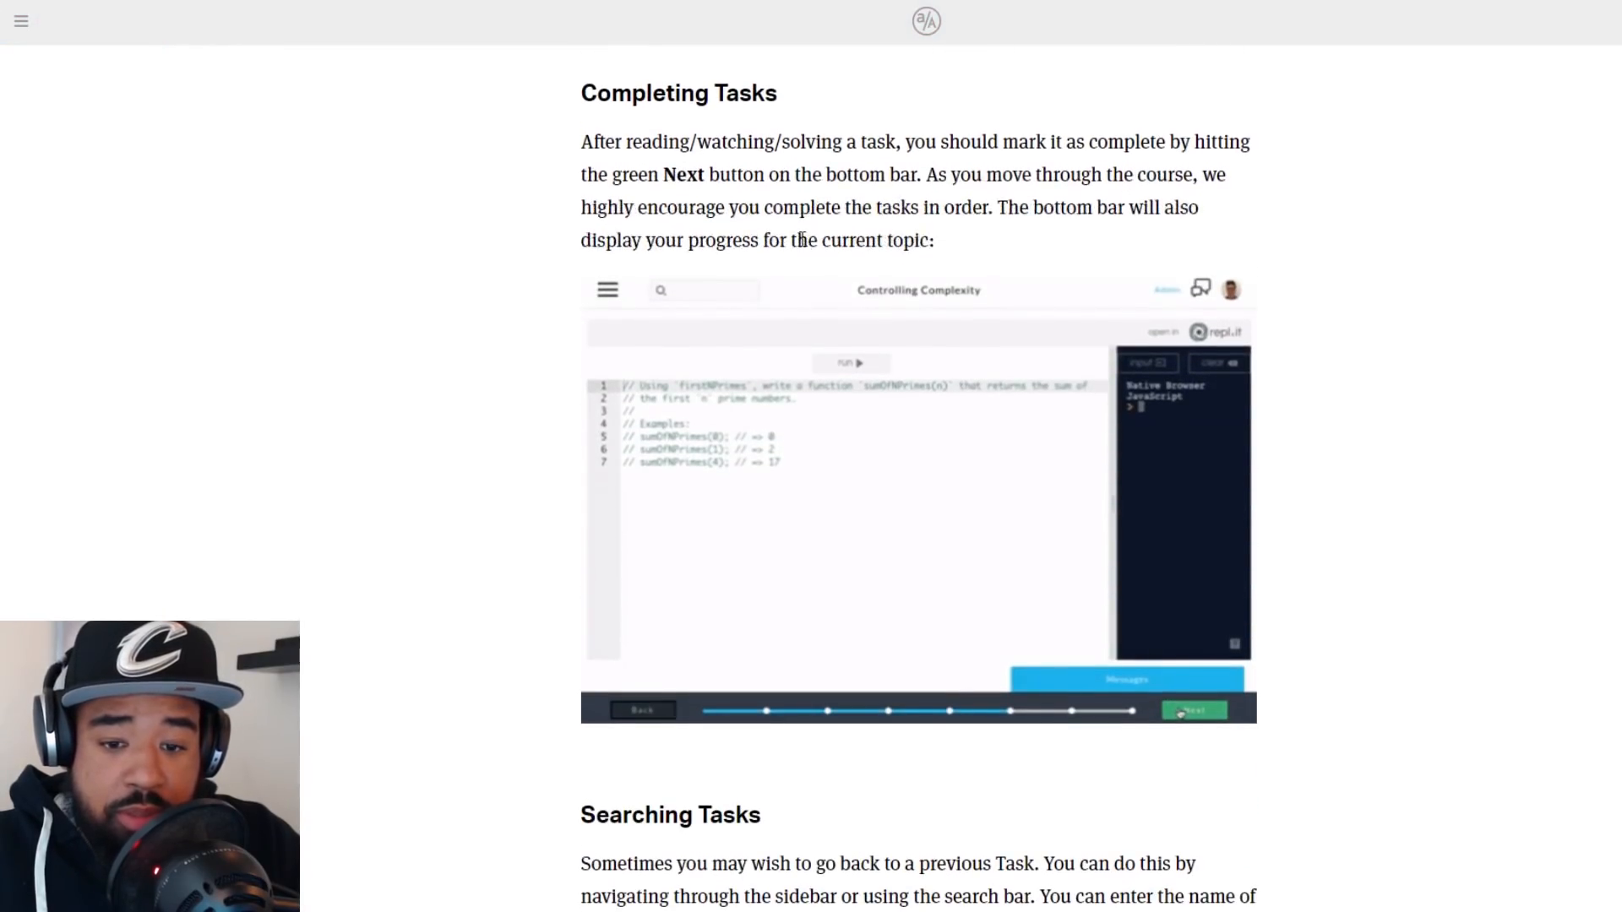
scroll("down", 3)
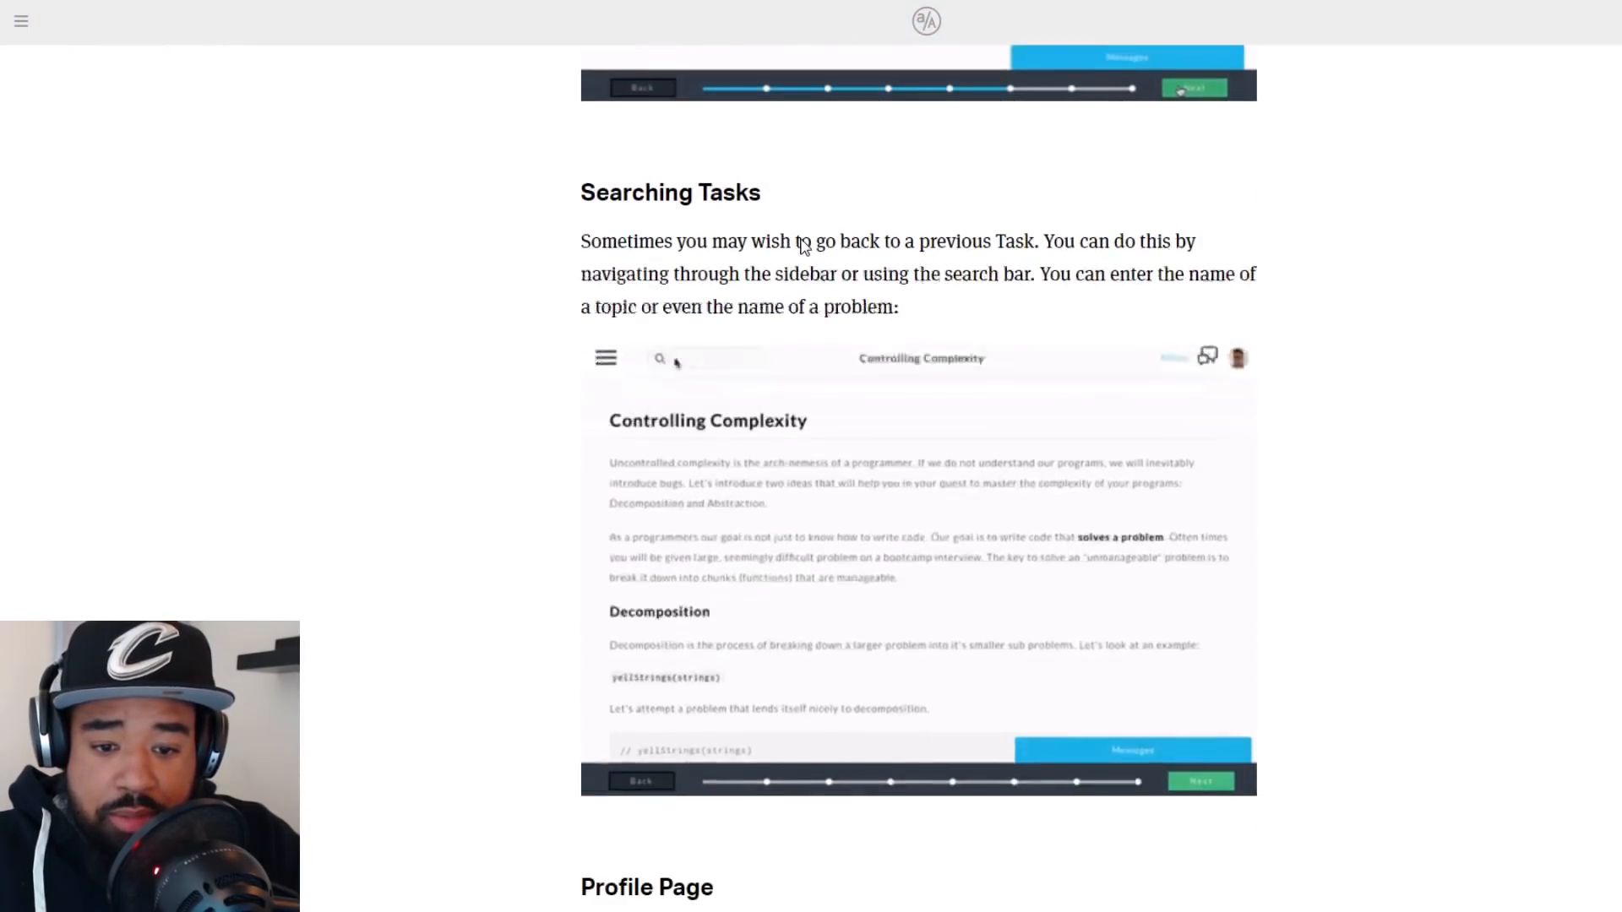
scroll("down", 3)
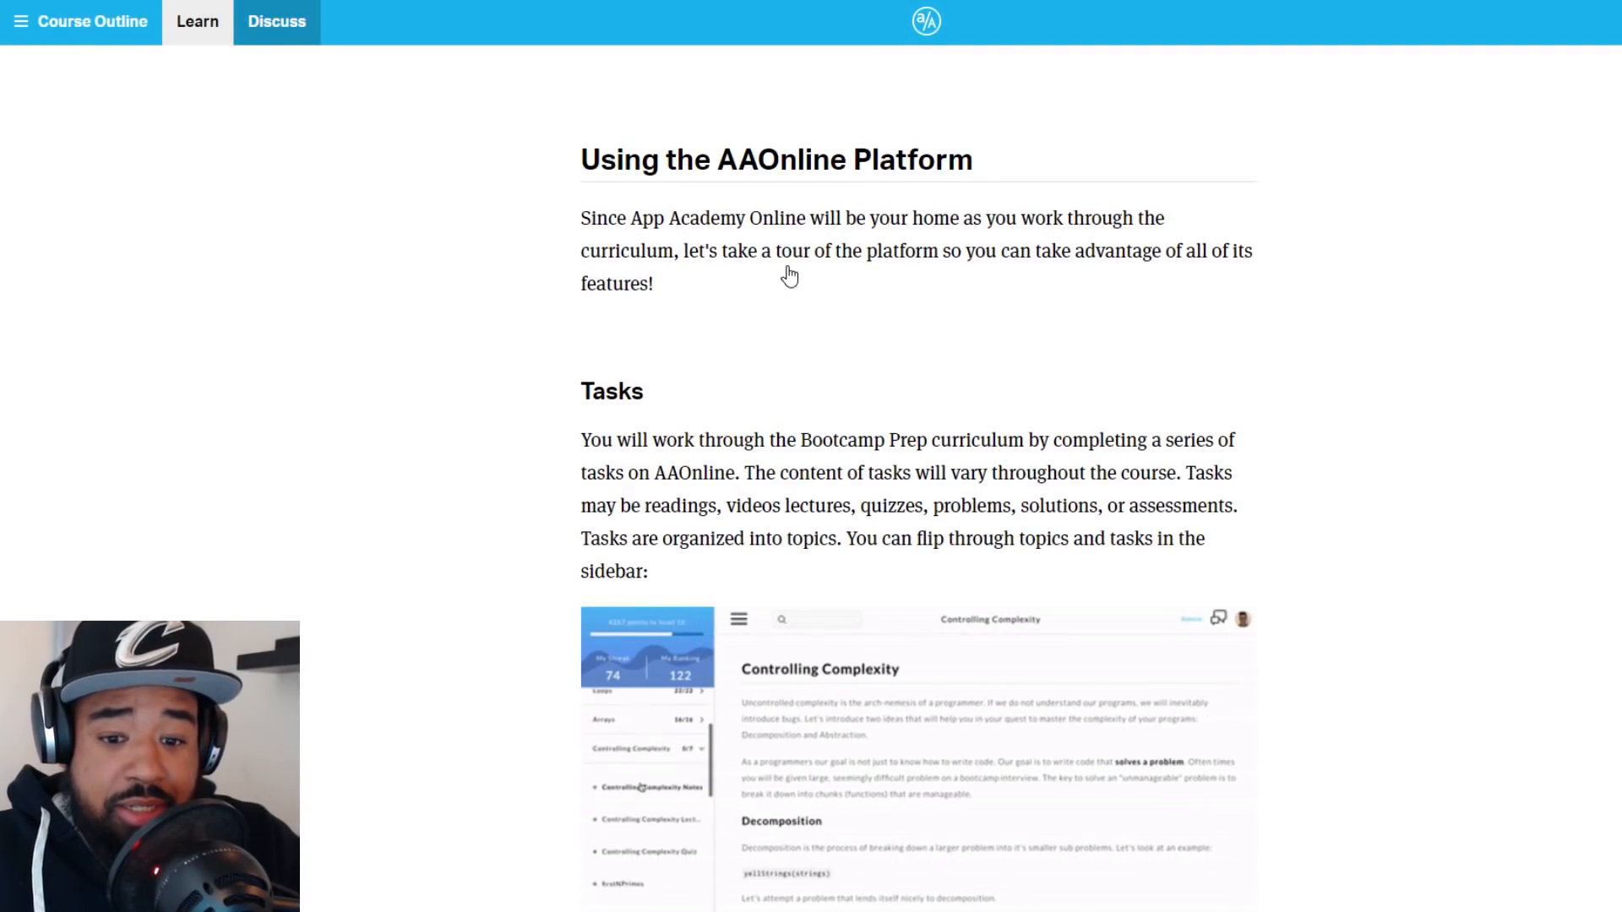
Open the Discuss tab and scroll through the BootcampPrep channel feed
left_click(276, 21)
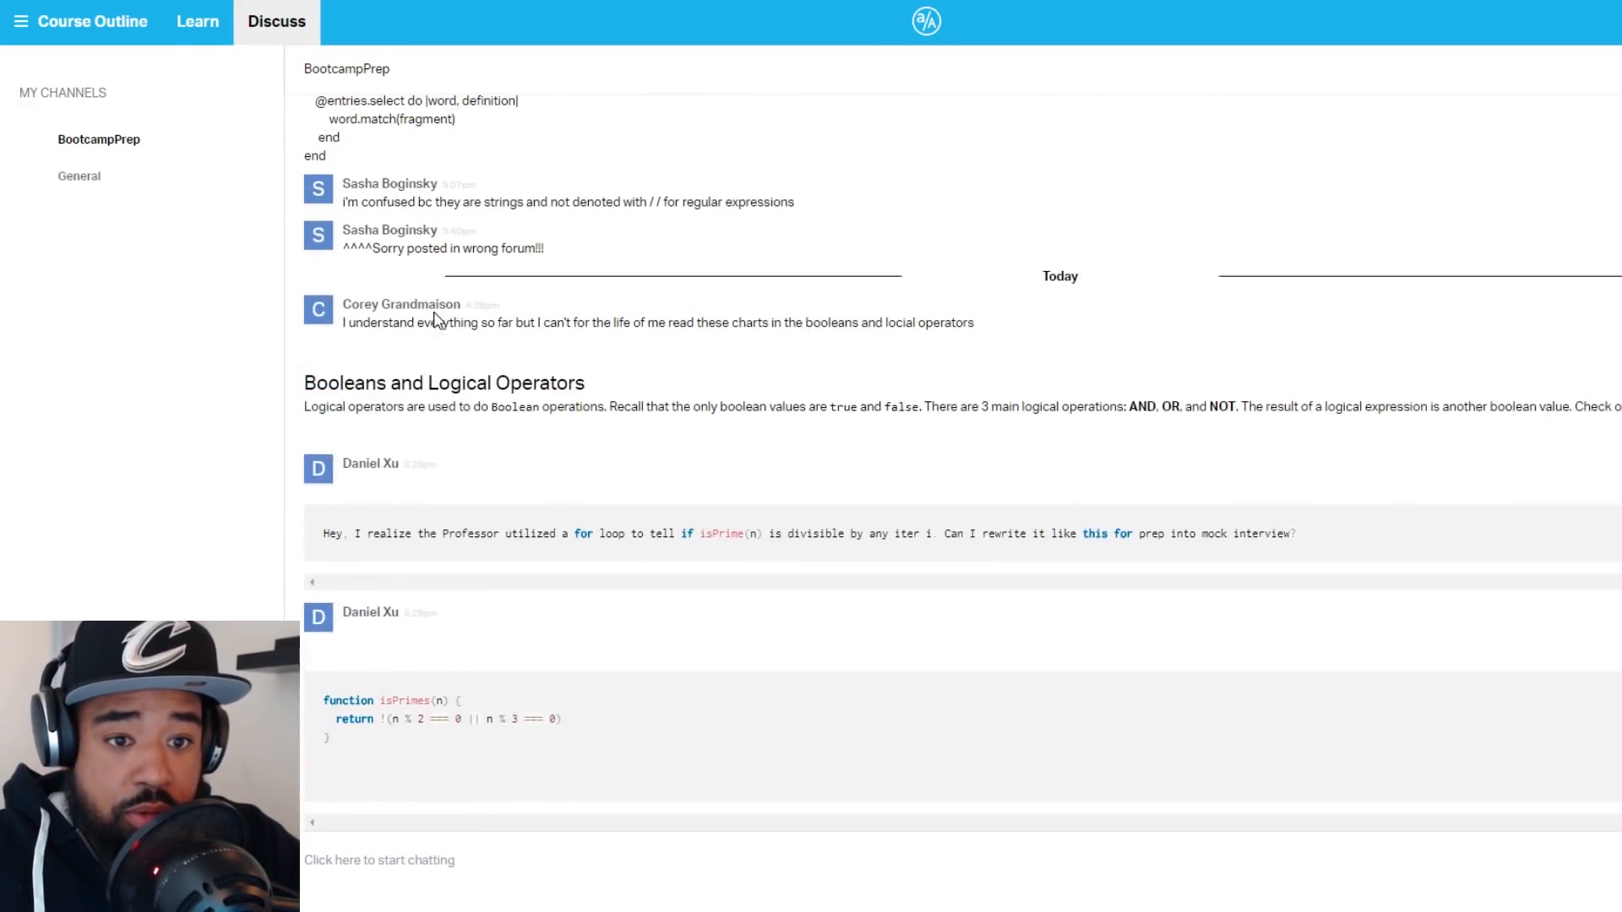
scroll("down", 3)
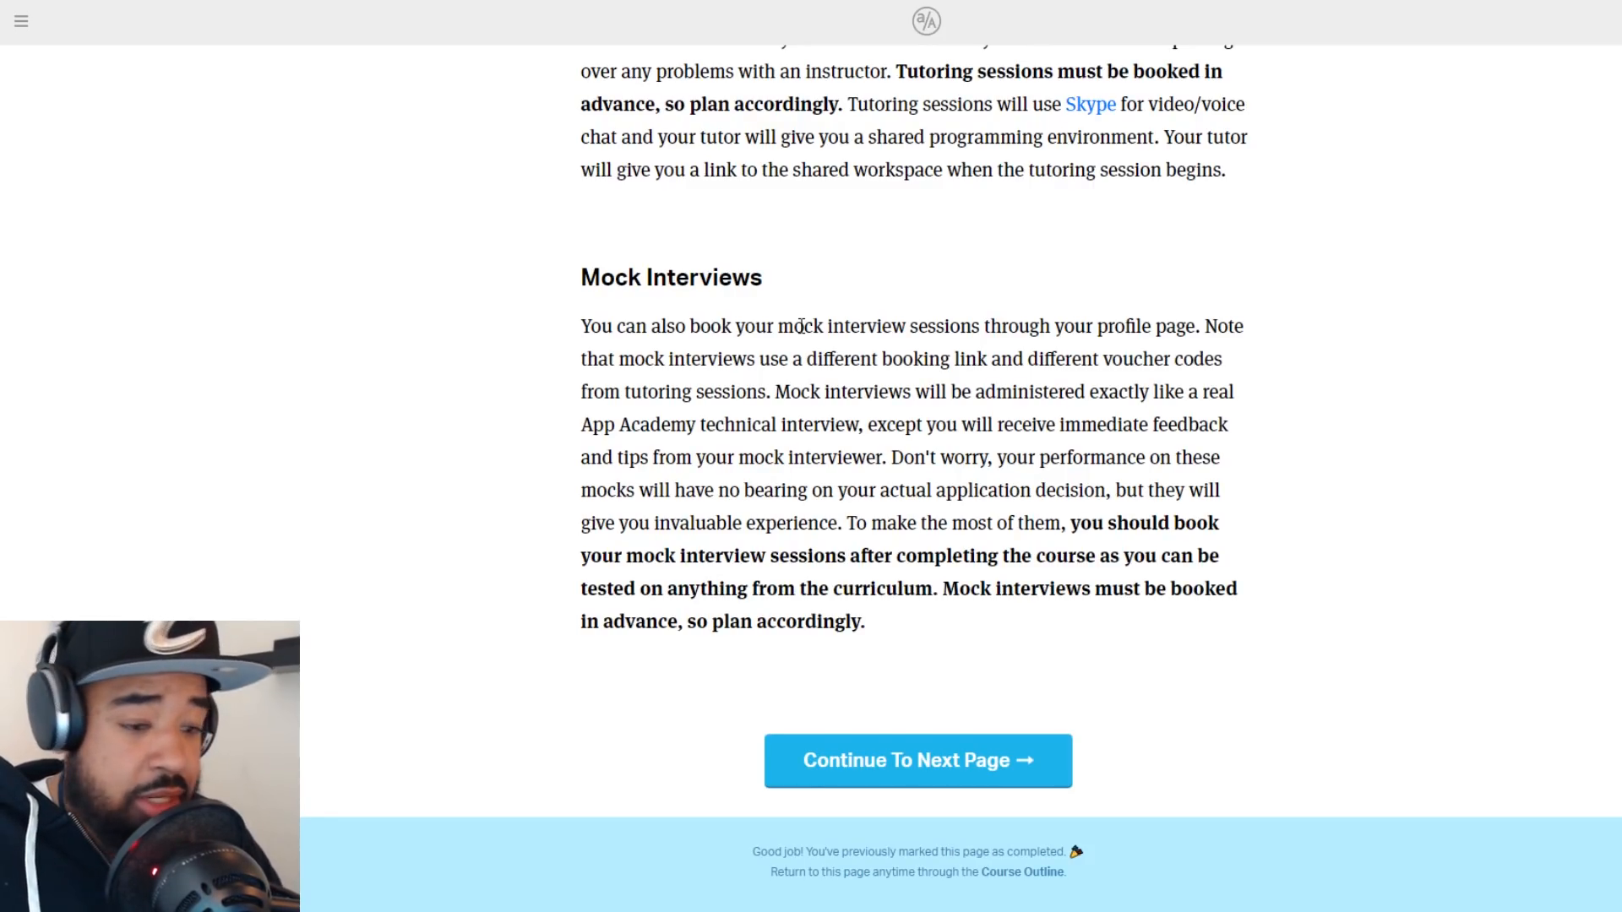
Read the Slack and chat questions lesson to Staying Determined, then continue
left_click(917, 761)
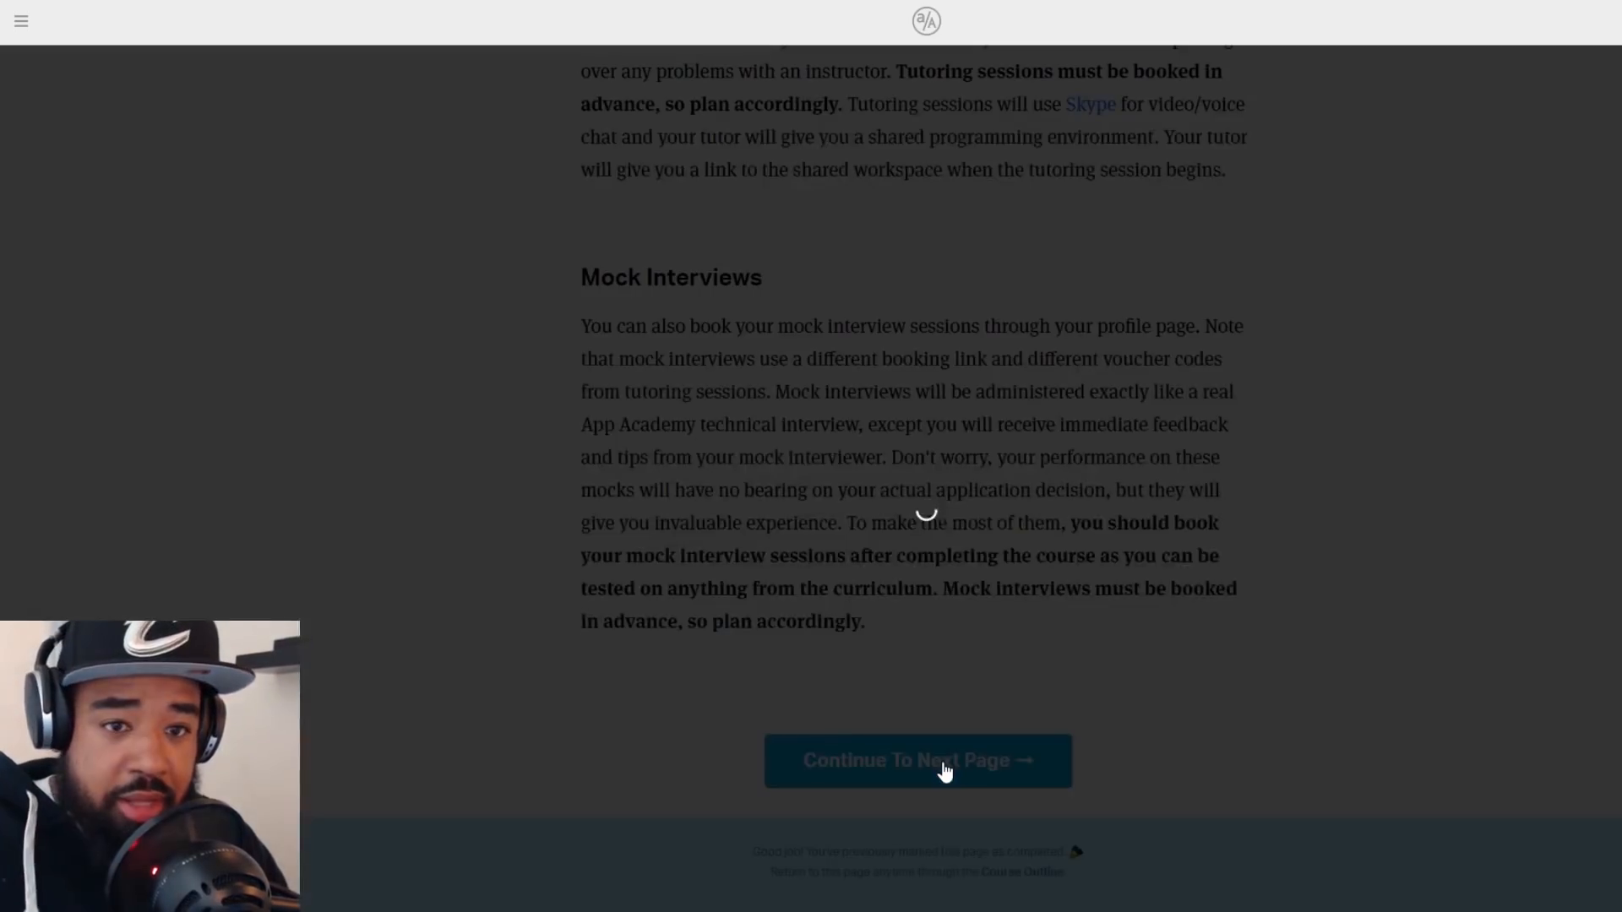
left_click(917, 761)
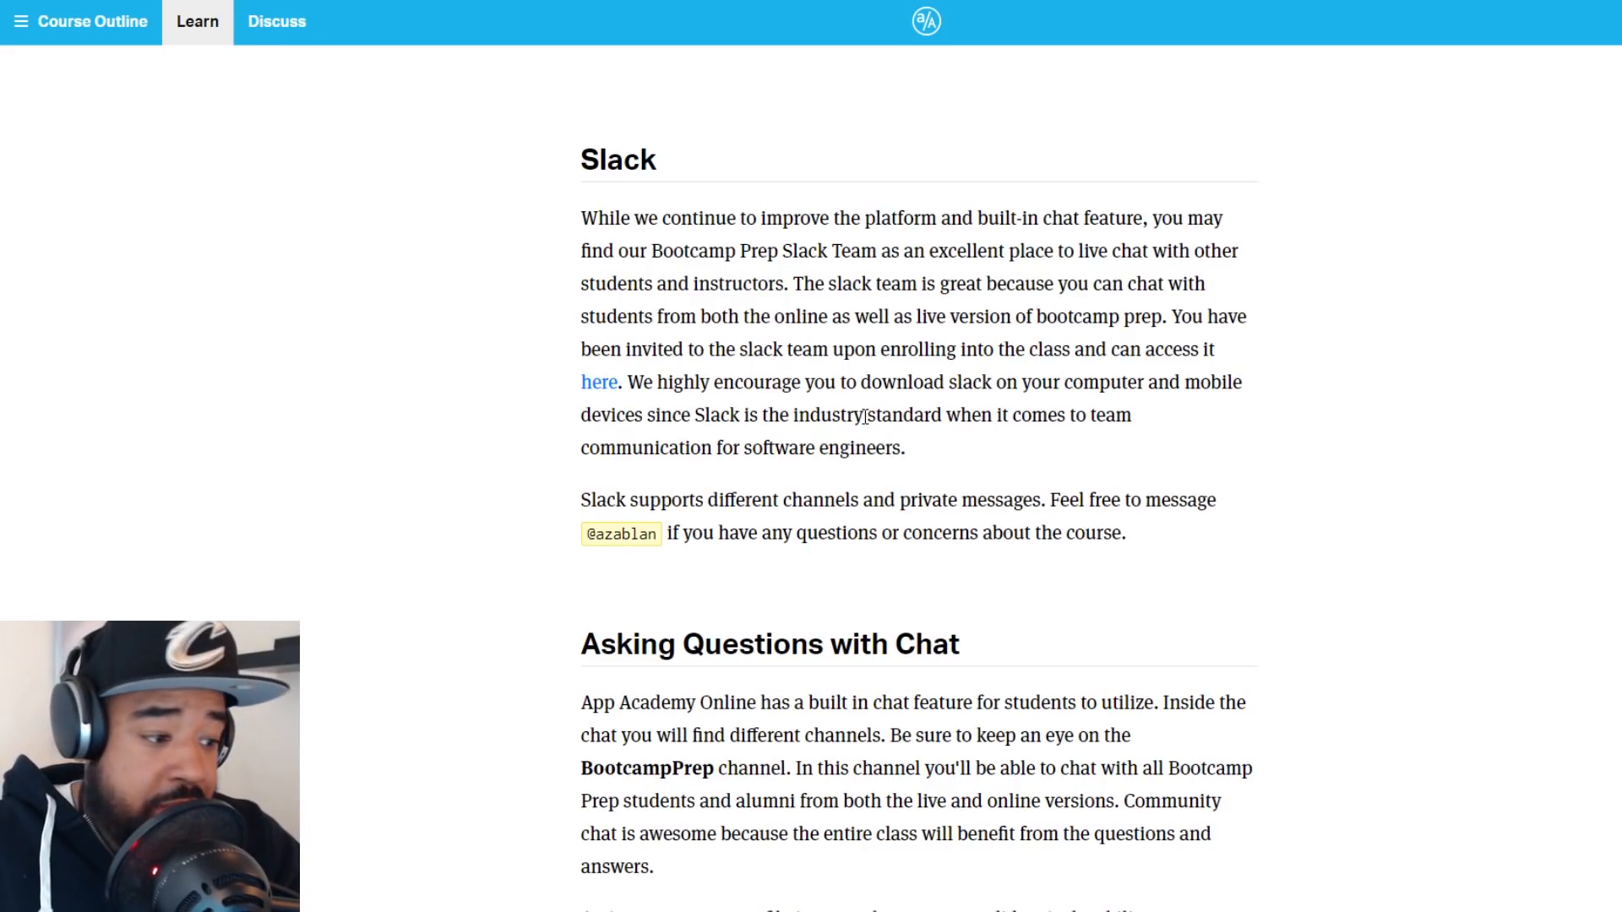
scroll("down", 3)
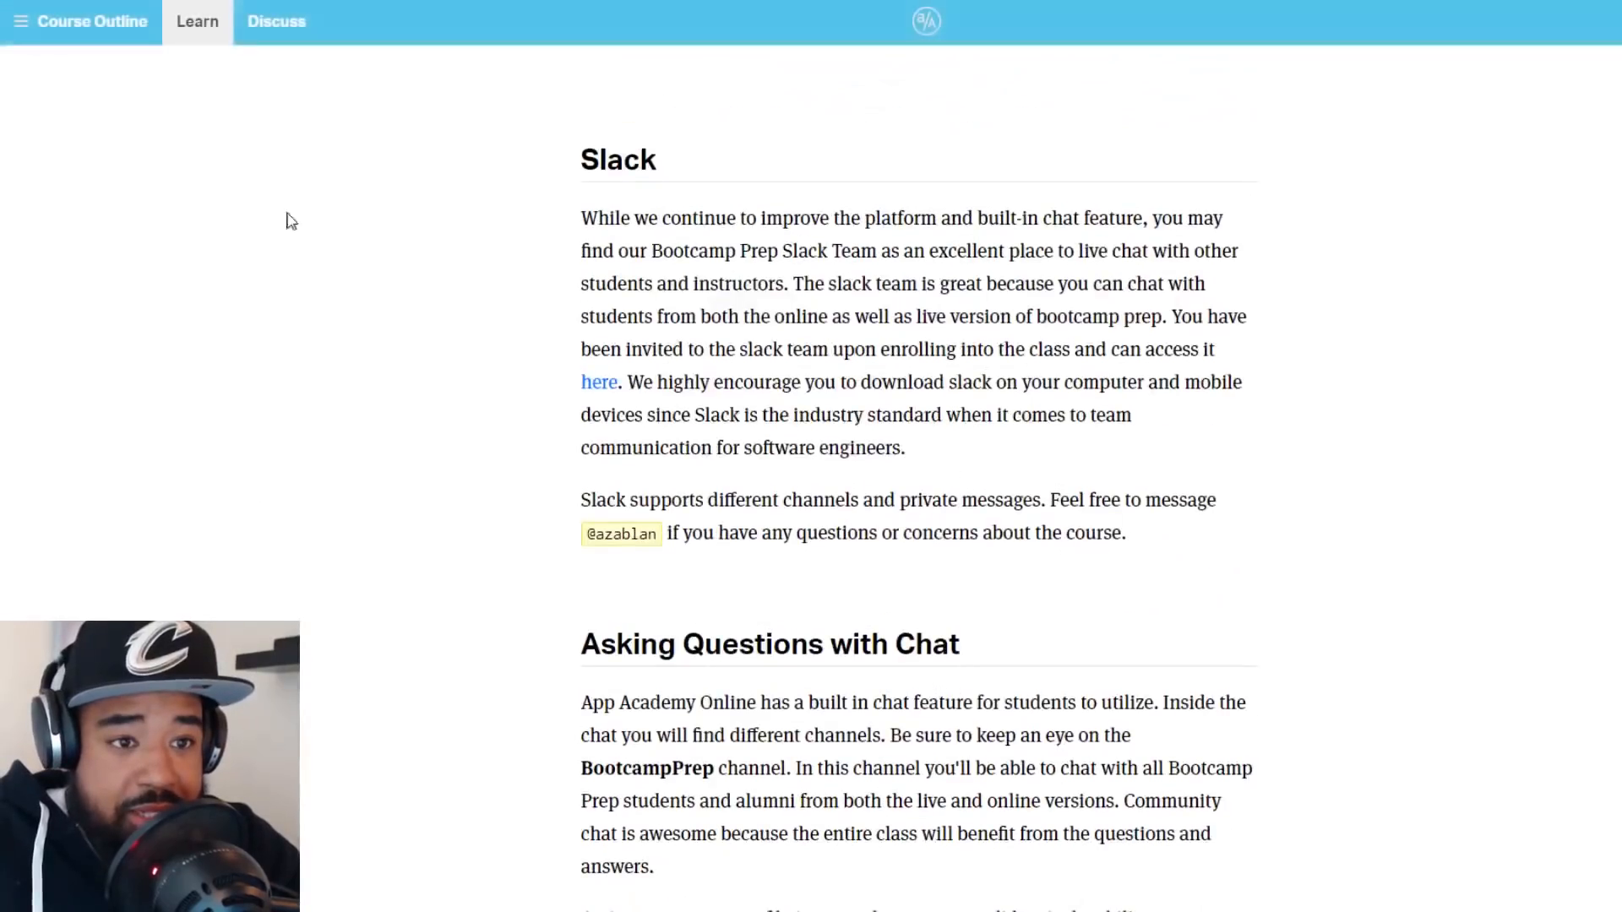
scroll("down", 3)
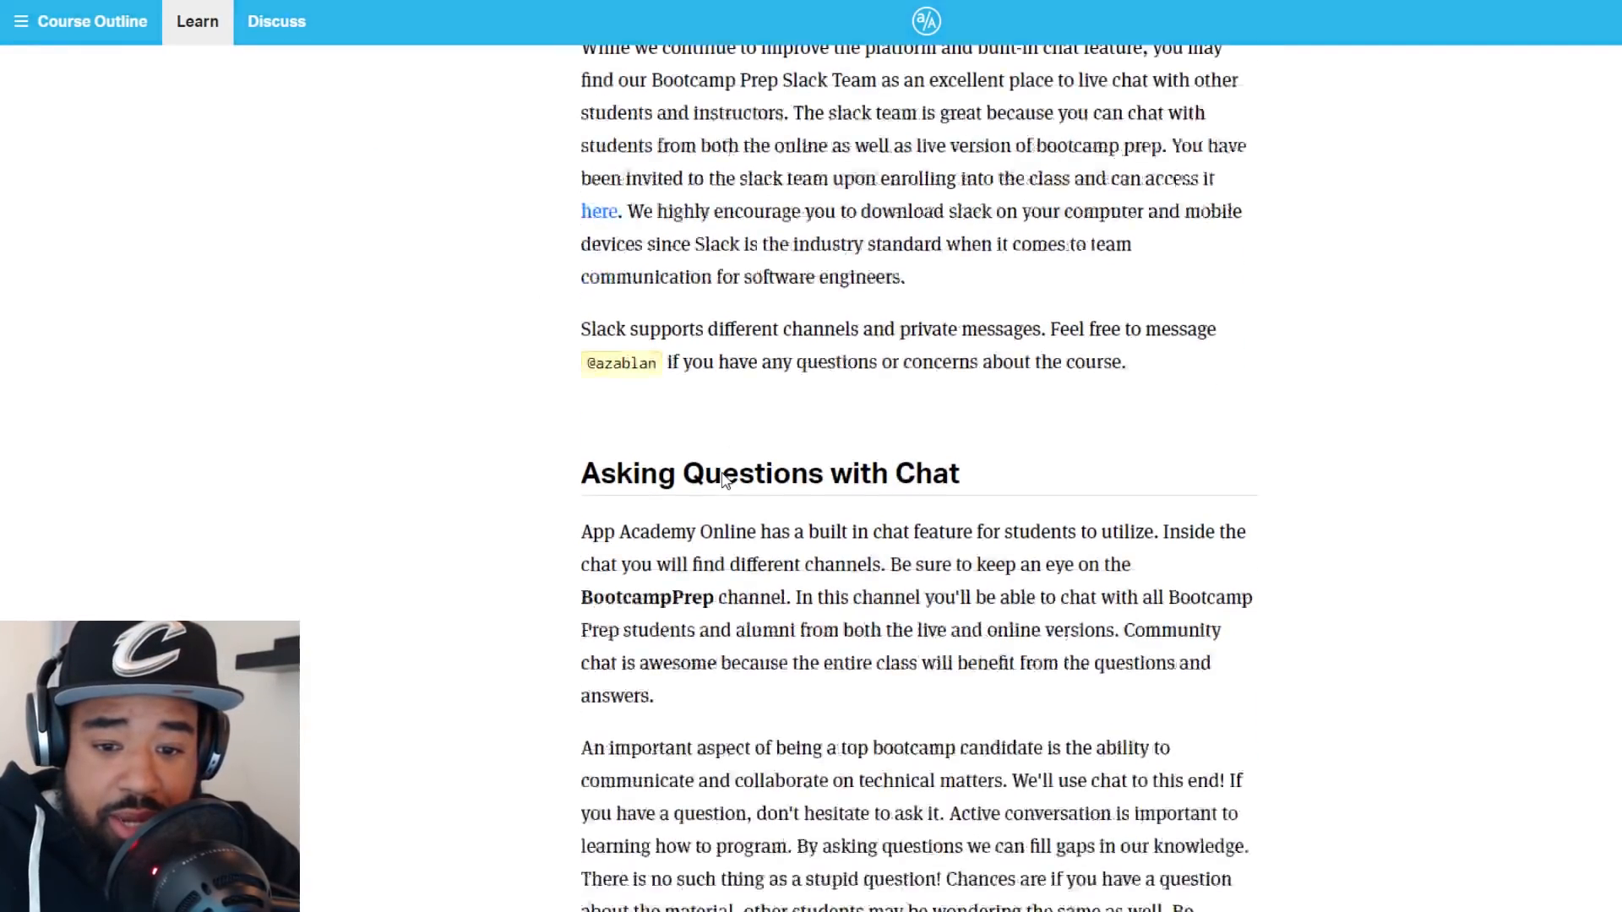
scroll("down", 3)
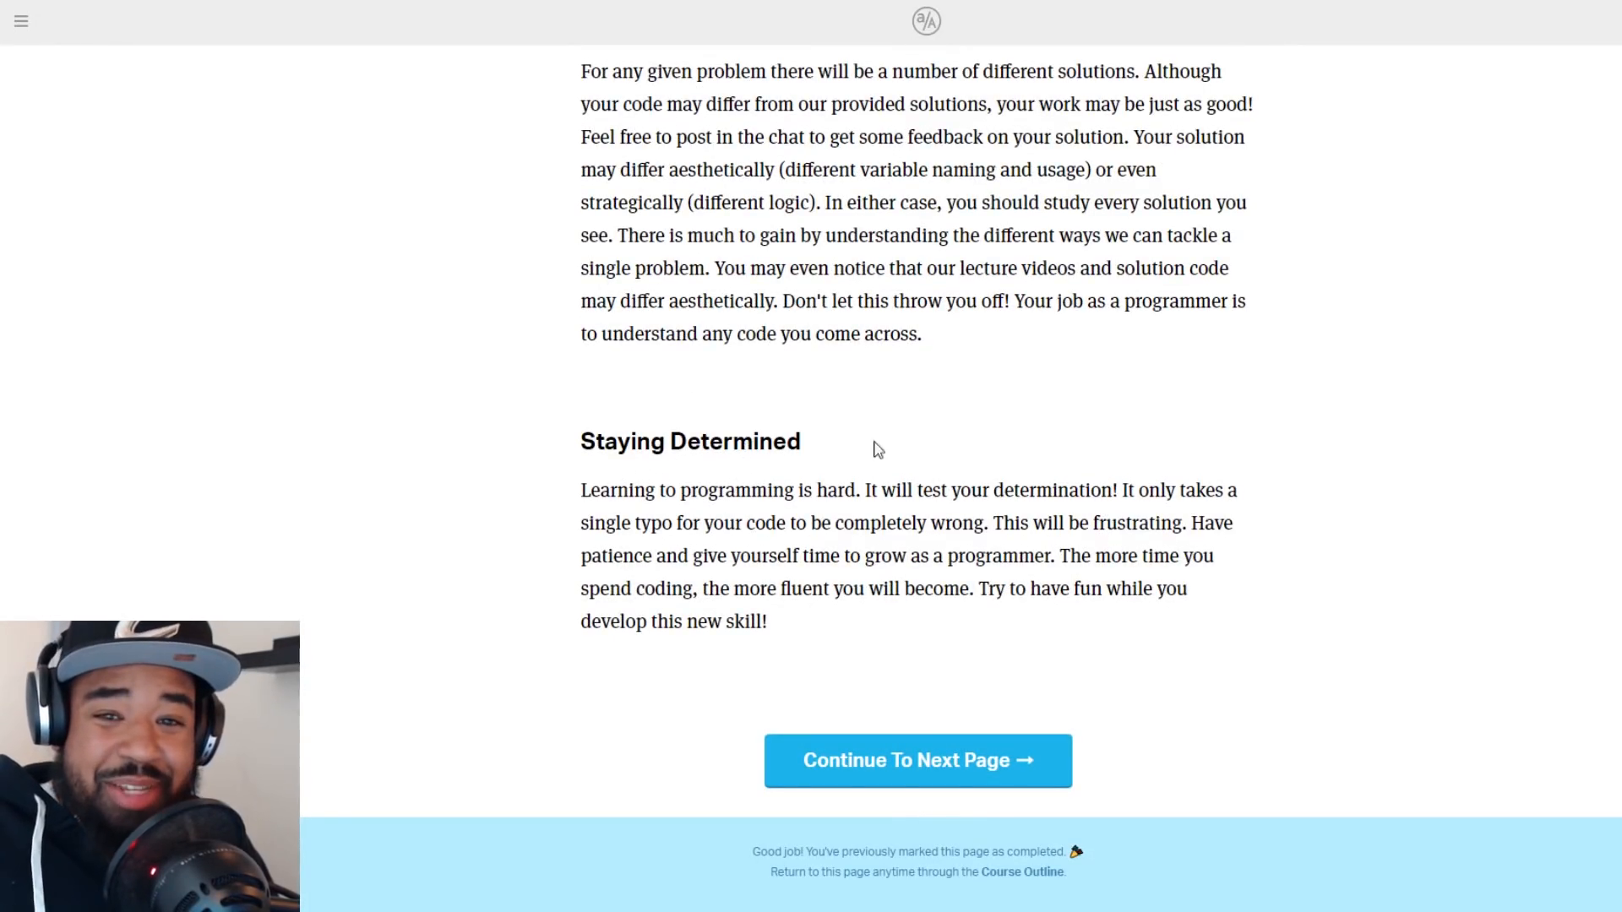
left_click(917, 761)
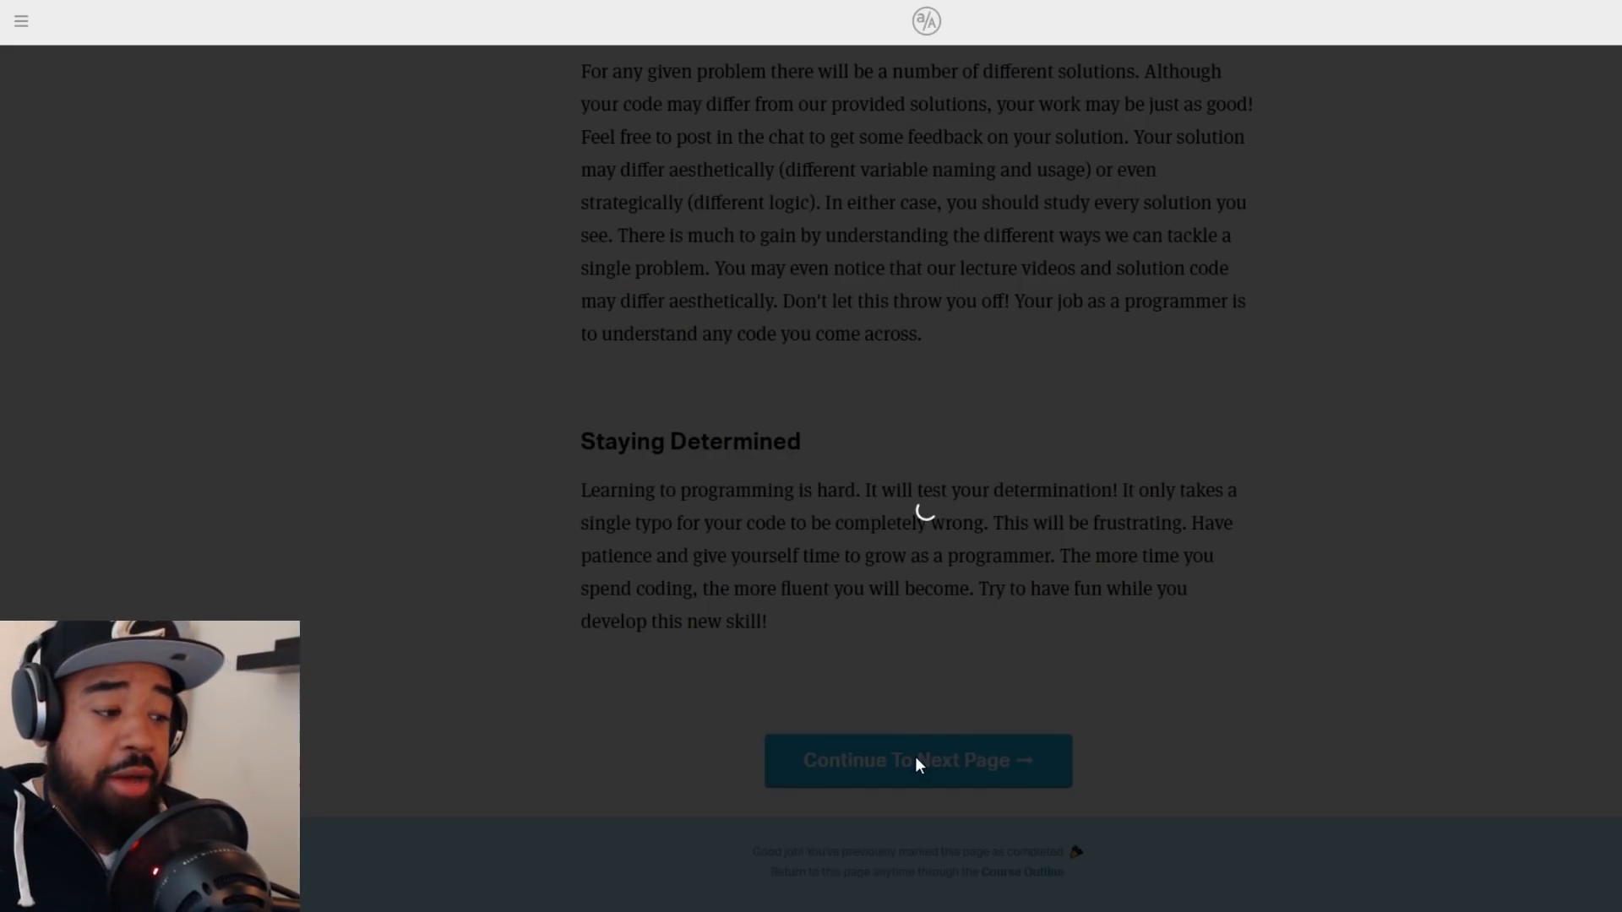
Reach the Using Repl.it lesson and play its walkthrough video
left_click(917, 766)
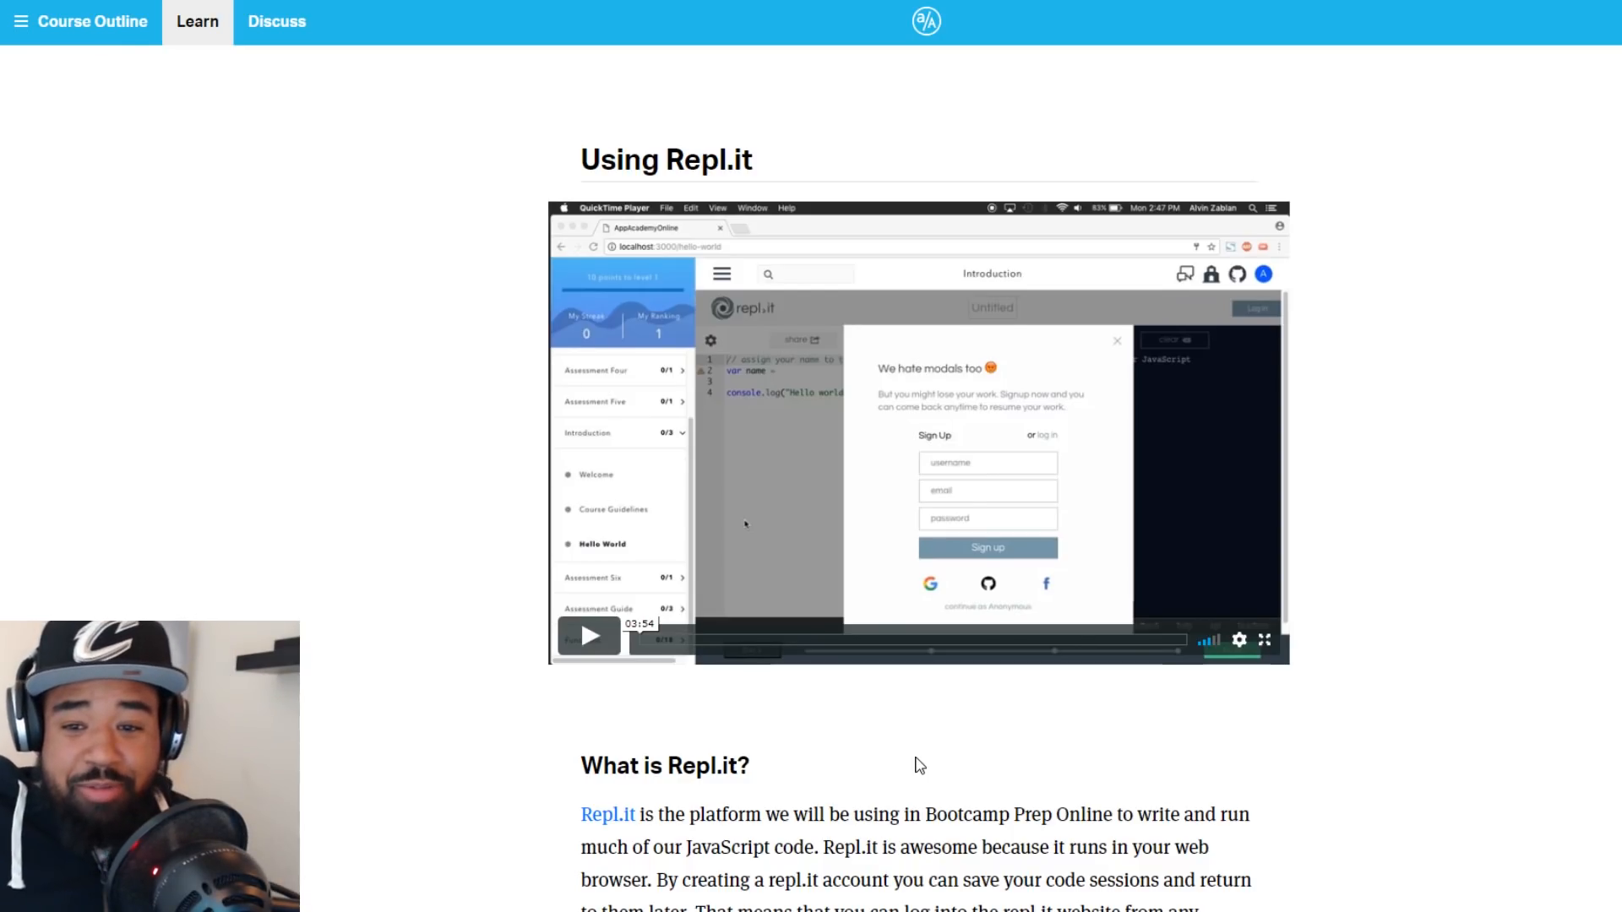
mouse_move(812, 507)
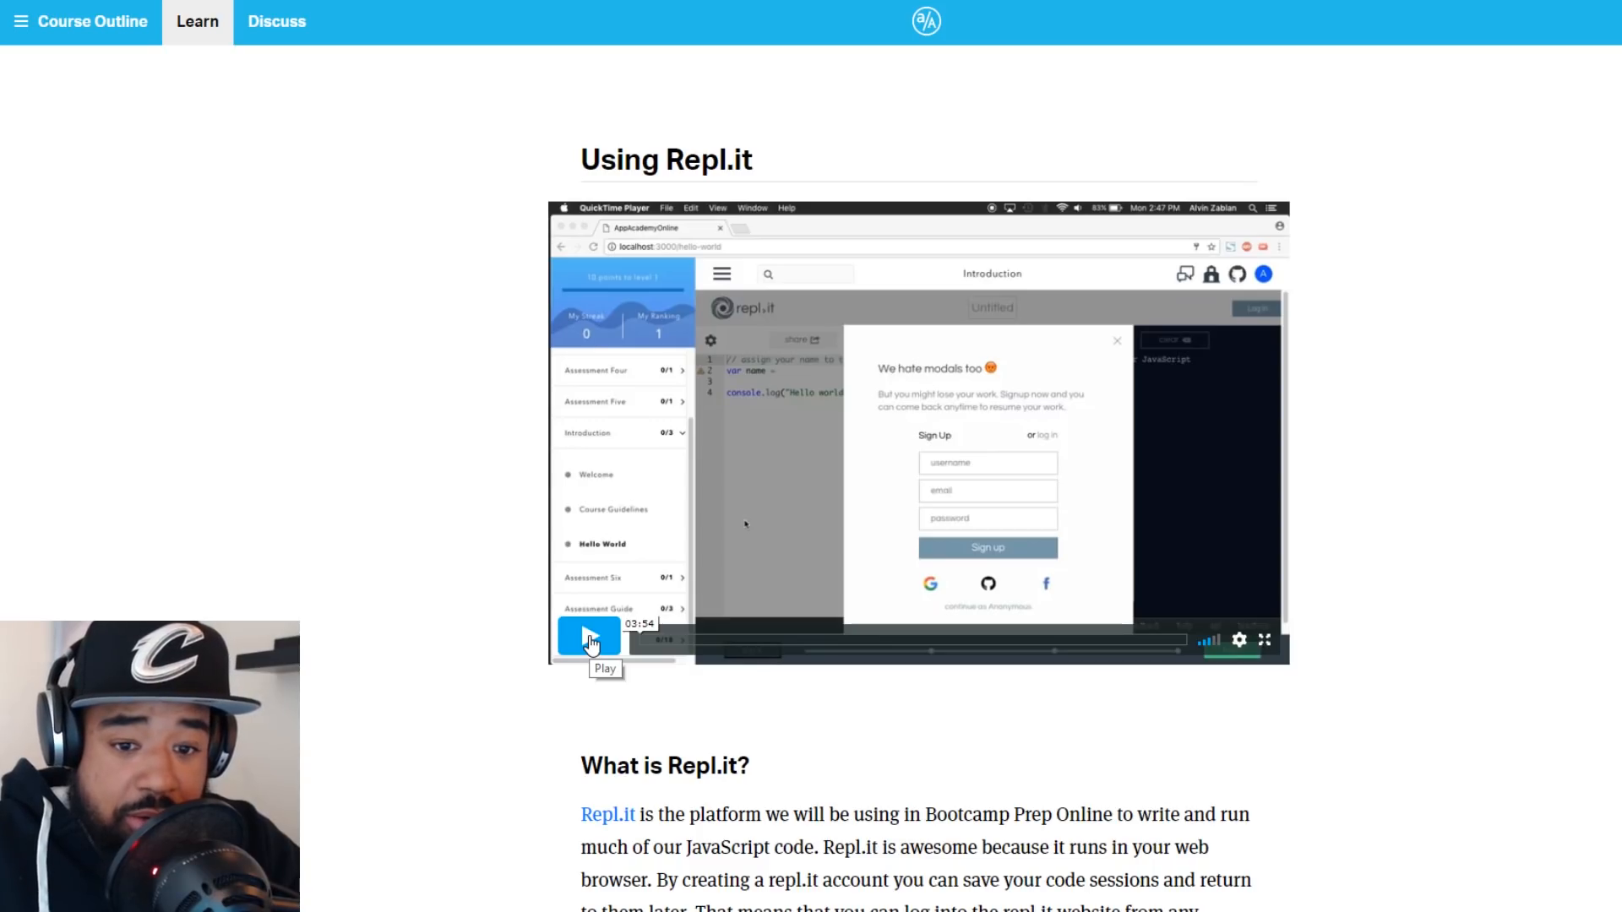
left_click(589, 636)
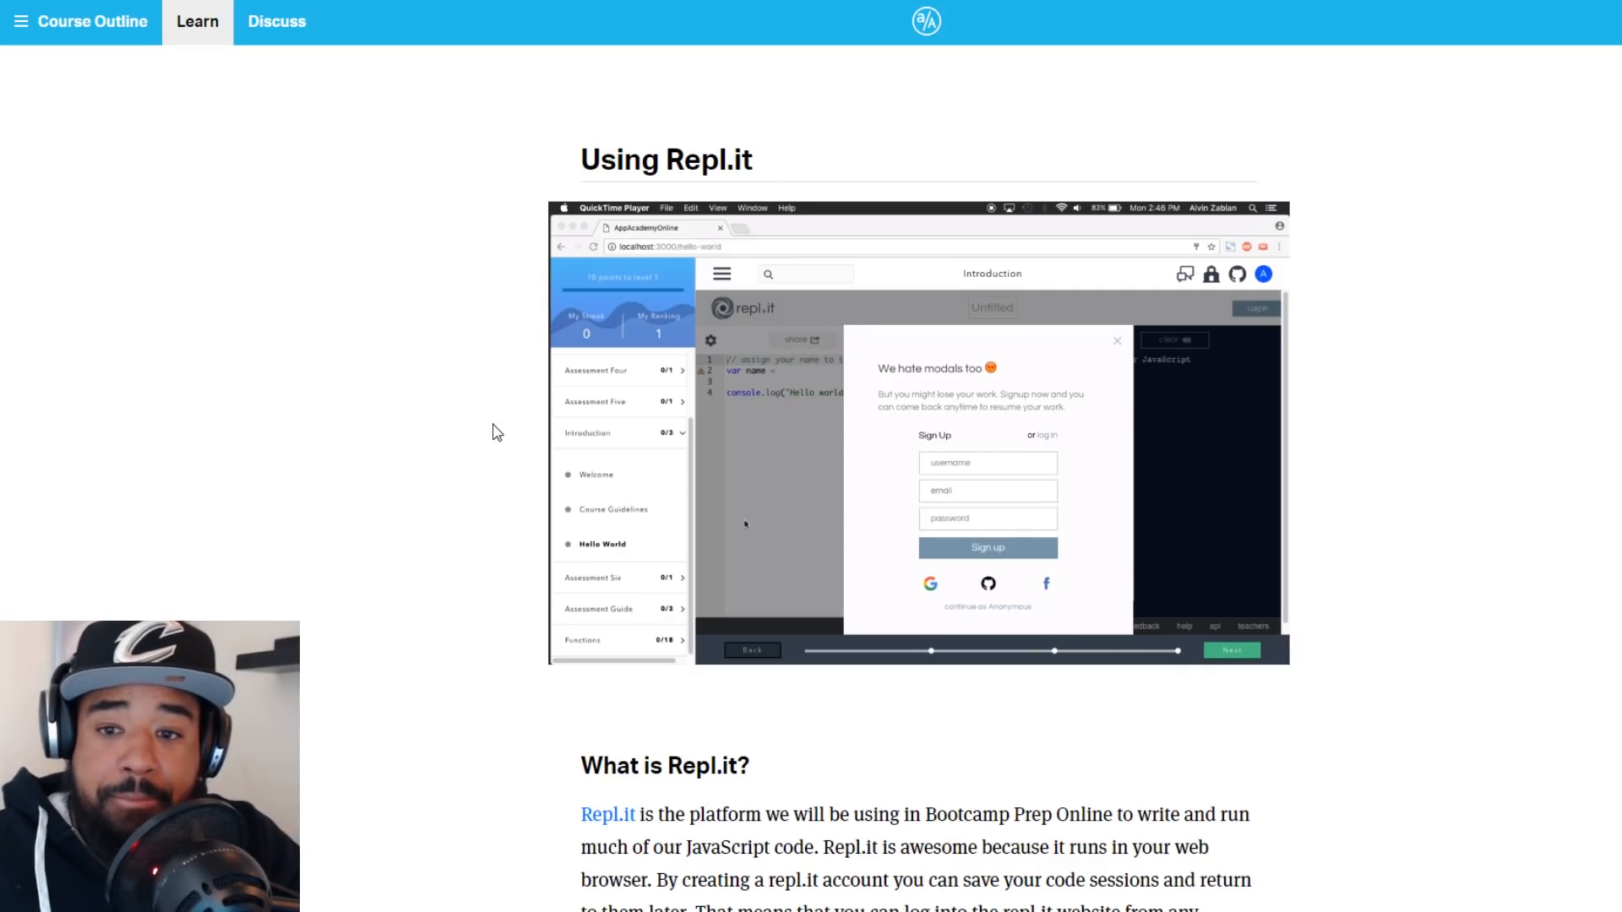
scroll("down", 3)
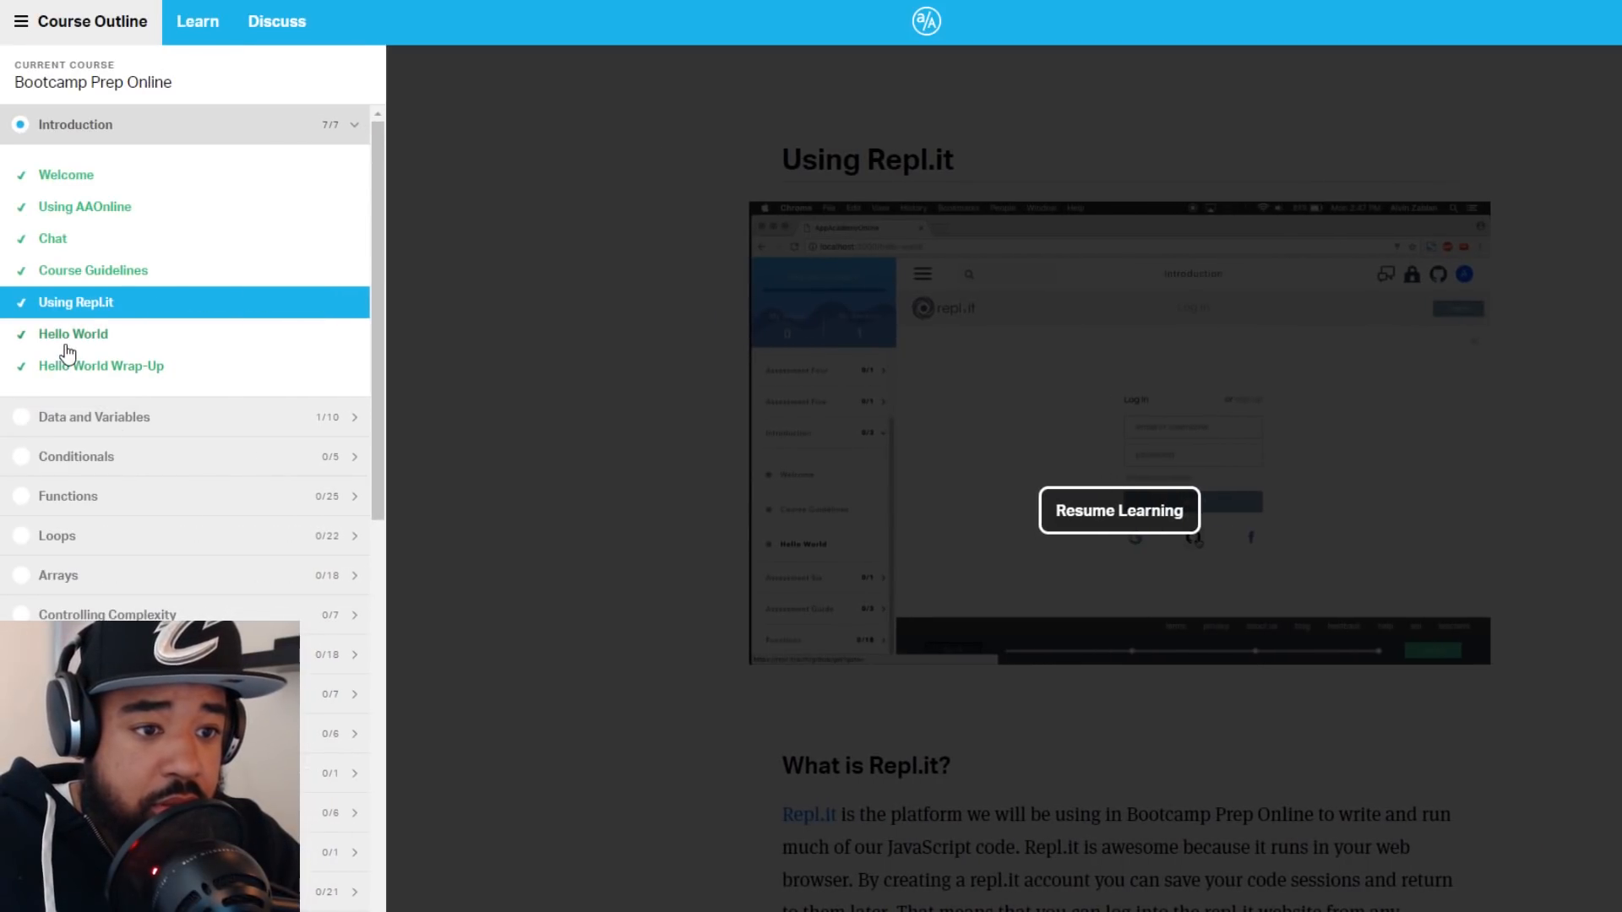
Open the Hello World task and highlight its instruction comment lines
left_click(73, 333)
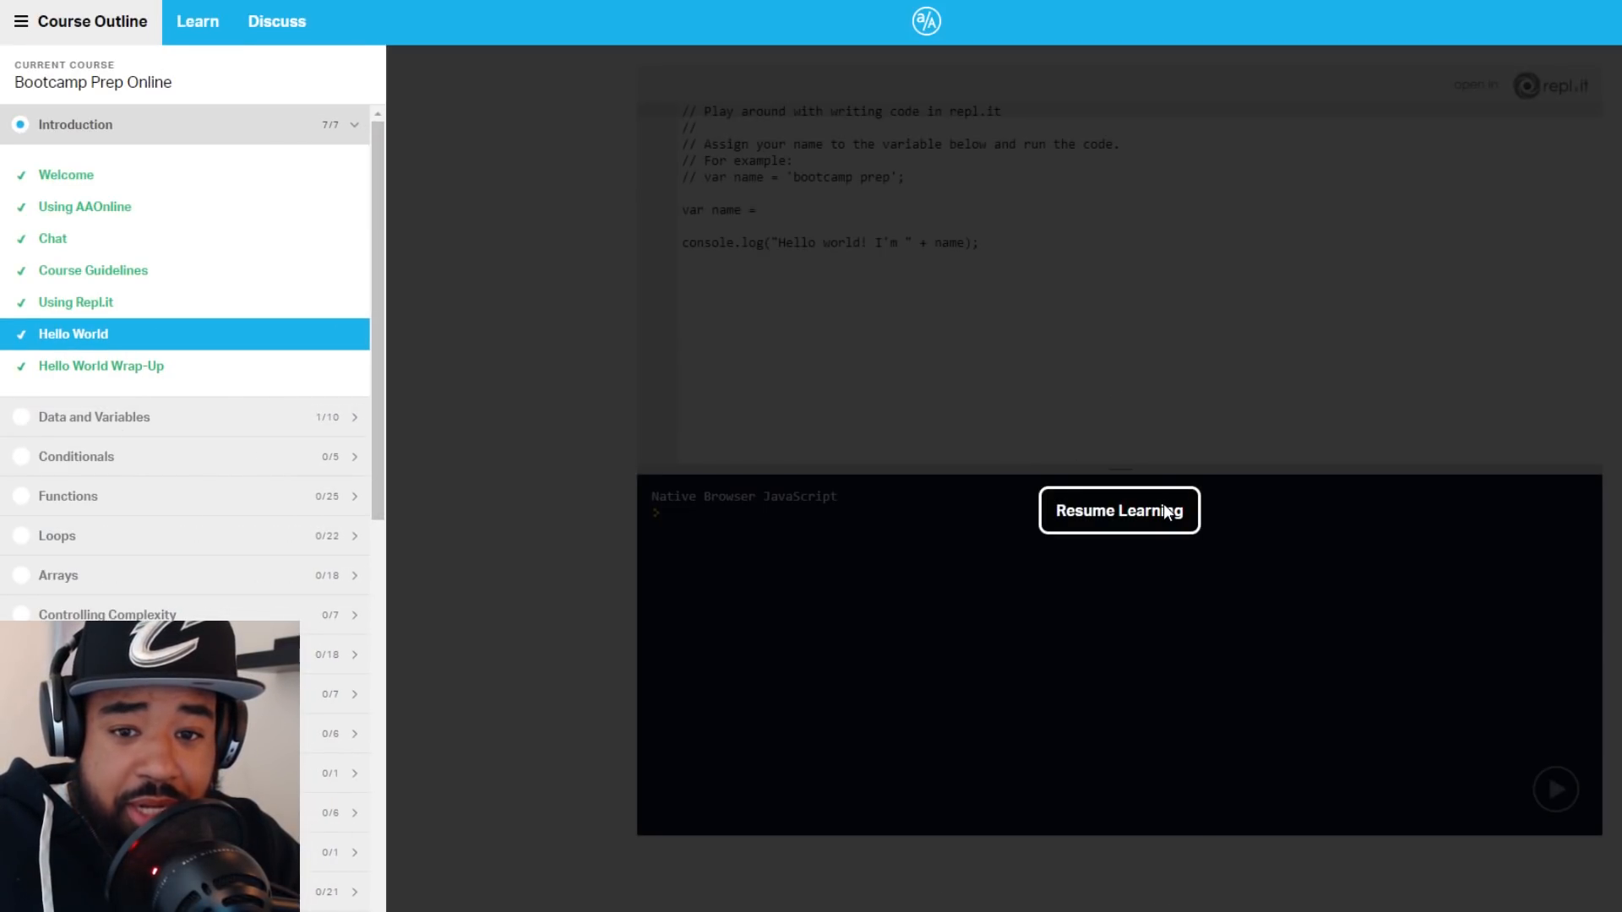
left_click(1119, 510)
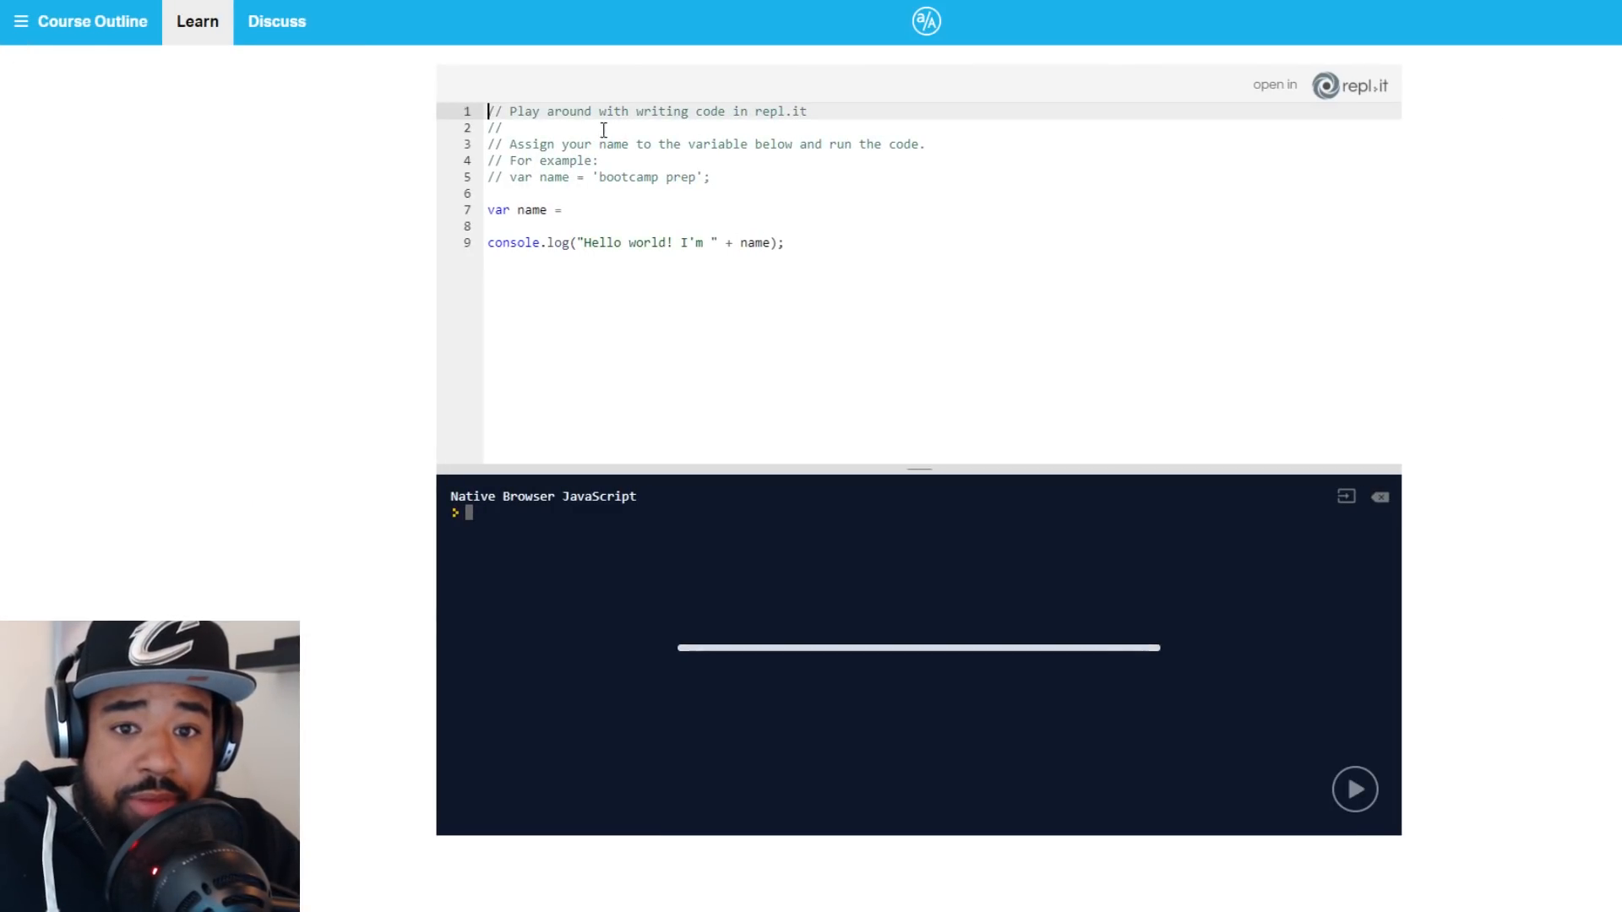
left_click_drag(492, 111, 710, 177)
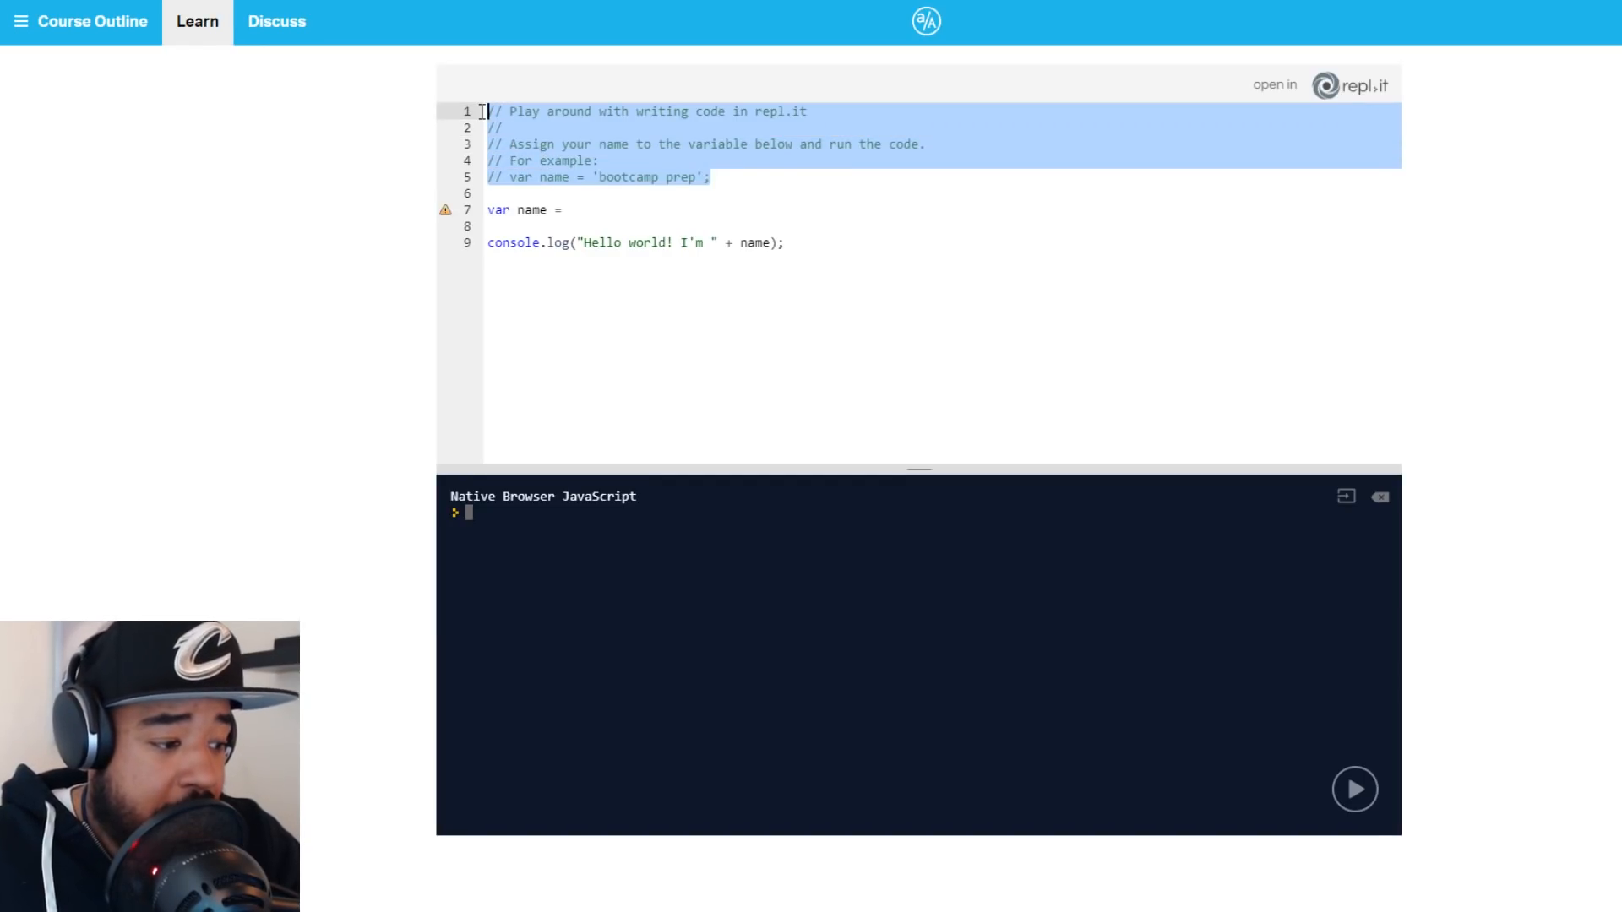
left_click(704, 176)
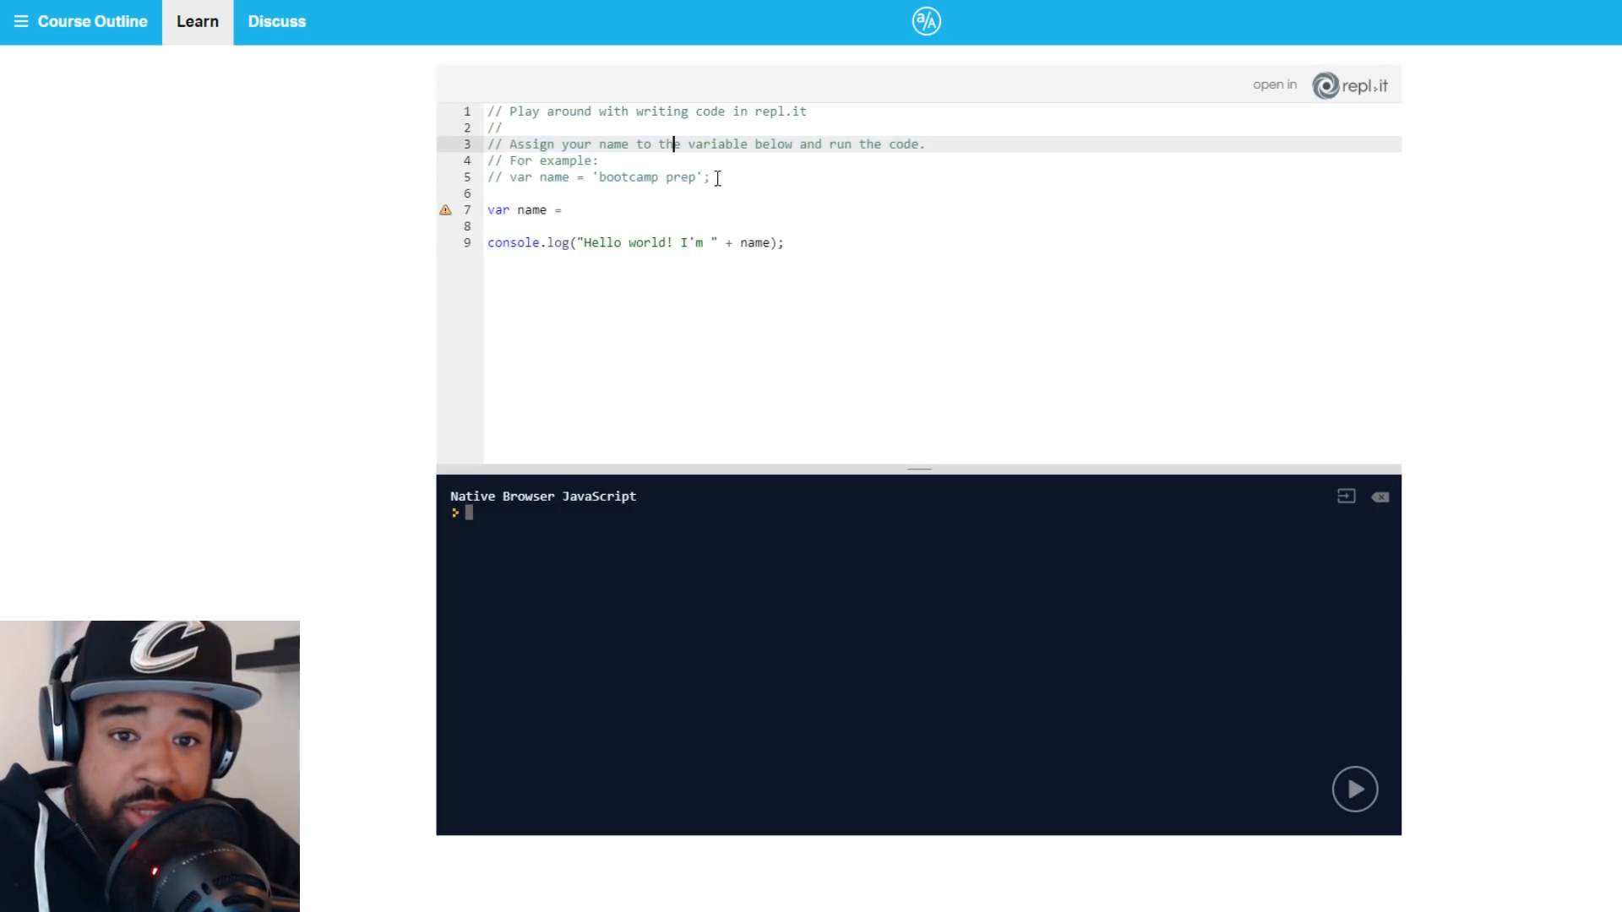
left_click_drag(711, 177, 488, 110)
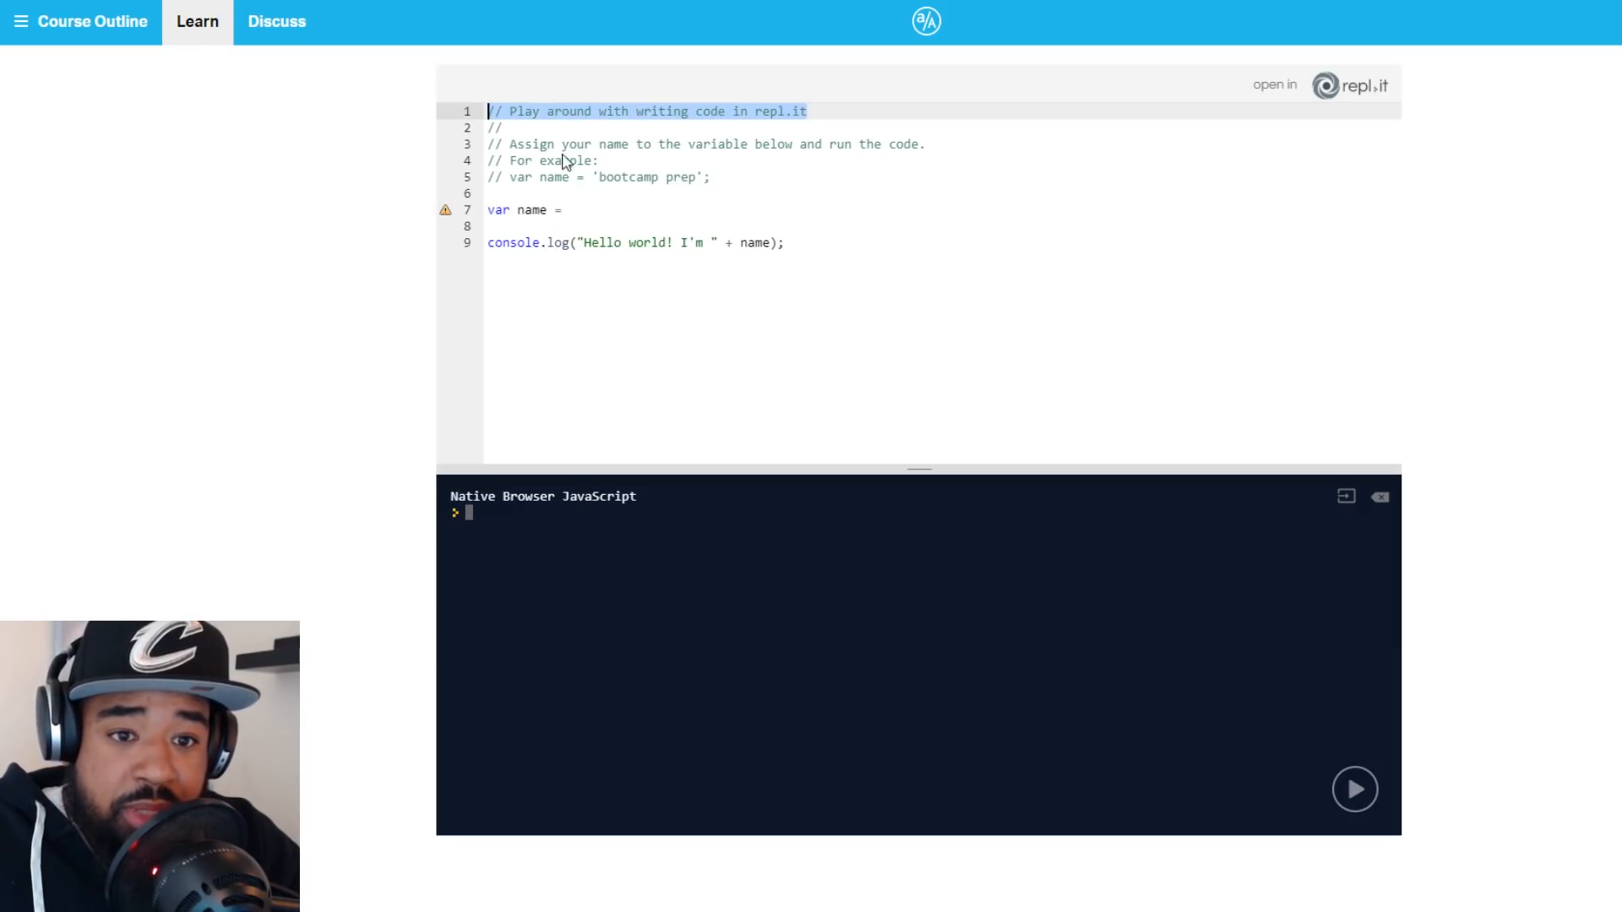
Assign "Duan"; to the name variable and run the code
left_click(525, 210)
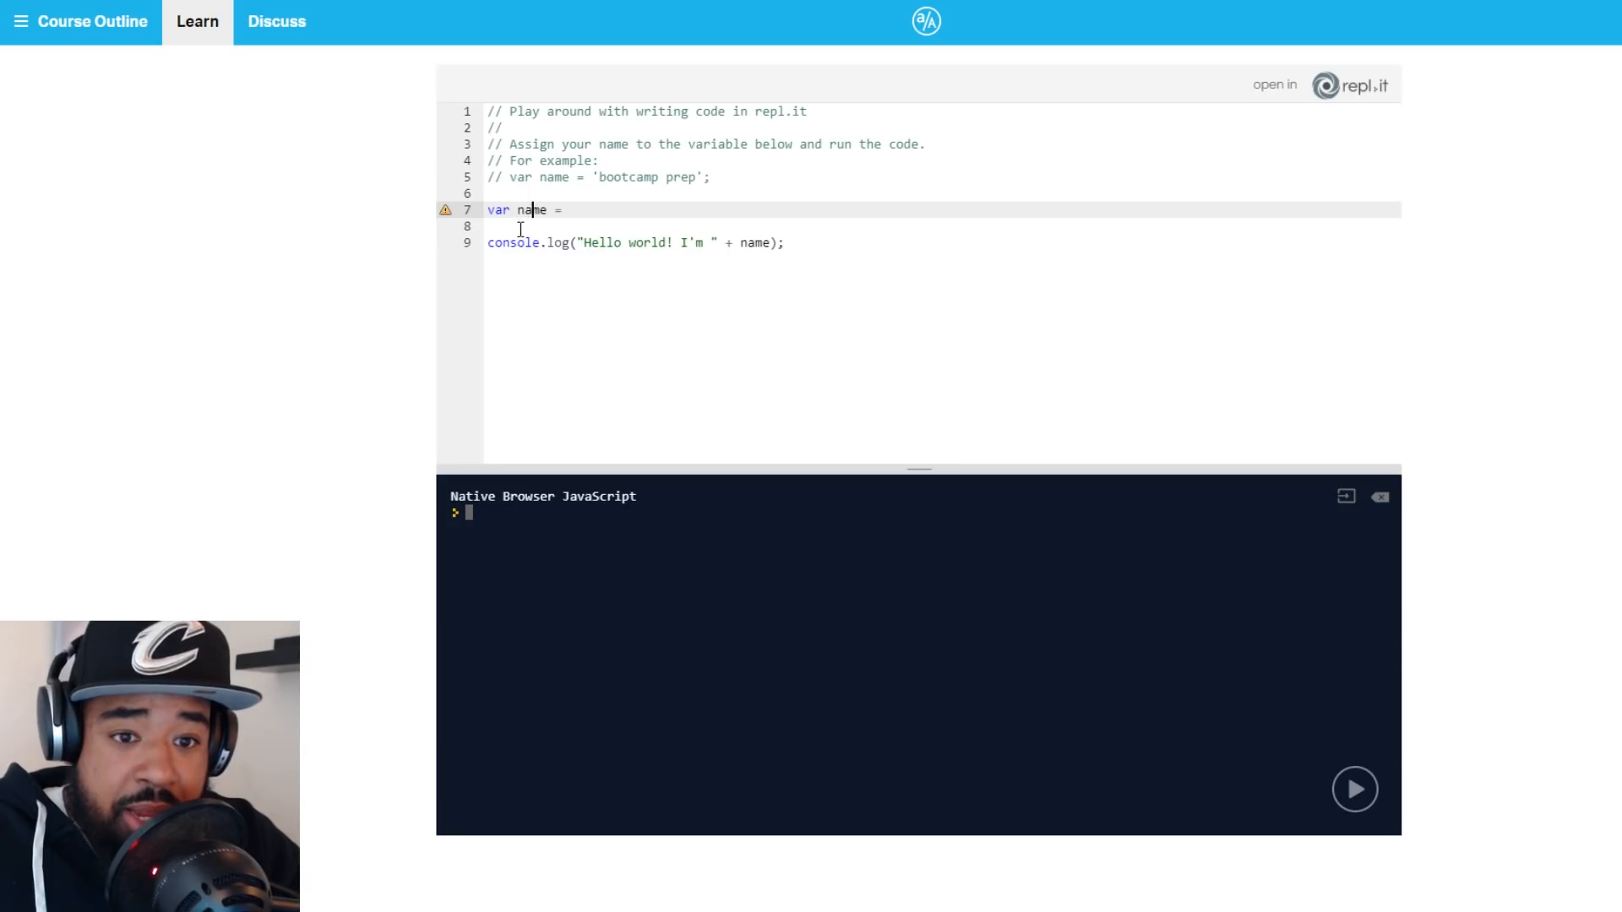
mouse_move(553, 246)
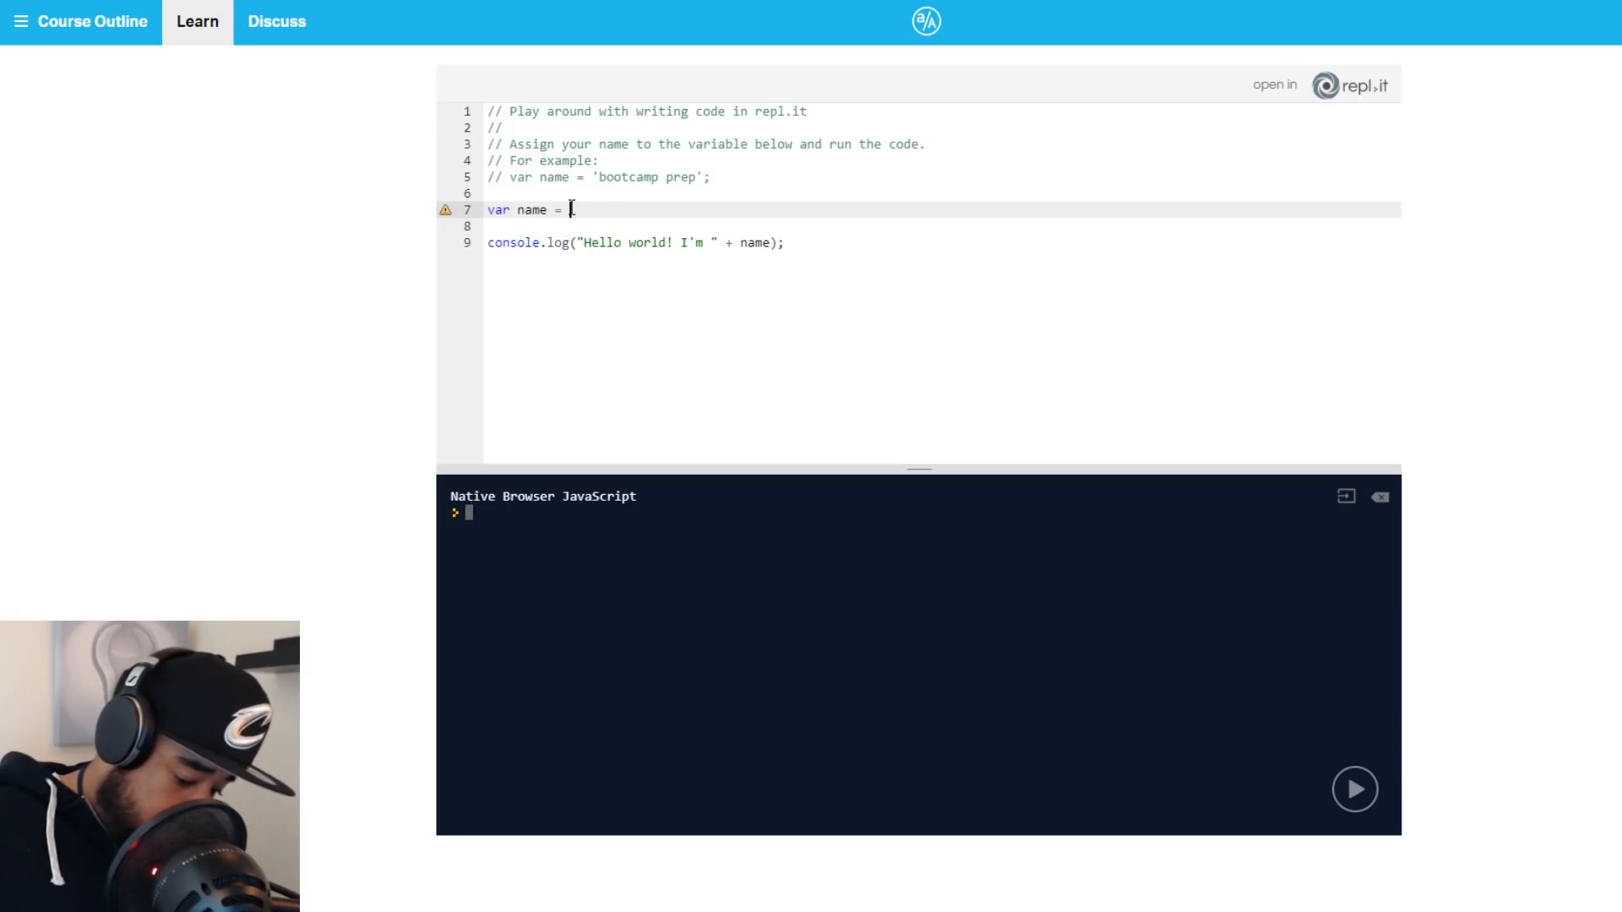
type("\"Duan\"")
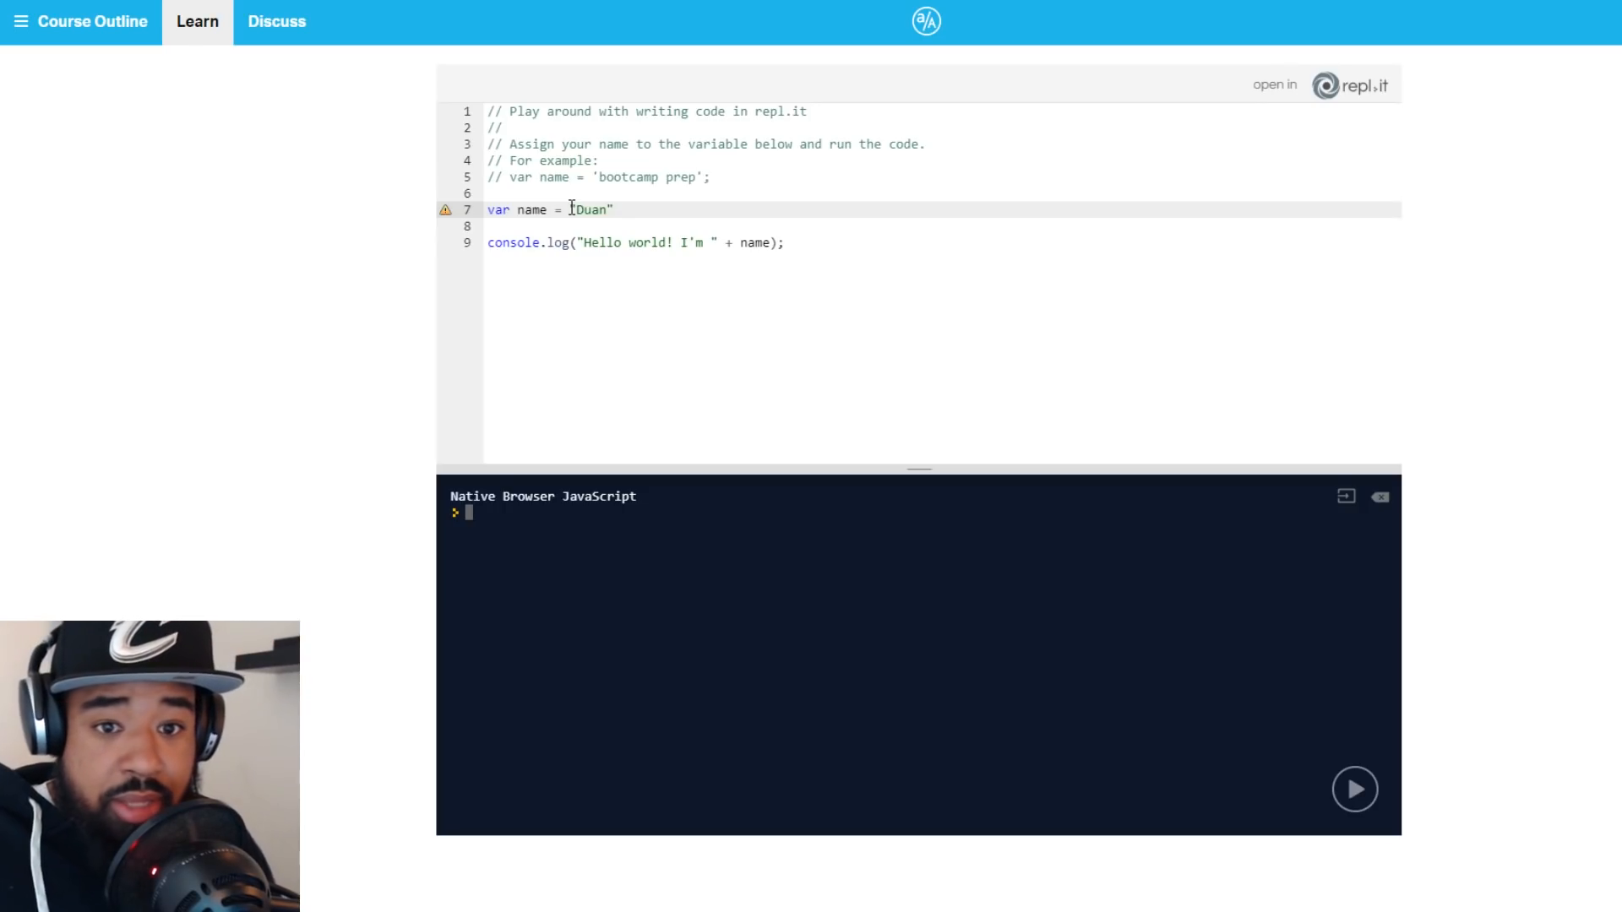
type(";")
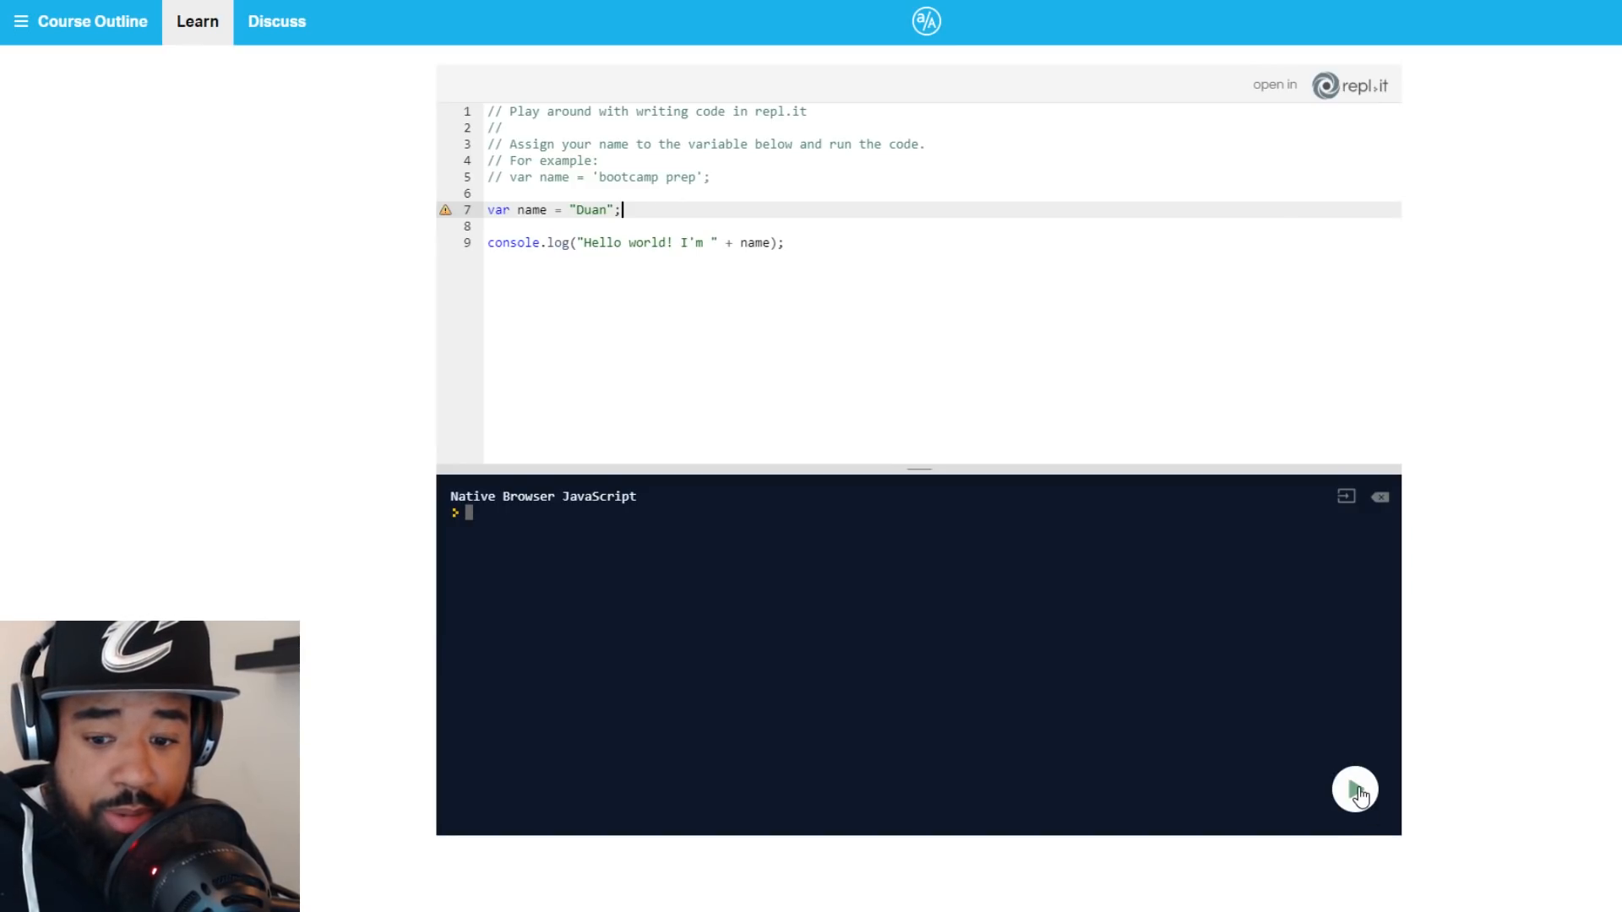
left_click(1355, 788)
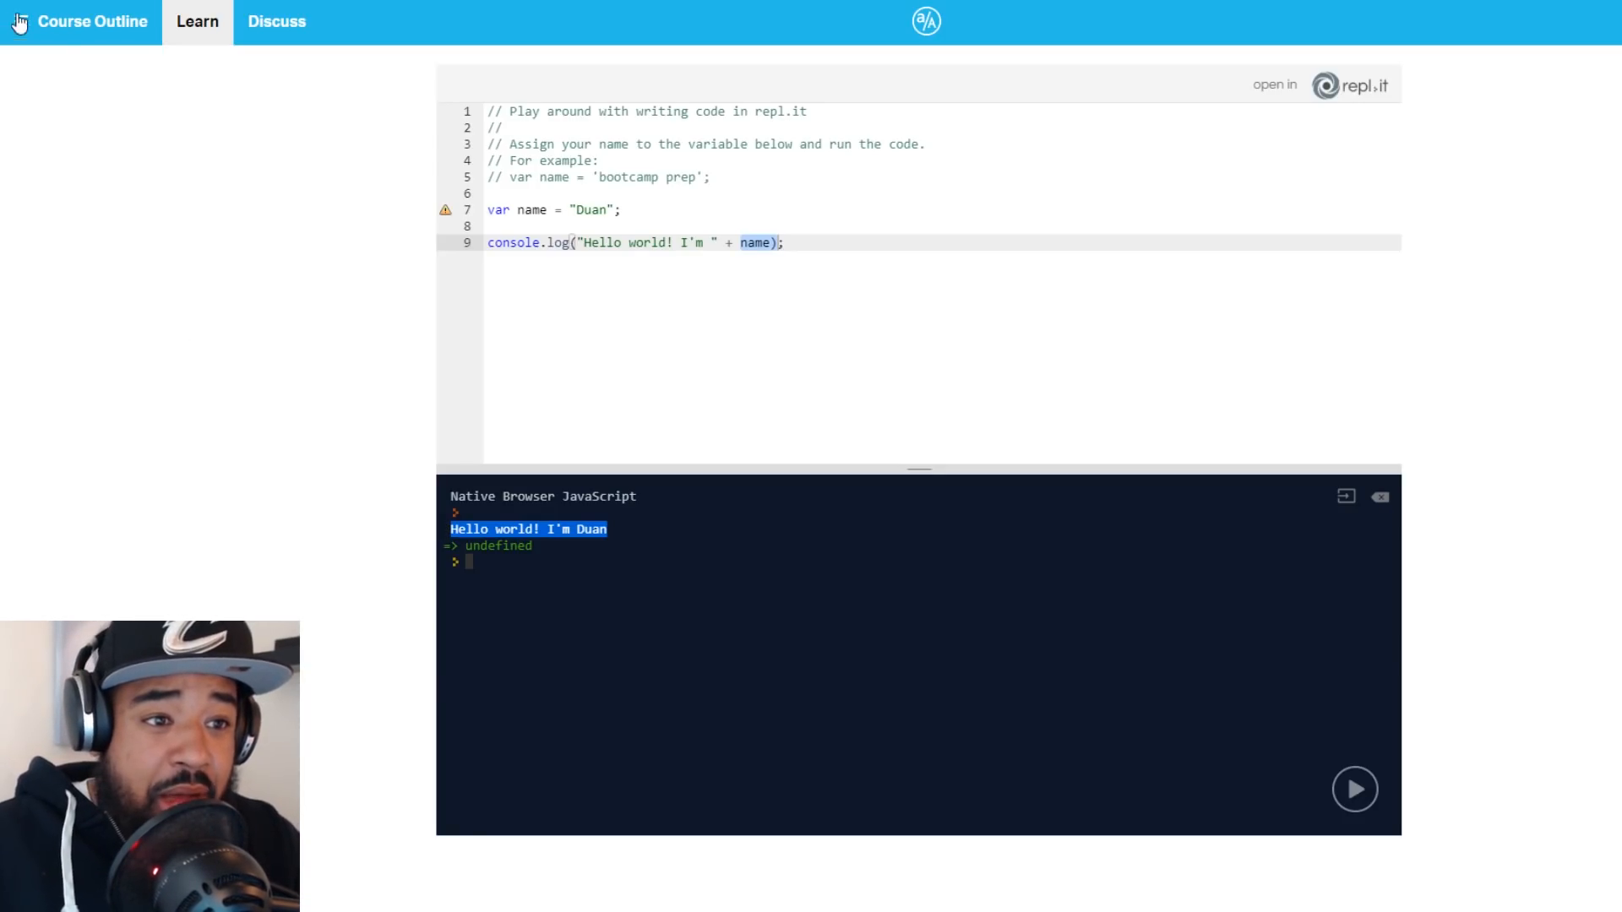
Use the Course Outline to reach the Hello World Wrap-Up lesson
left_click(92, 20)
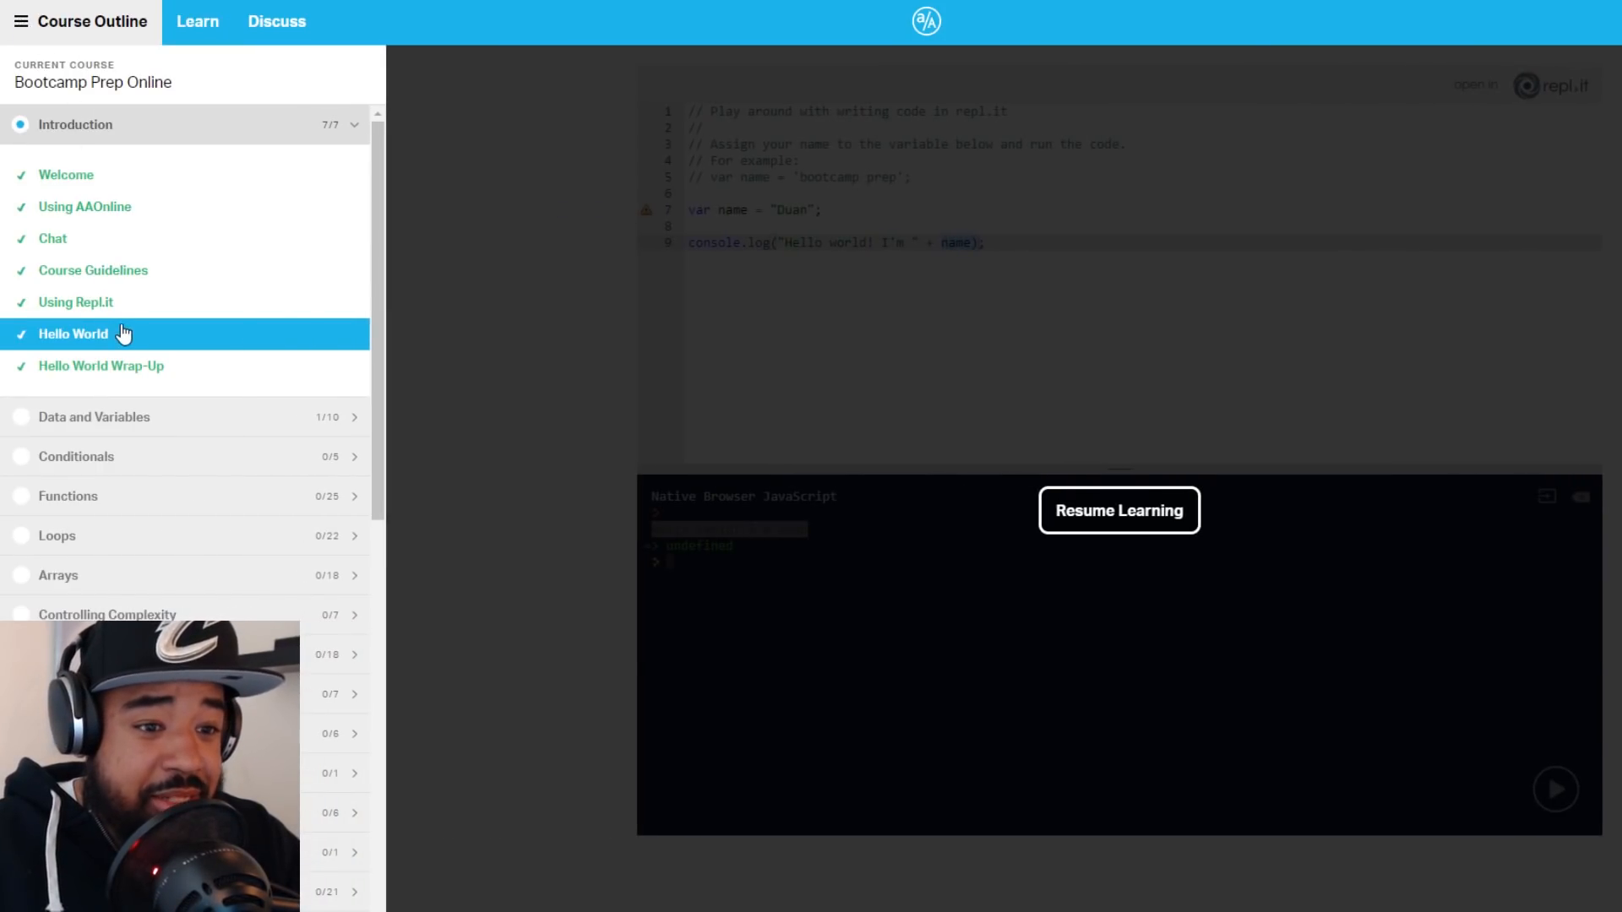
left_click(100, 365)
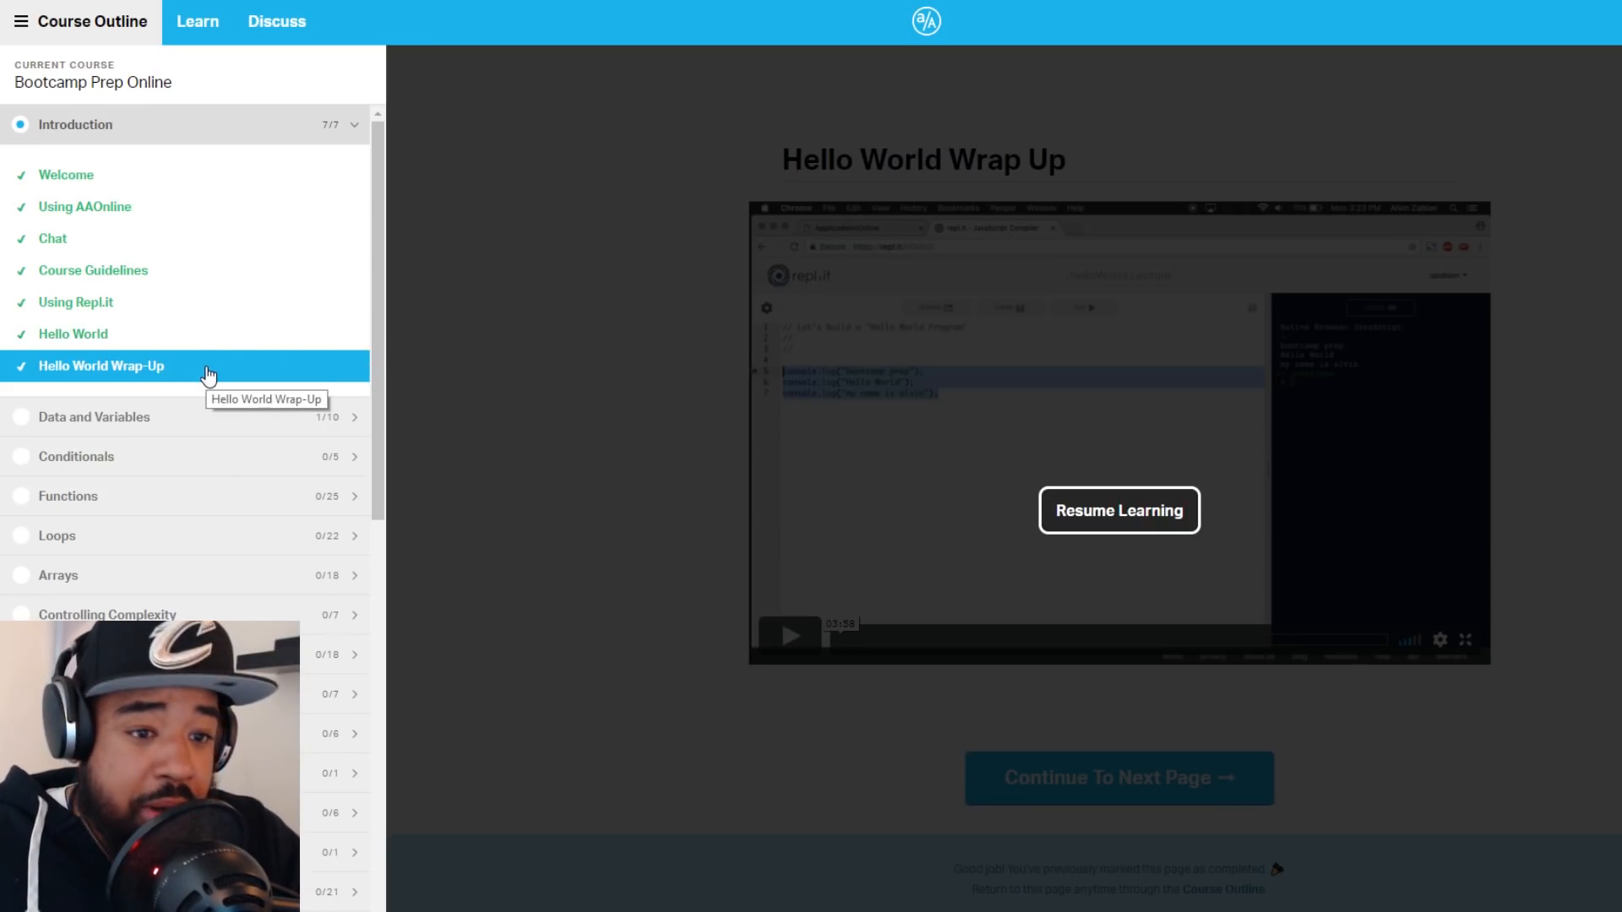
left_click(1119, 511)
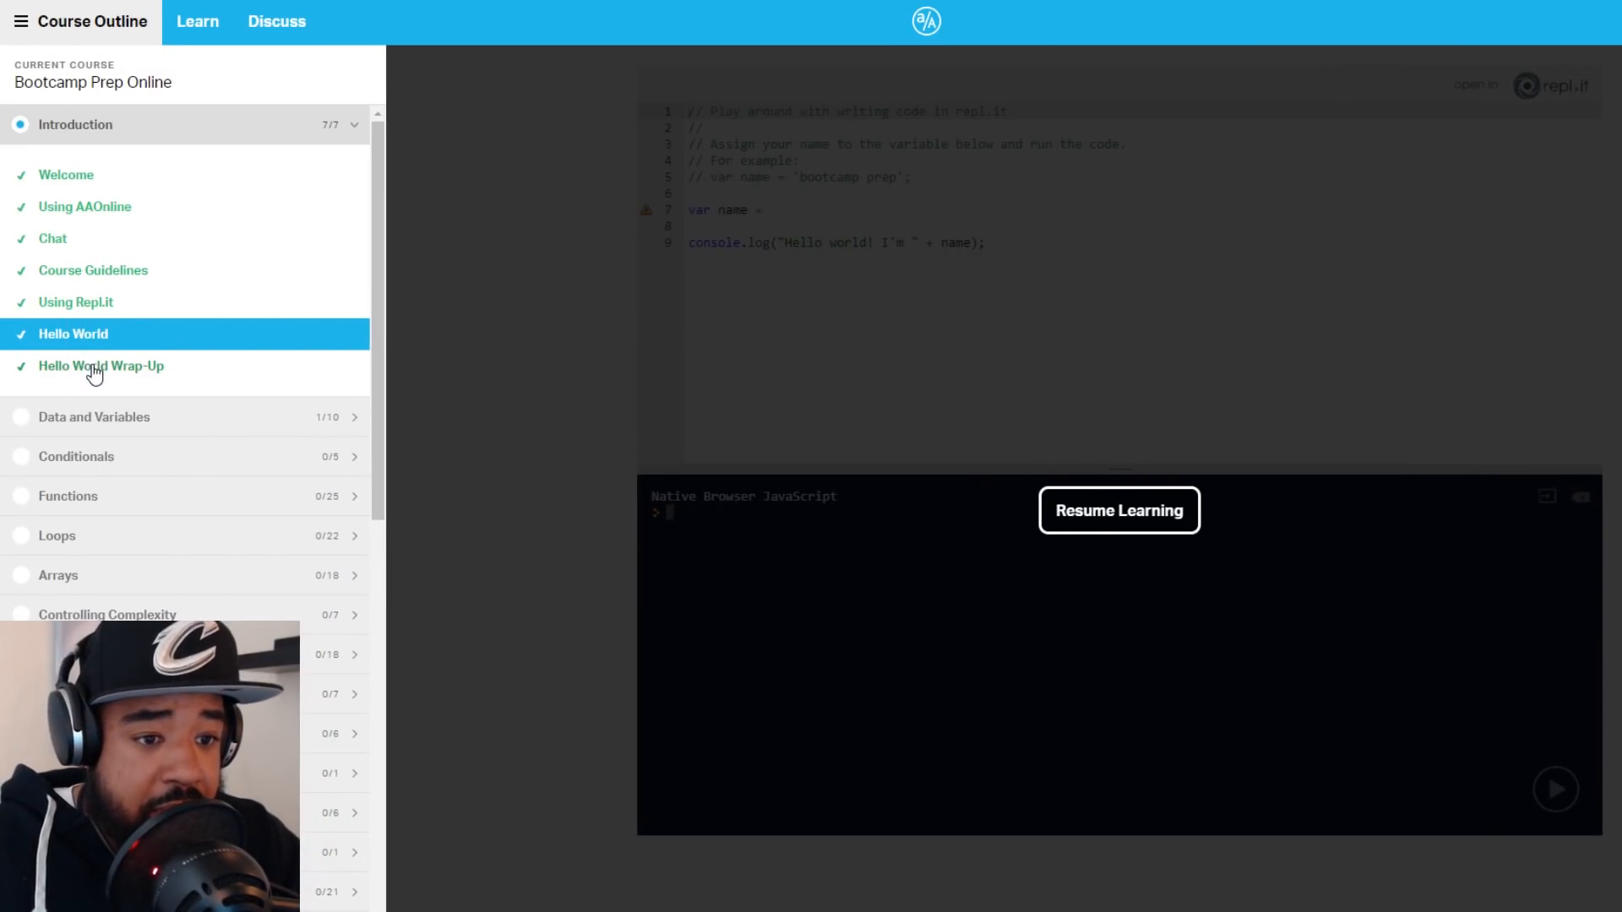
left_click(1118, 511)
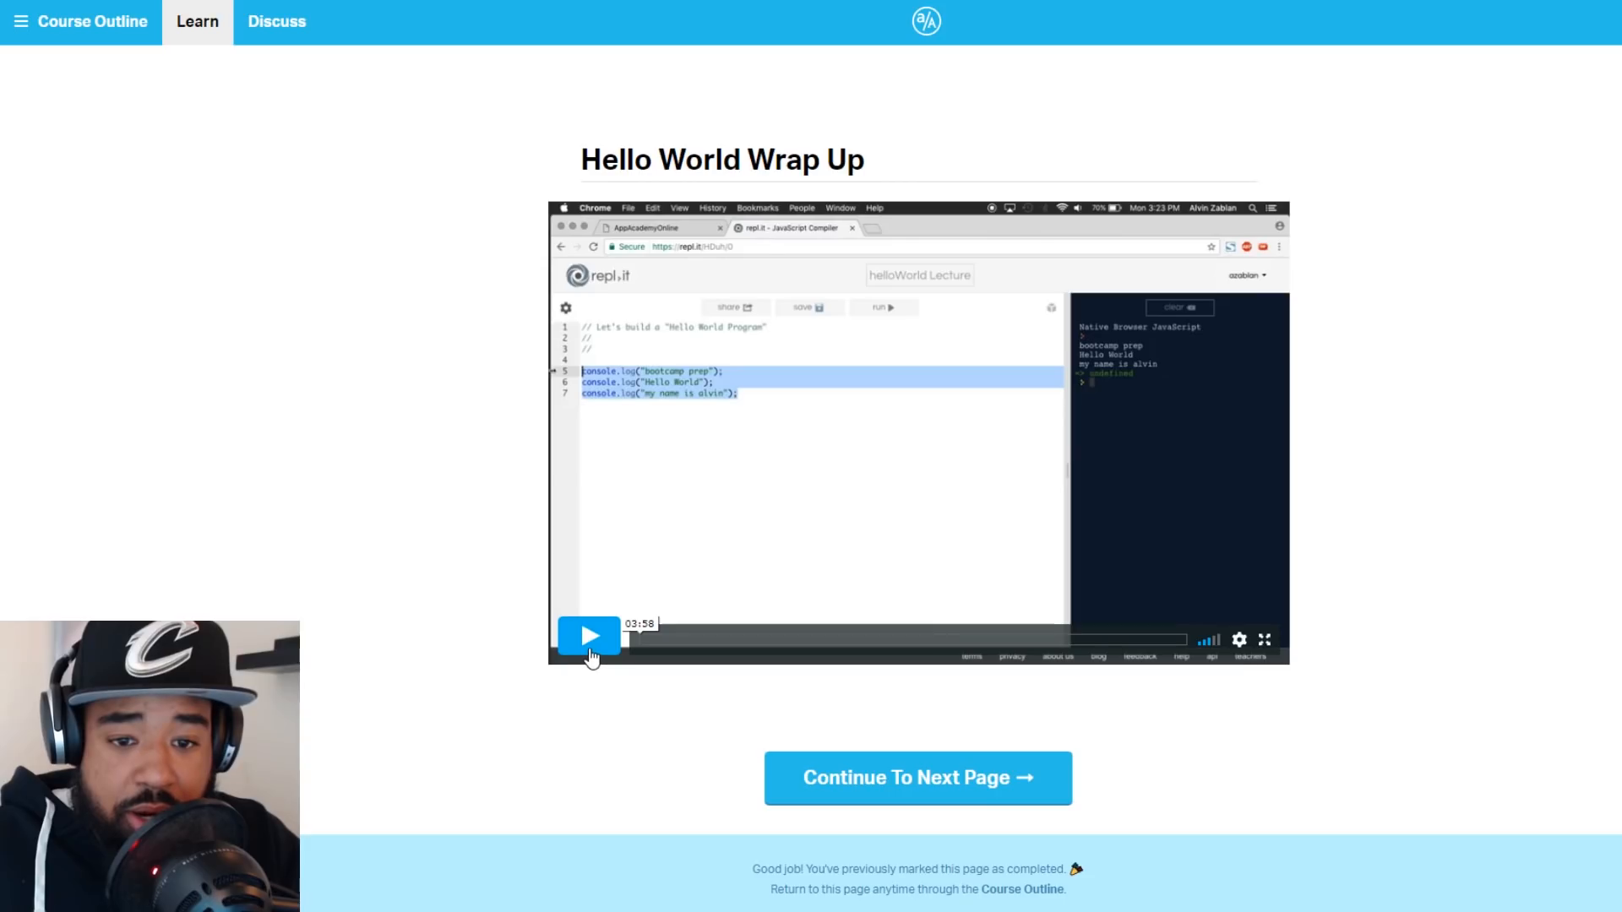
Play and then pause the Hello World Wrap Up video
left_click(589, 636)
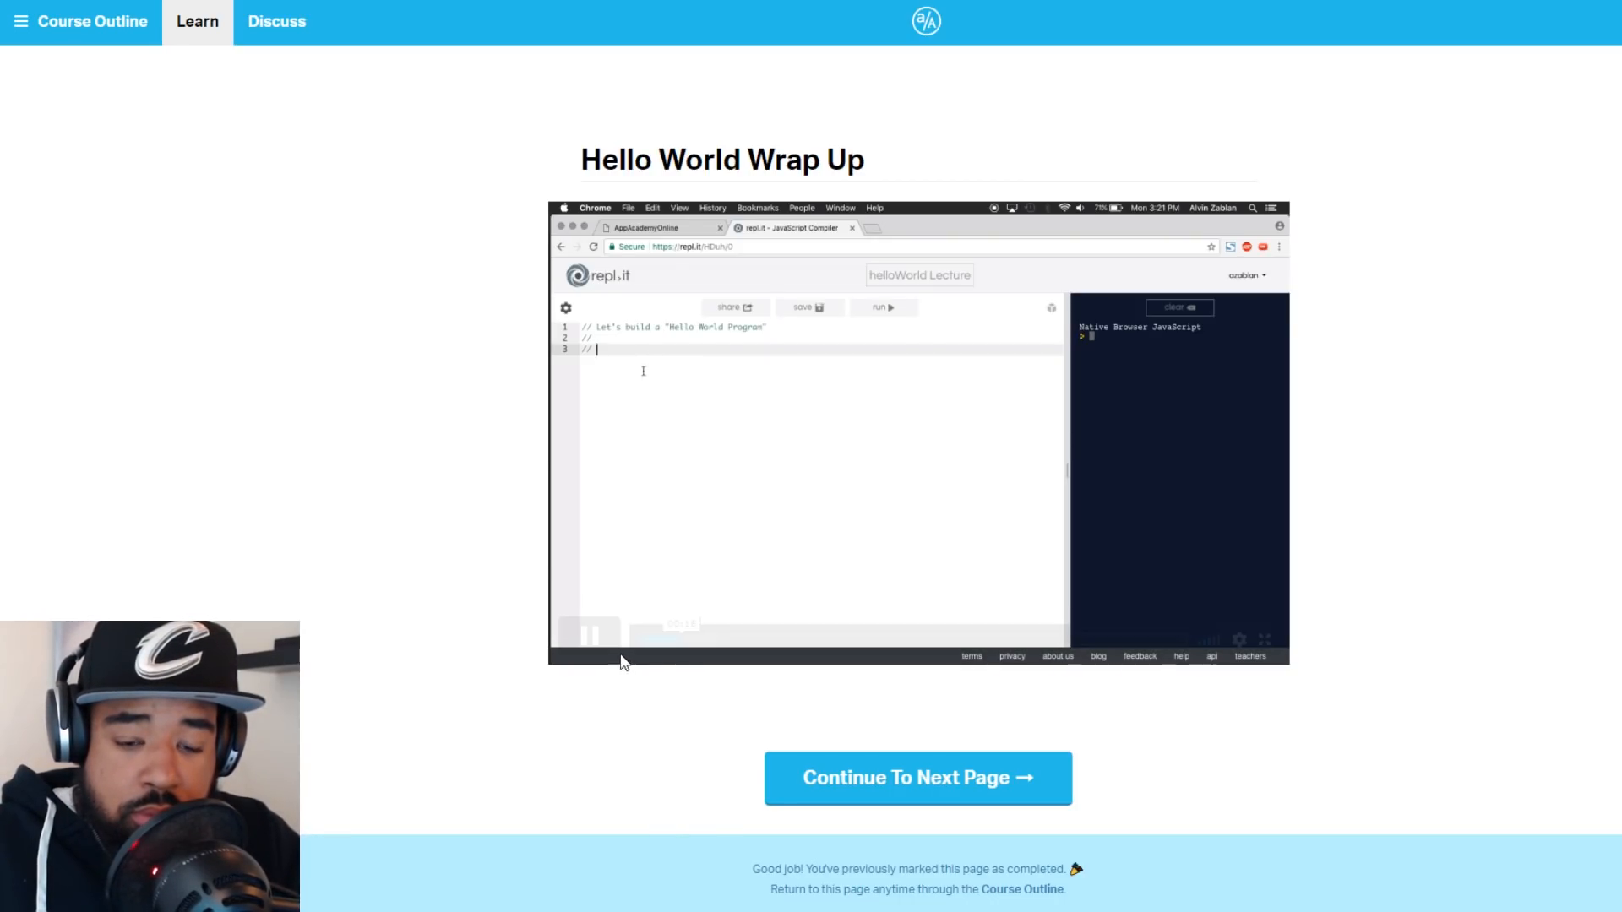
left_click(588, 635)
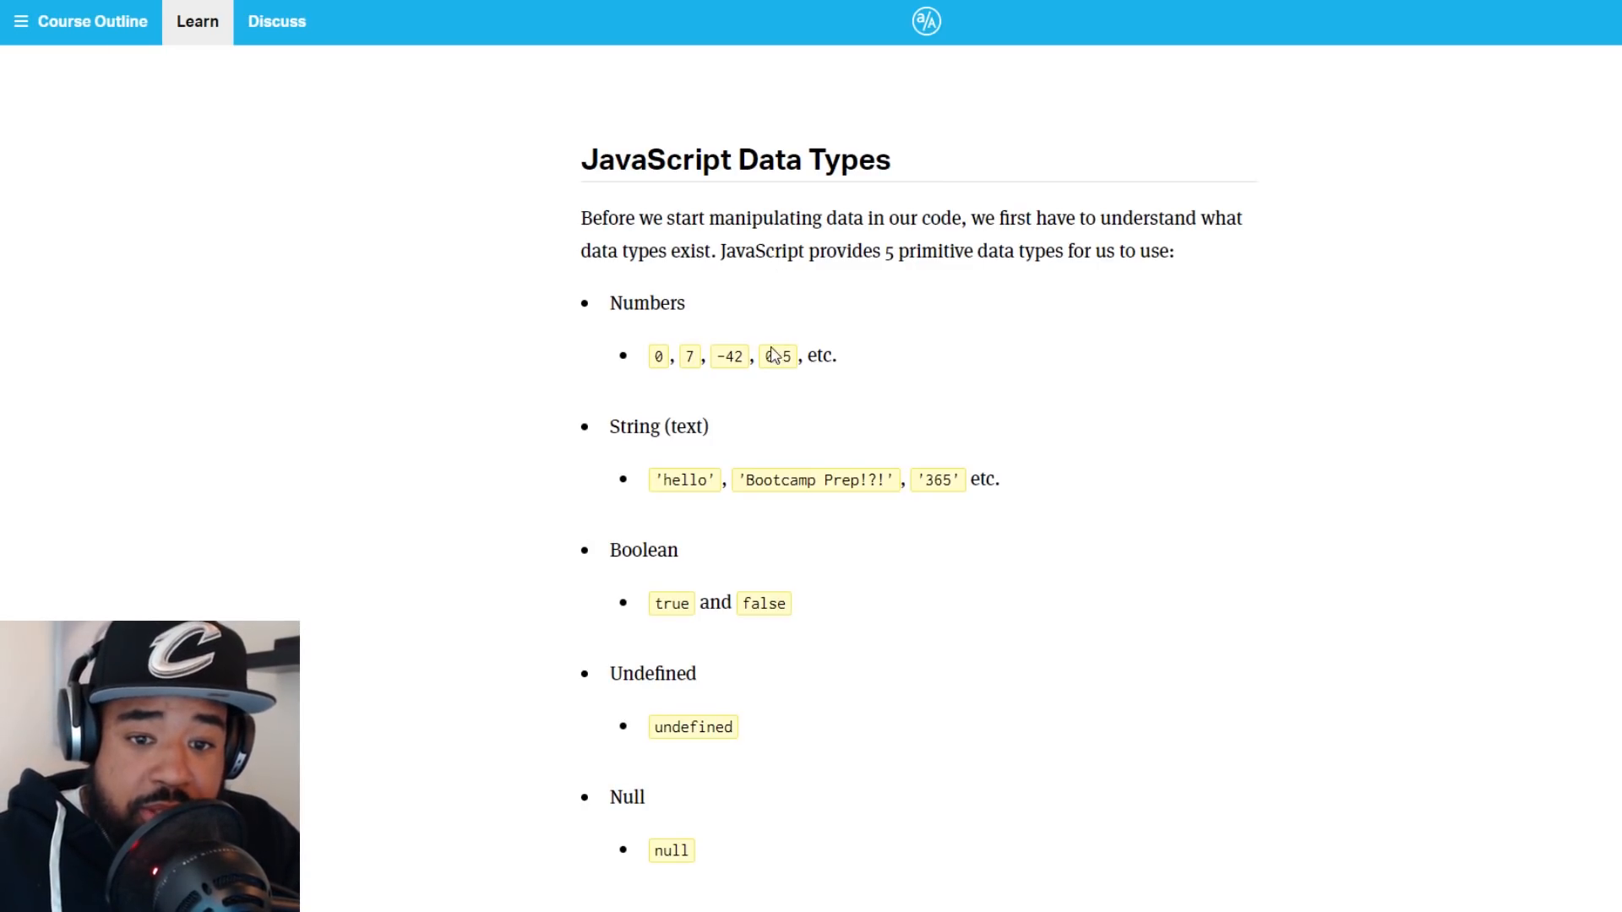
scroll("down", 3)
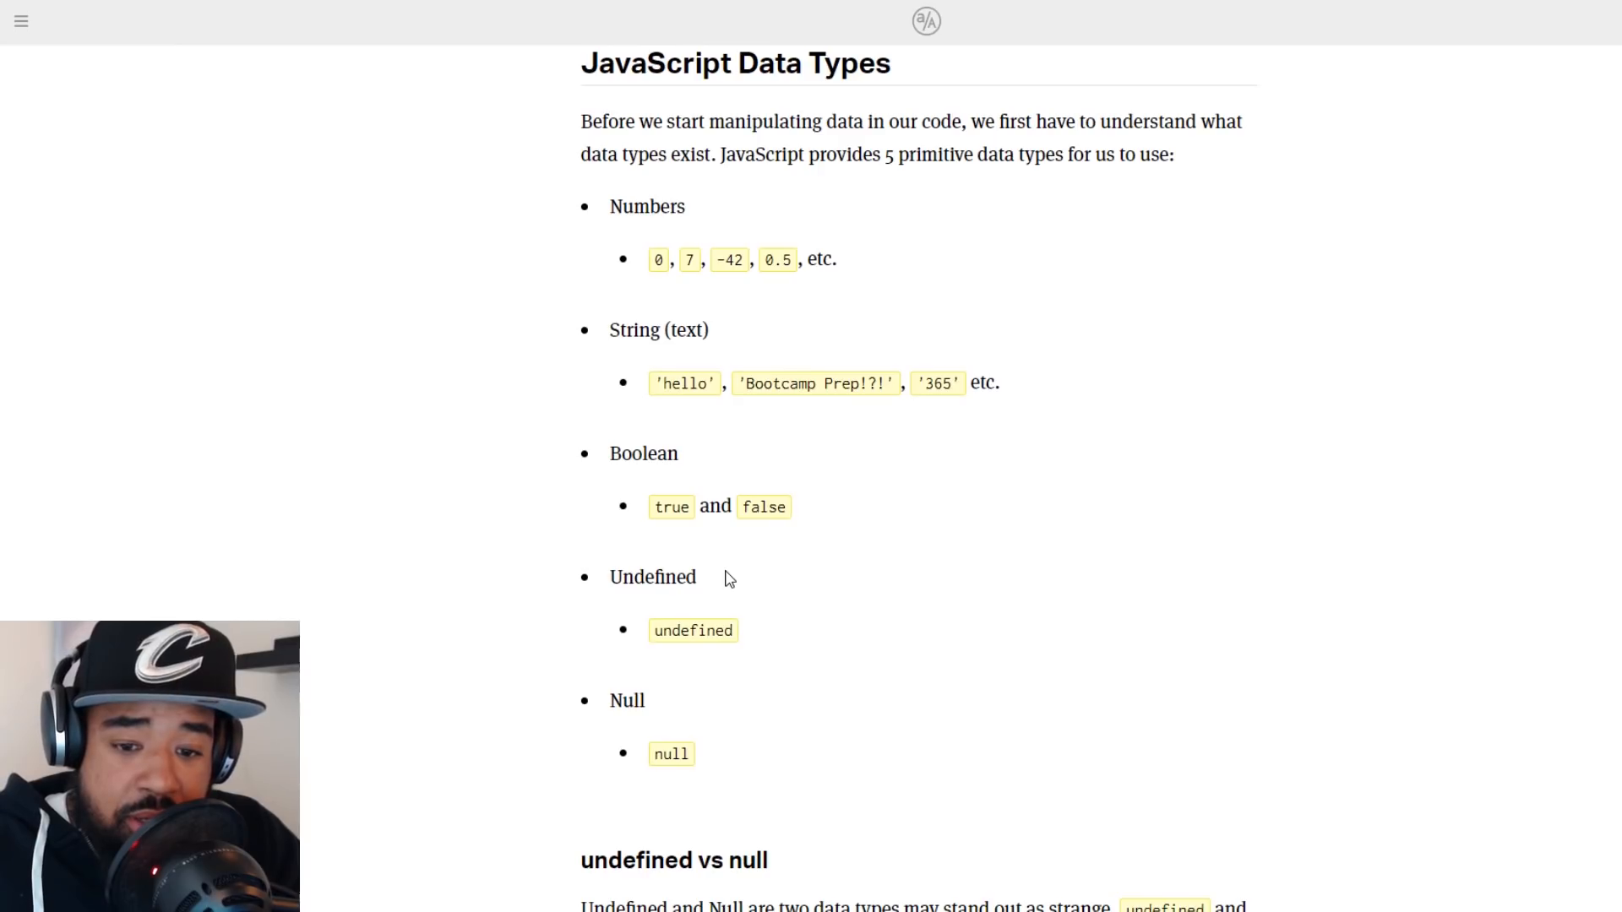
mouse_move(711, 766)
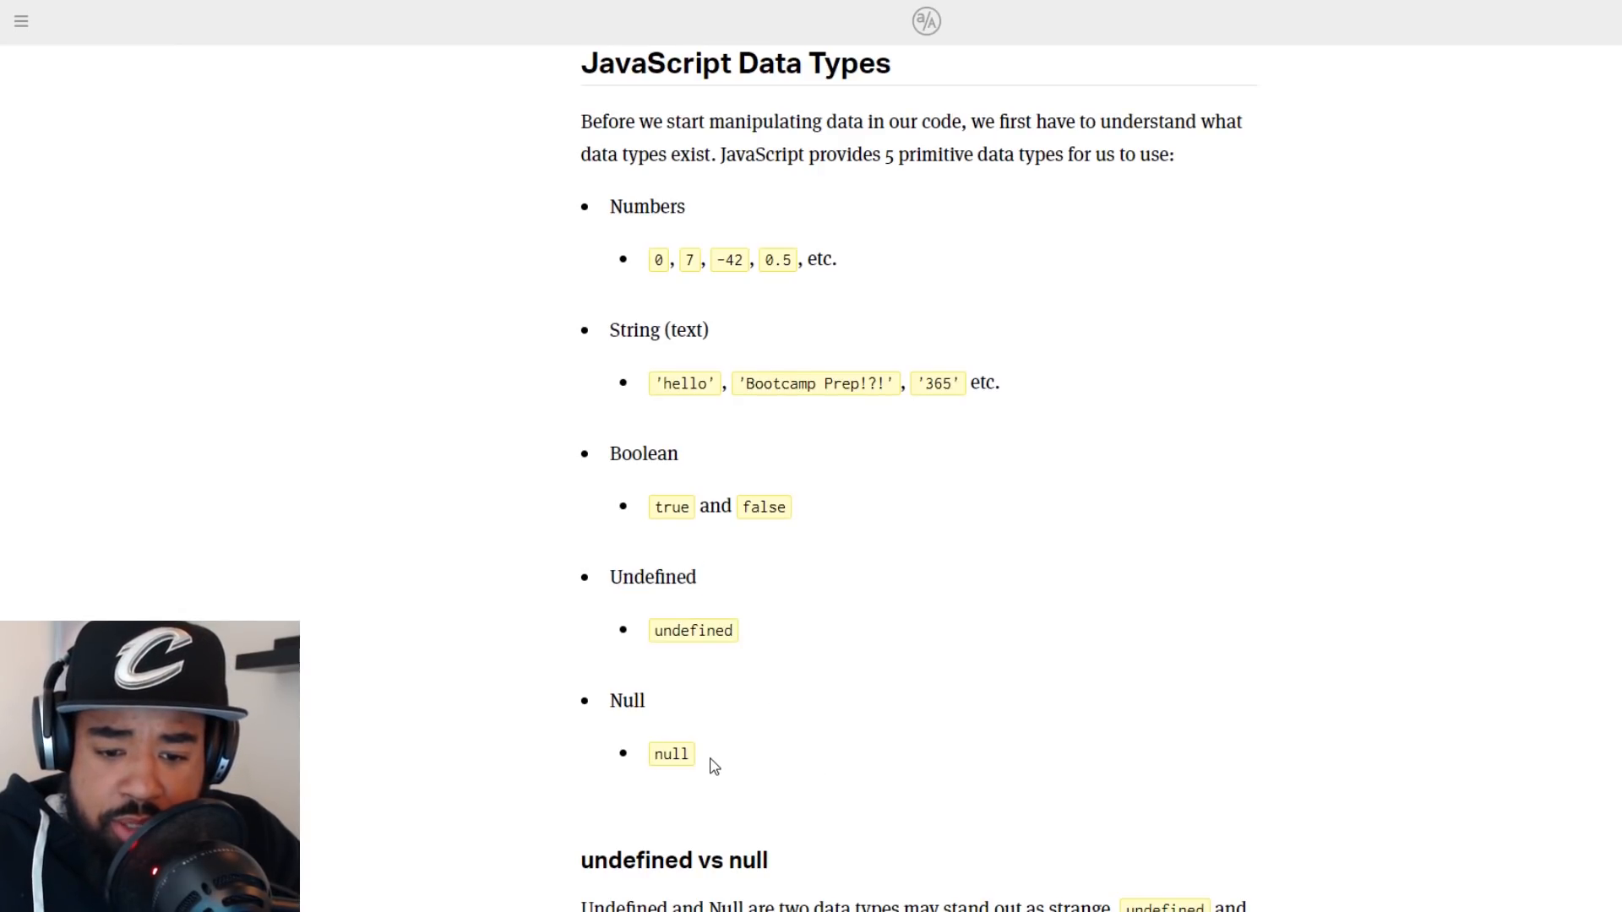
scroll("down", 3)
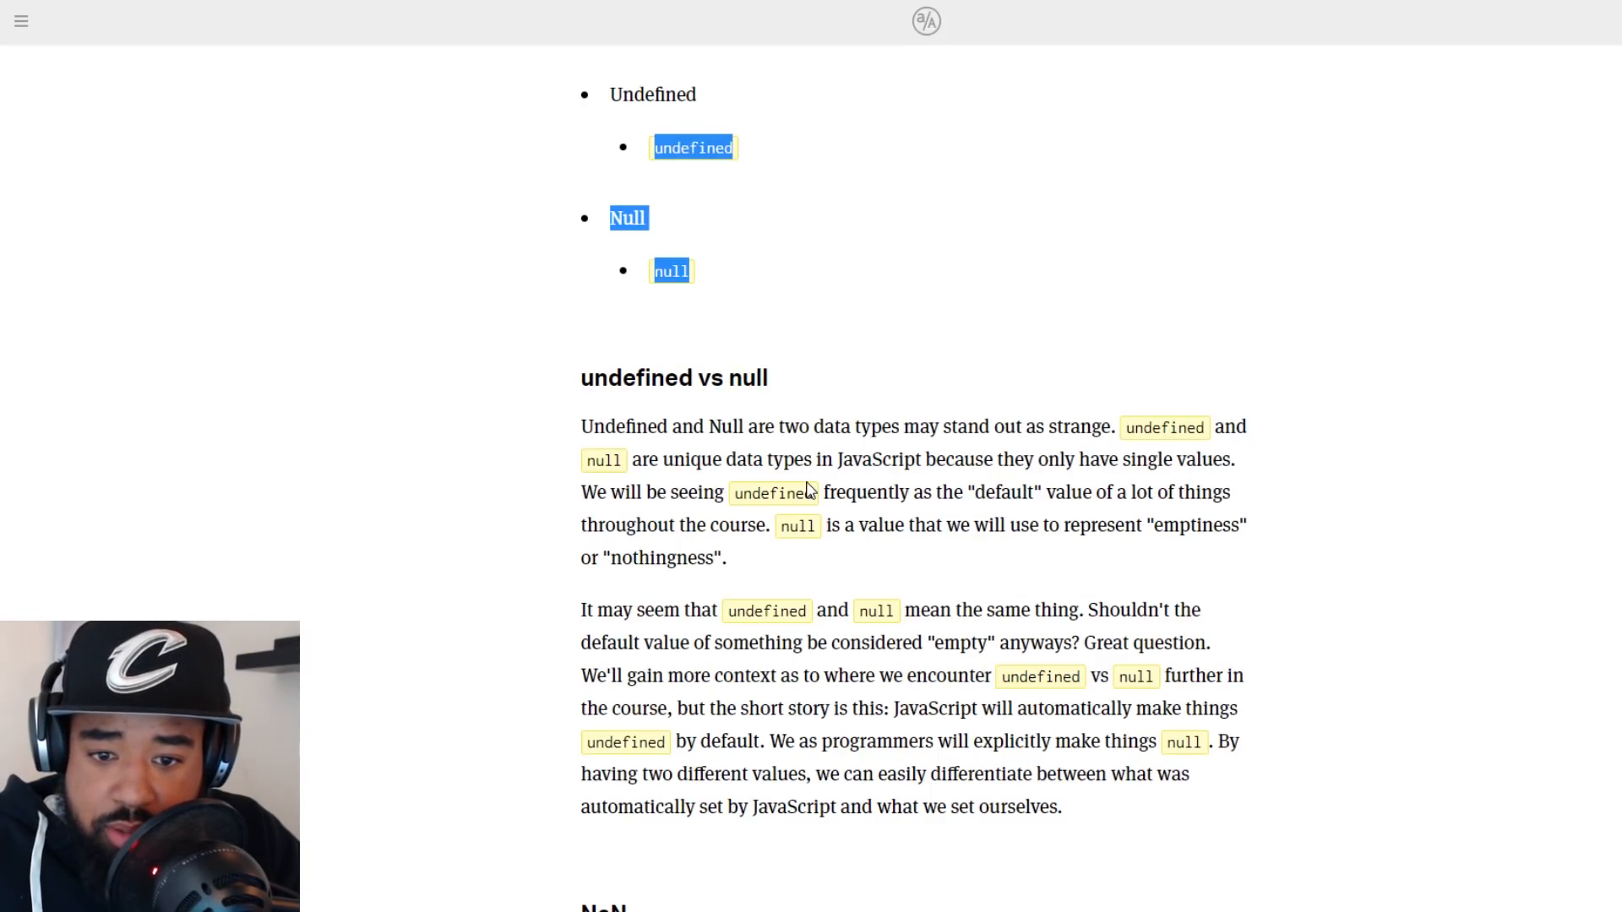
scroll("down", 3)
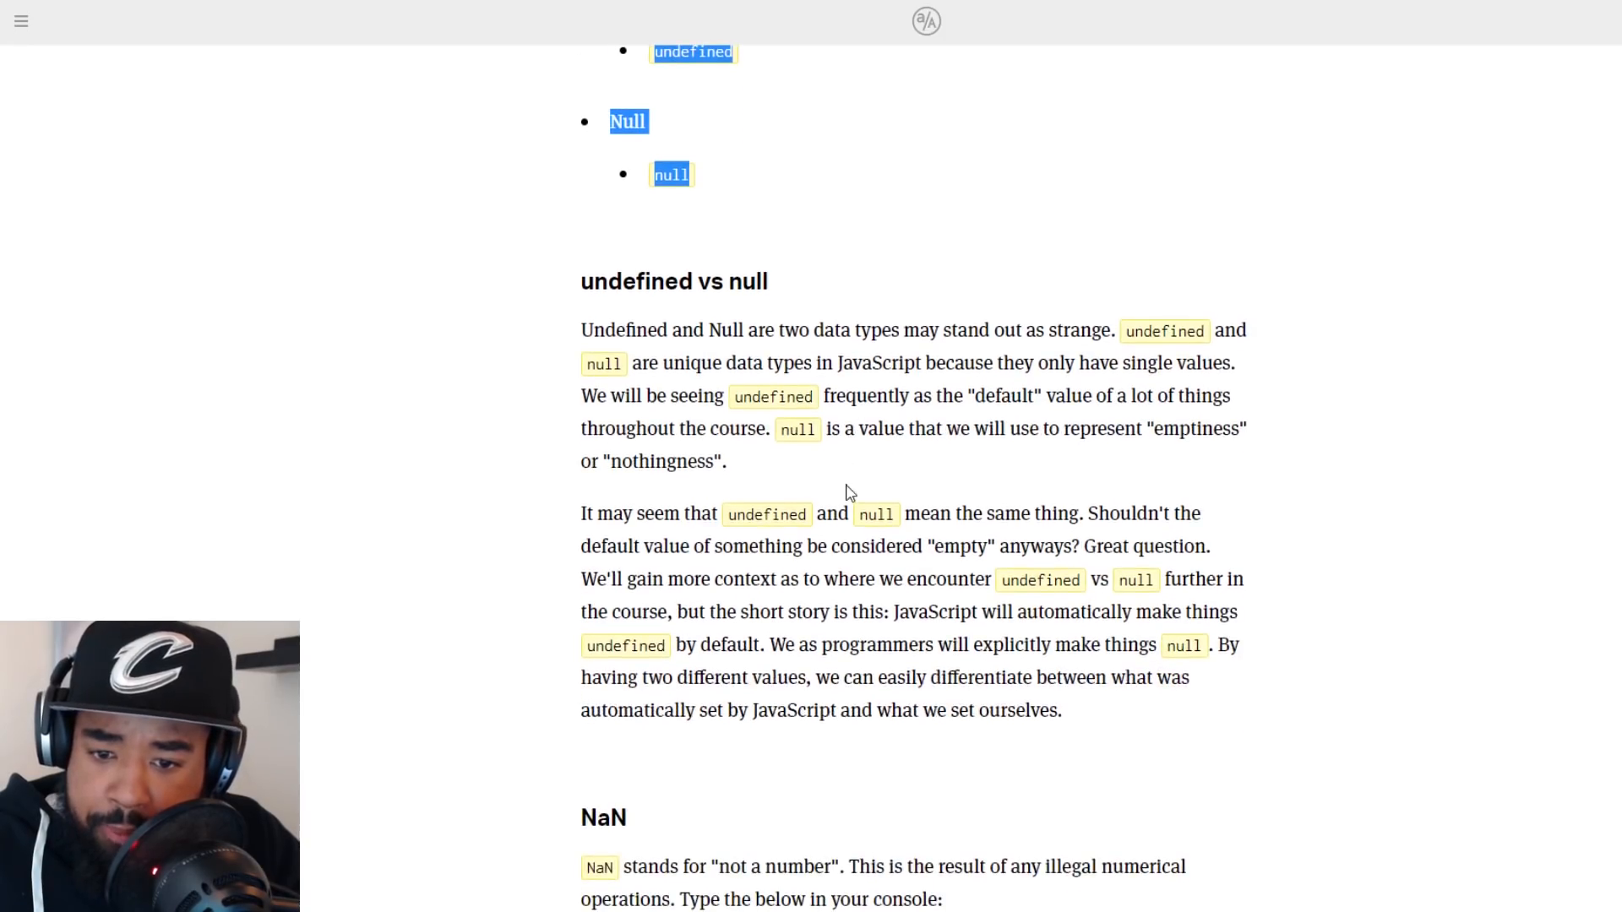
scroll("down", 3)
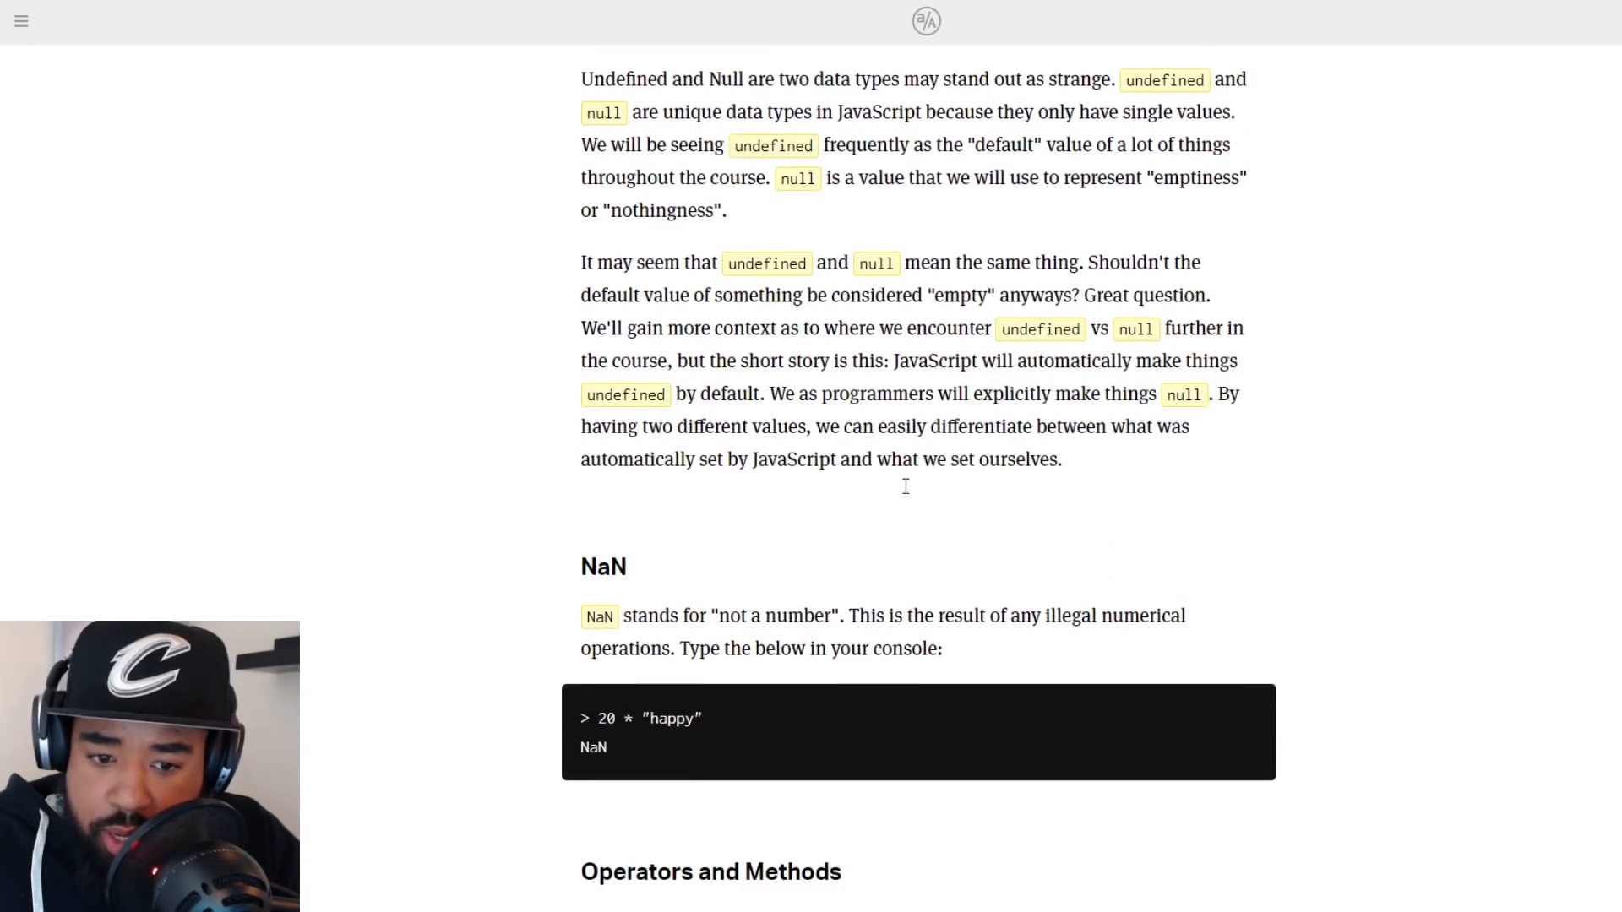
scroll("down", 3)
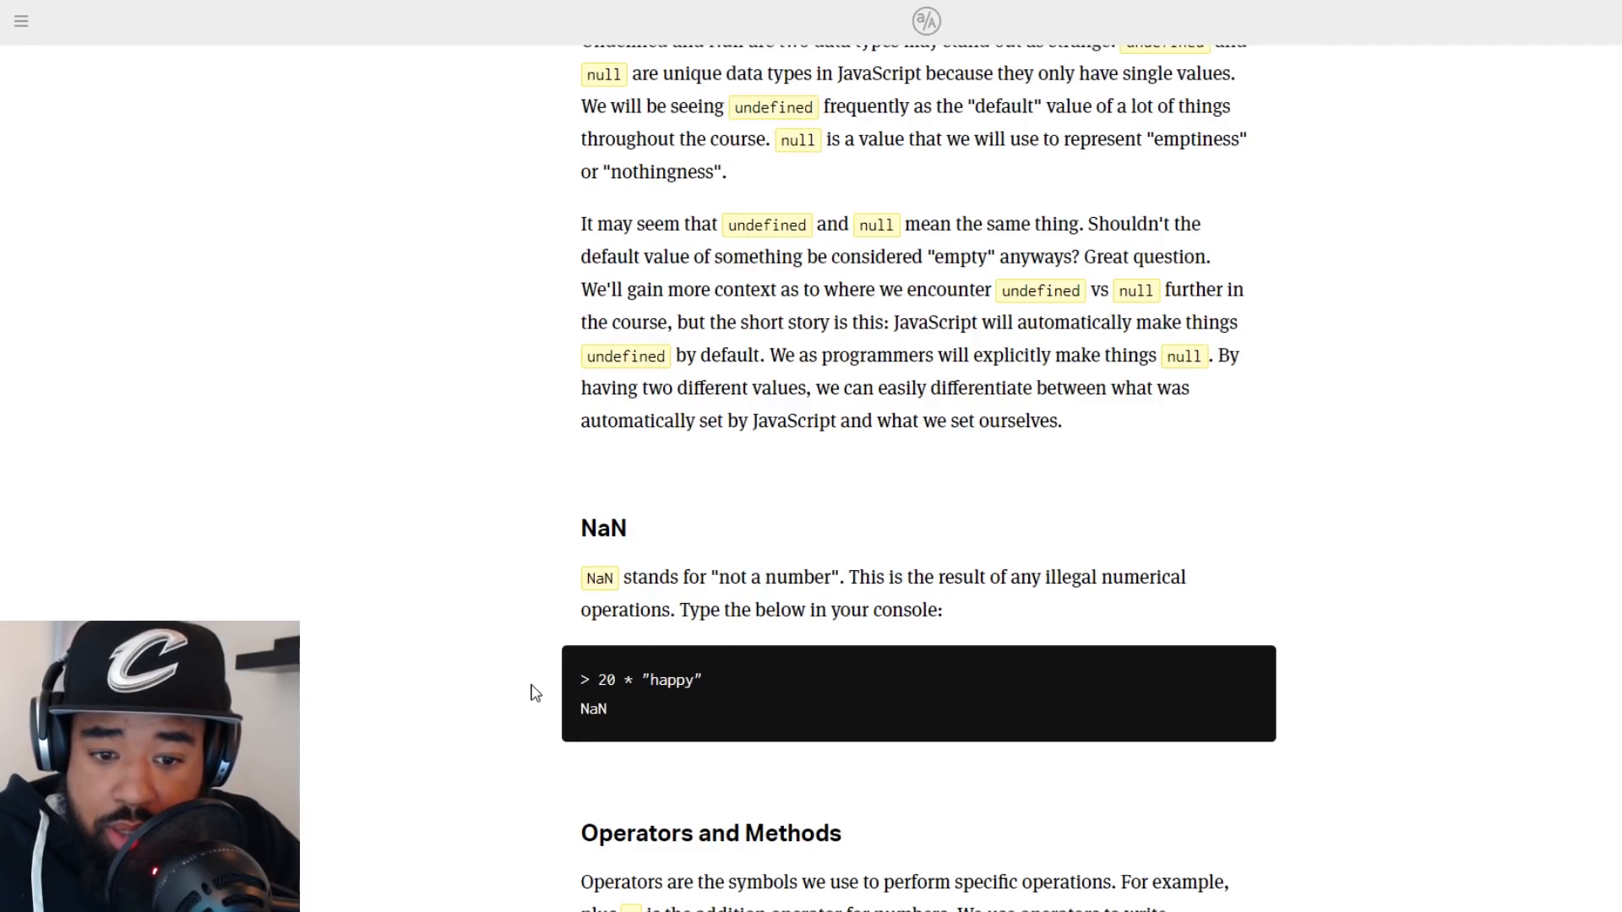
mouse_move(914, 636)
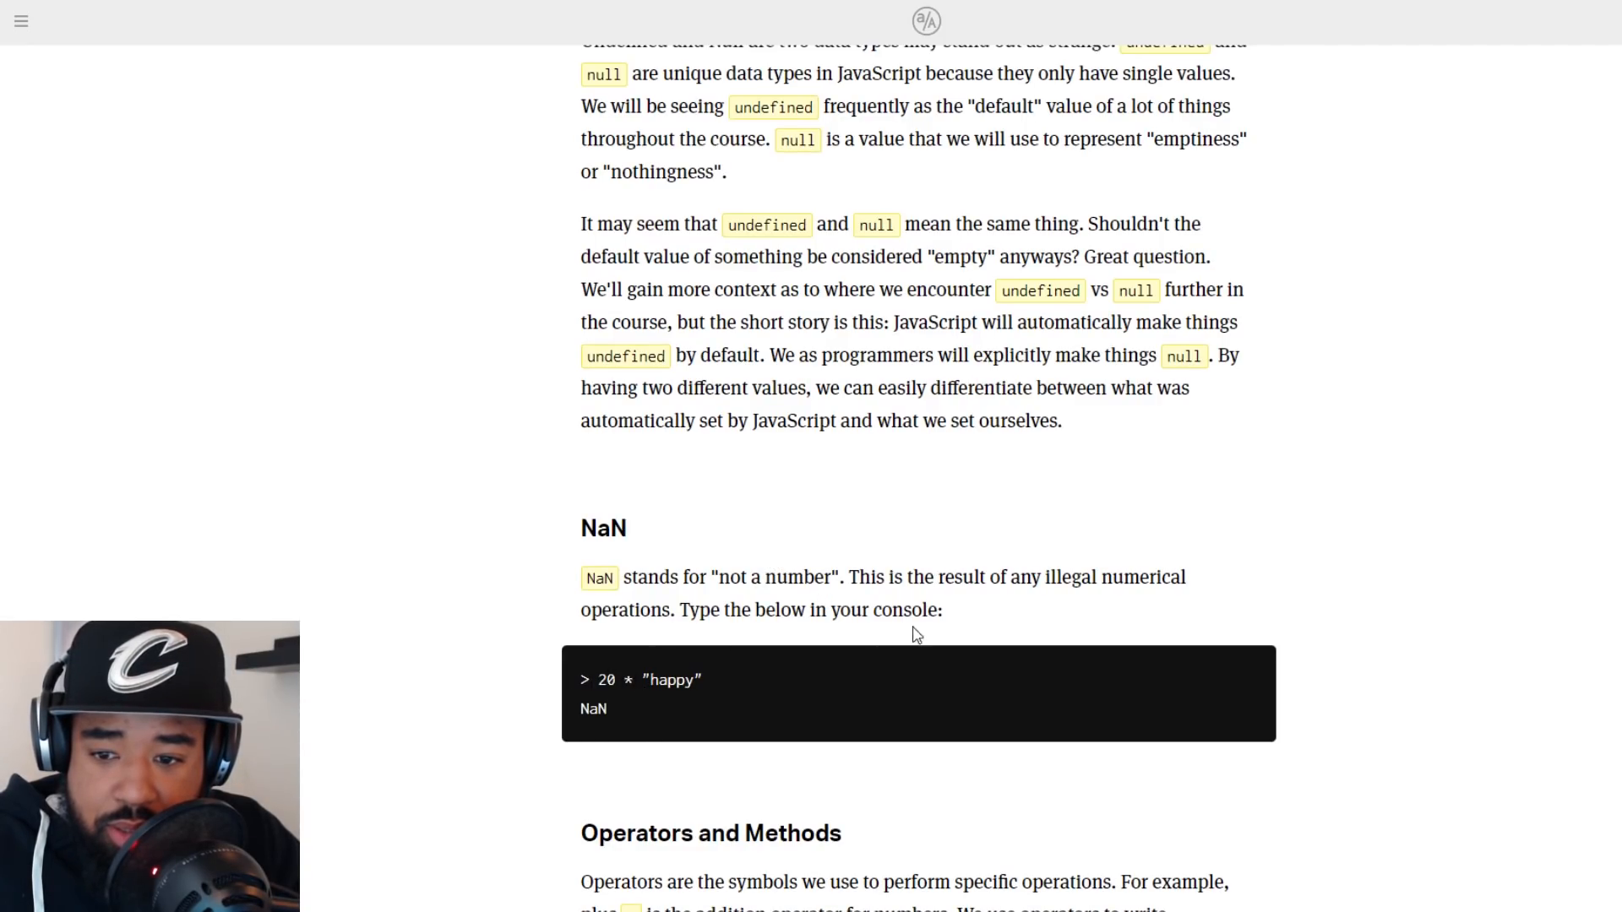
scroll("down", 3)
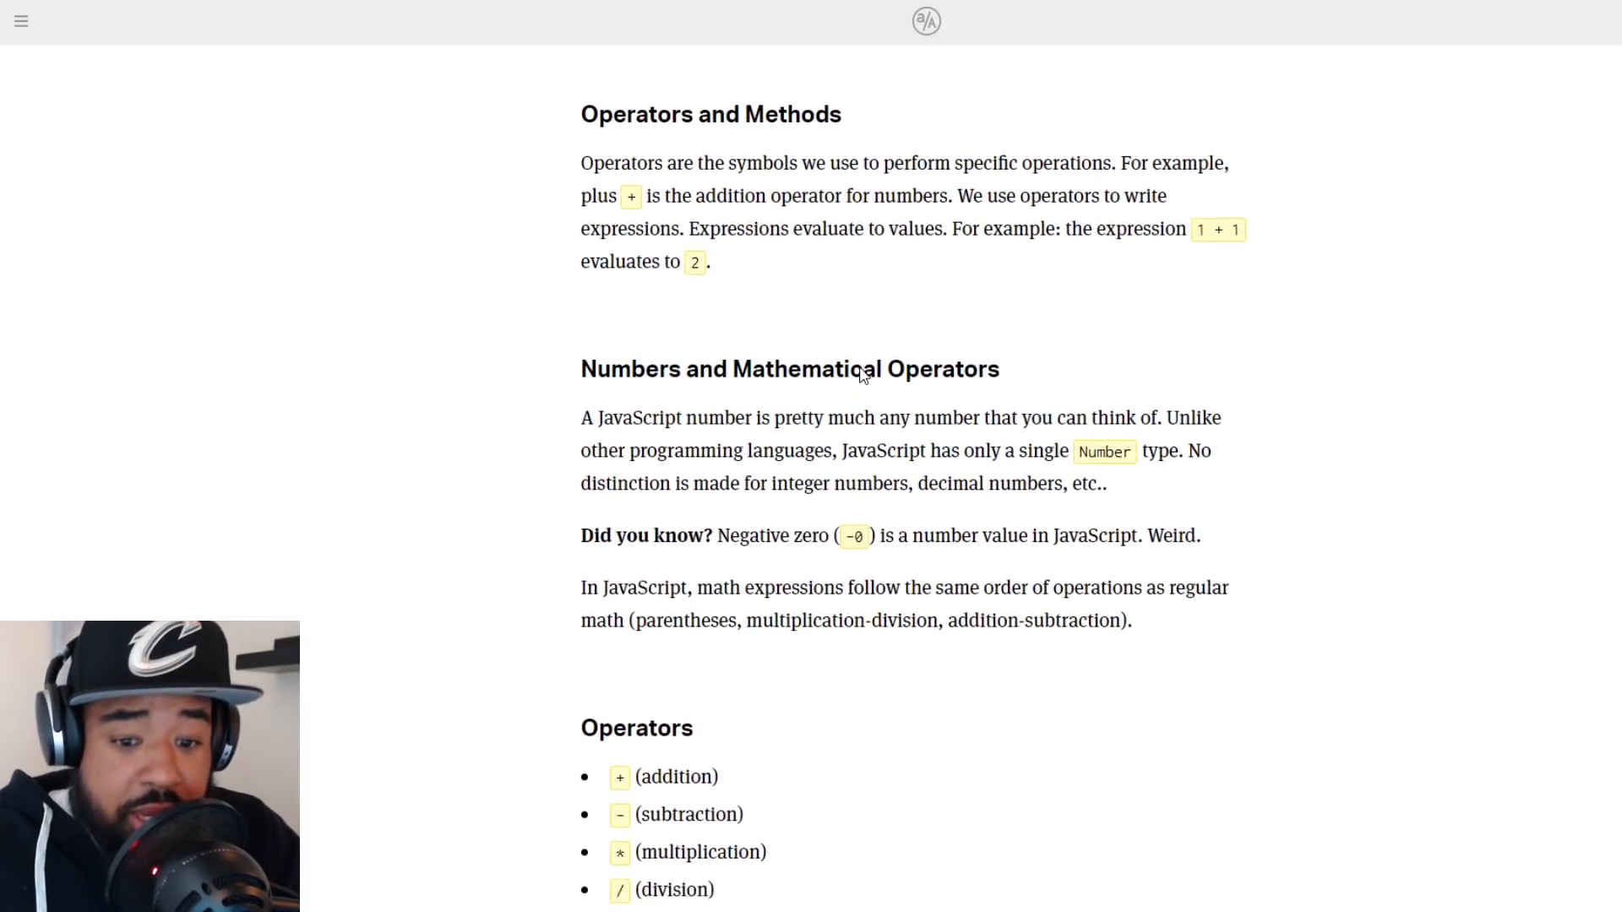
Read the Data Type Notes through truthy/falsey values, then go to the Numbers Lecture
scroll("up", 3)
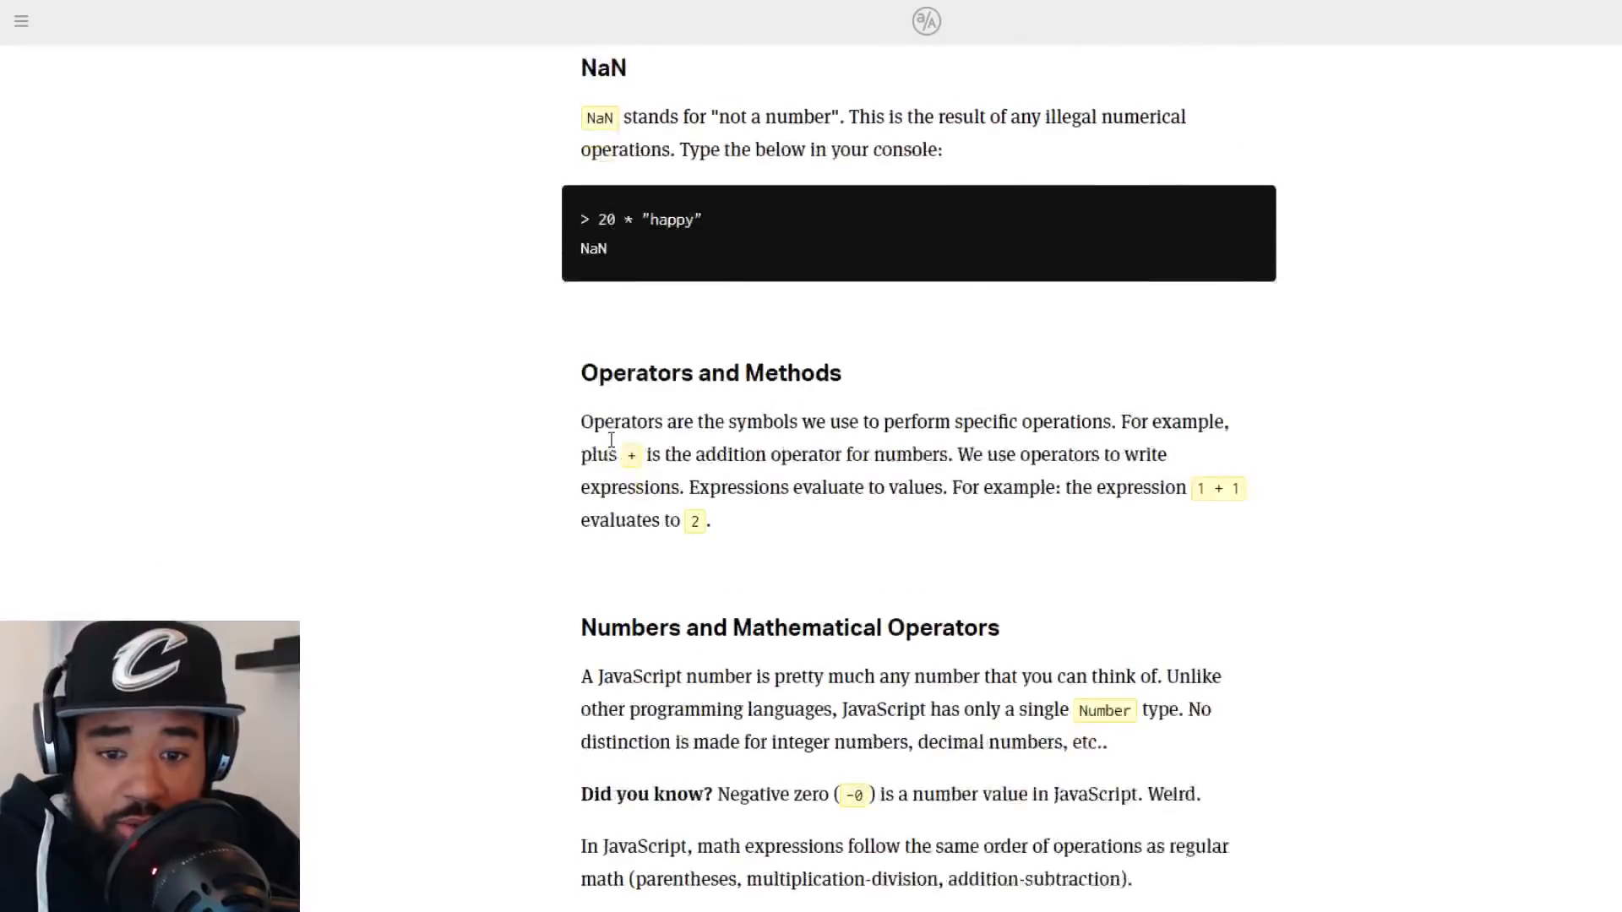
scroll("down", 3)
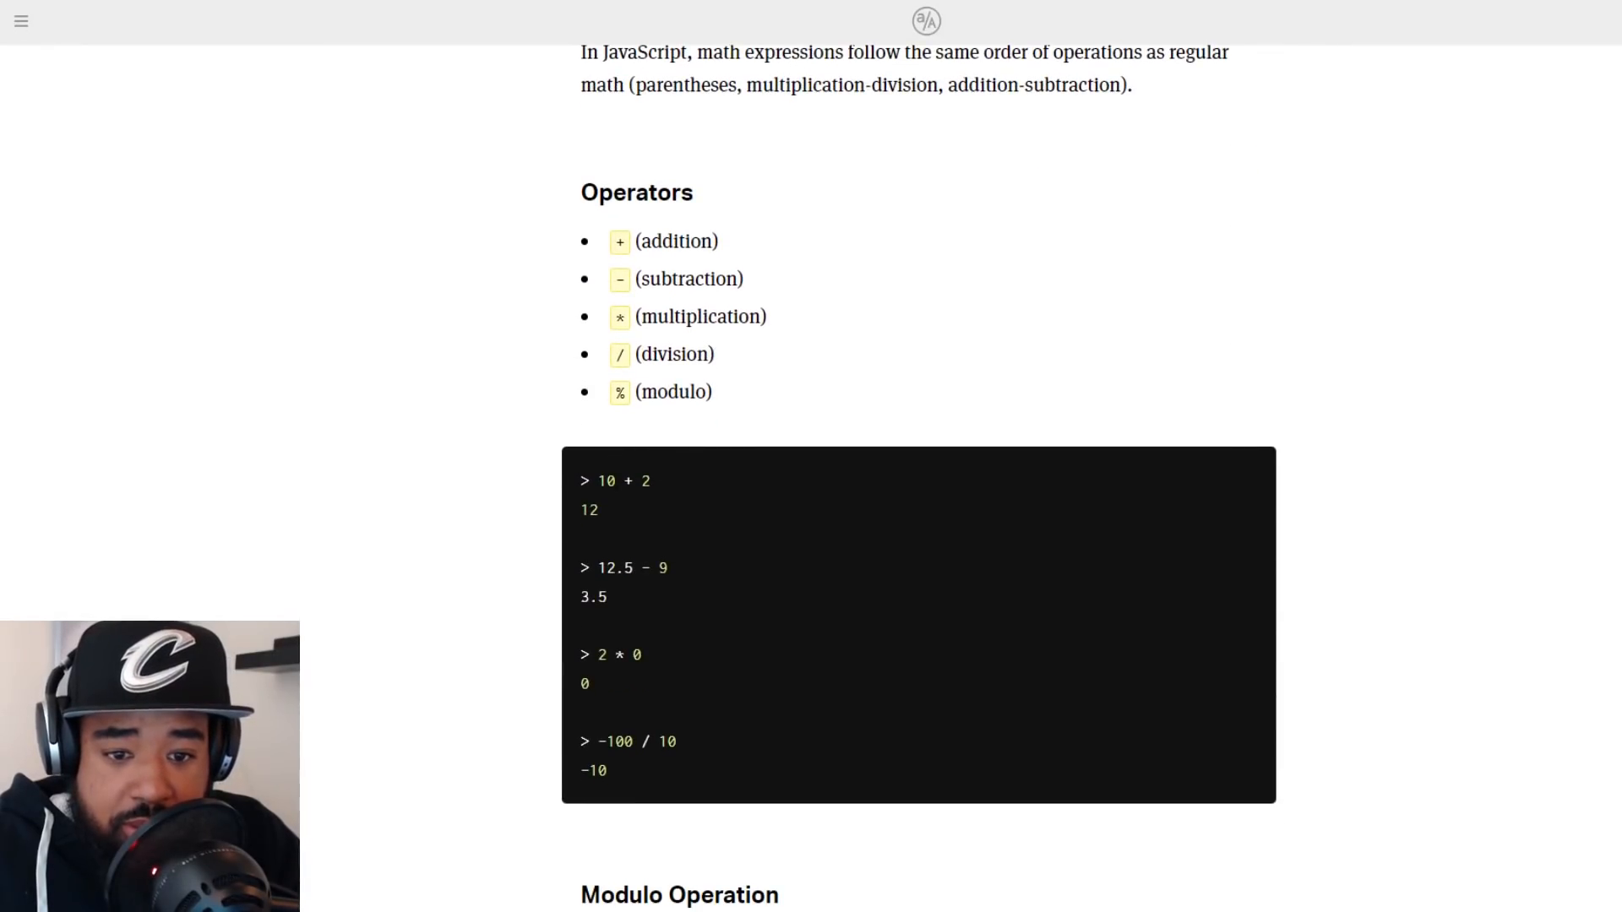
scroll("down", 3)
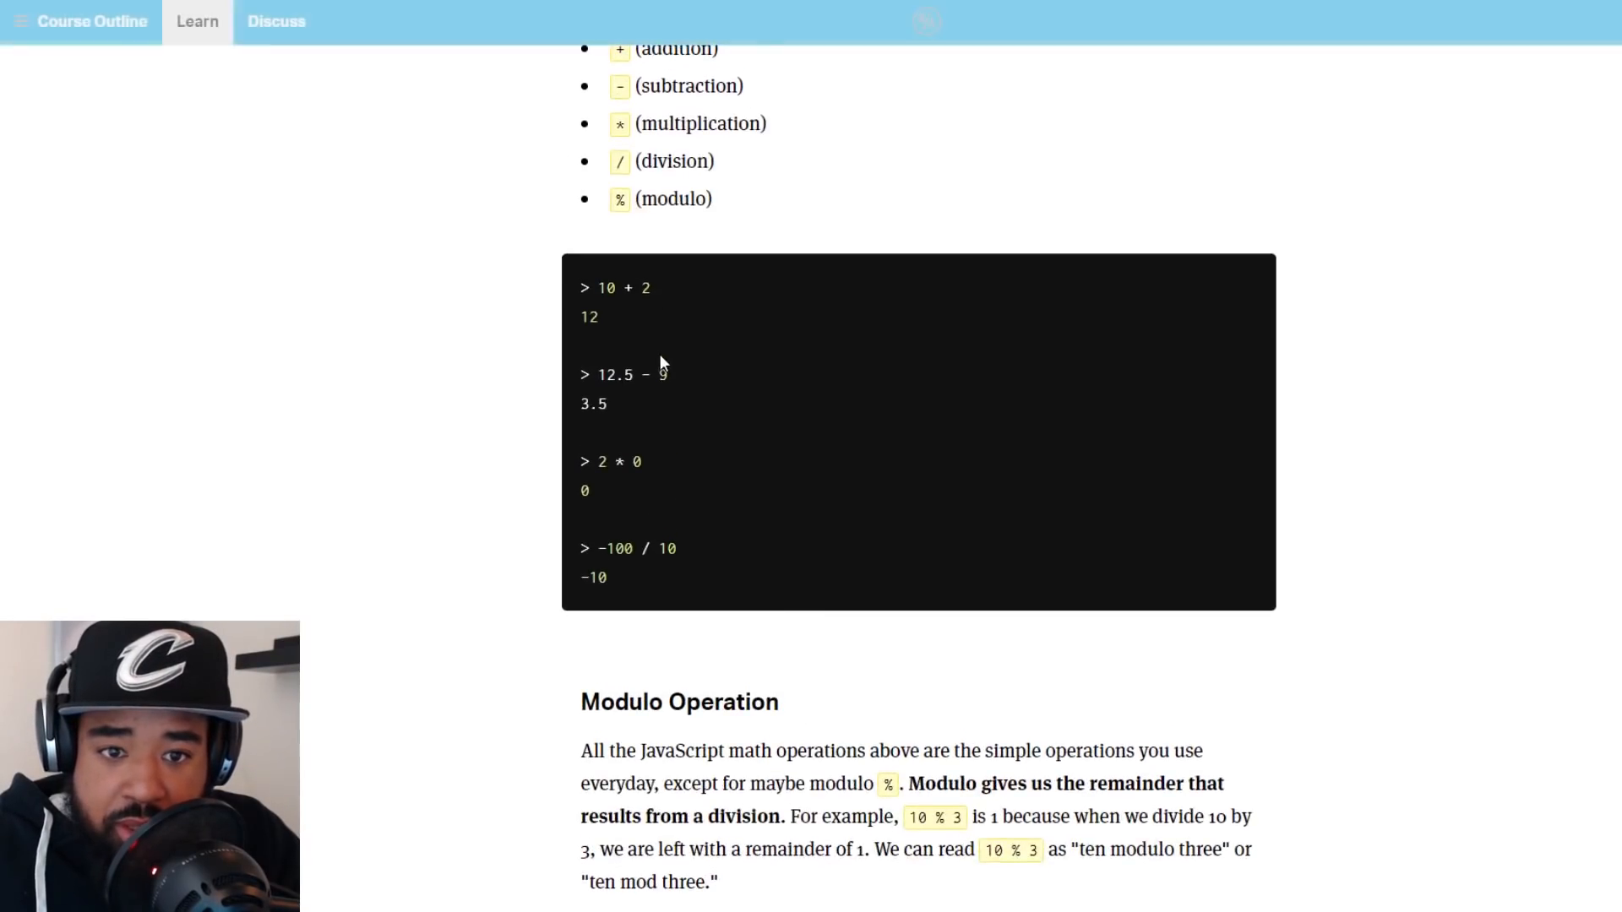
scroll("down", 3)
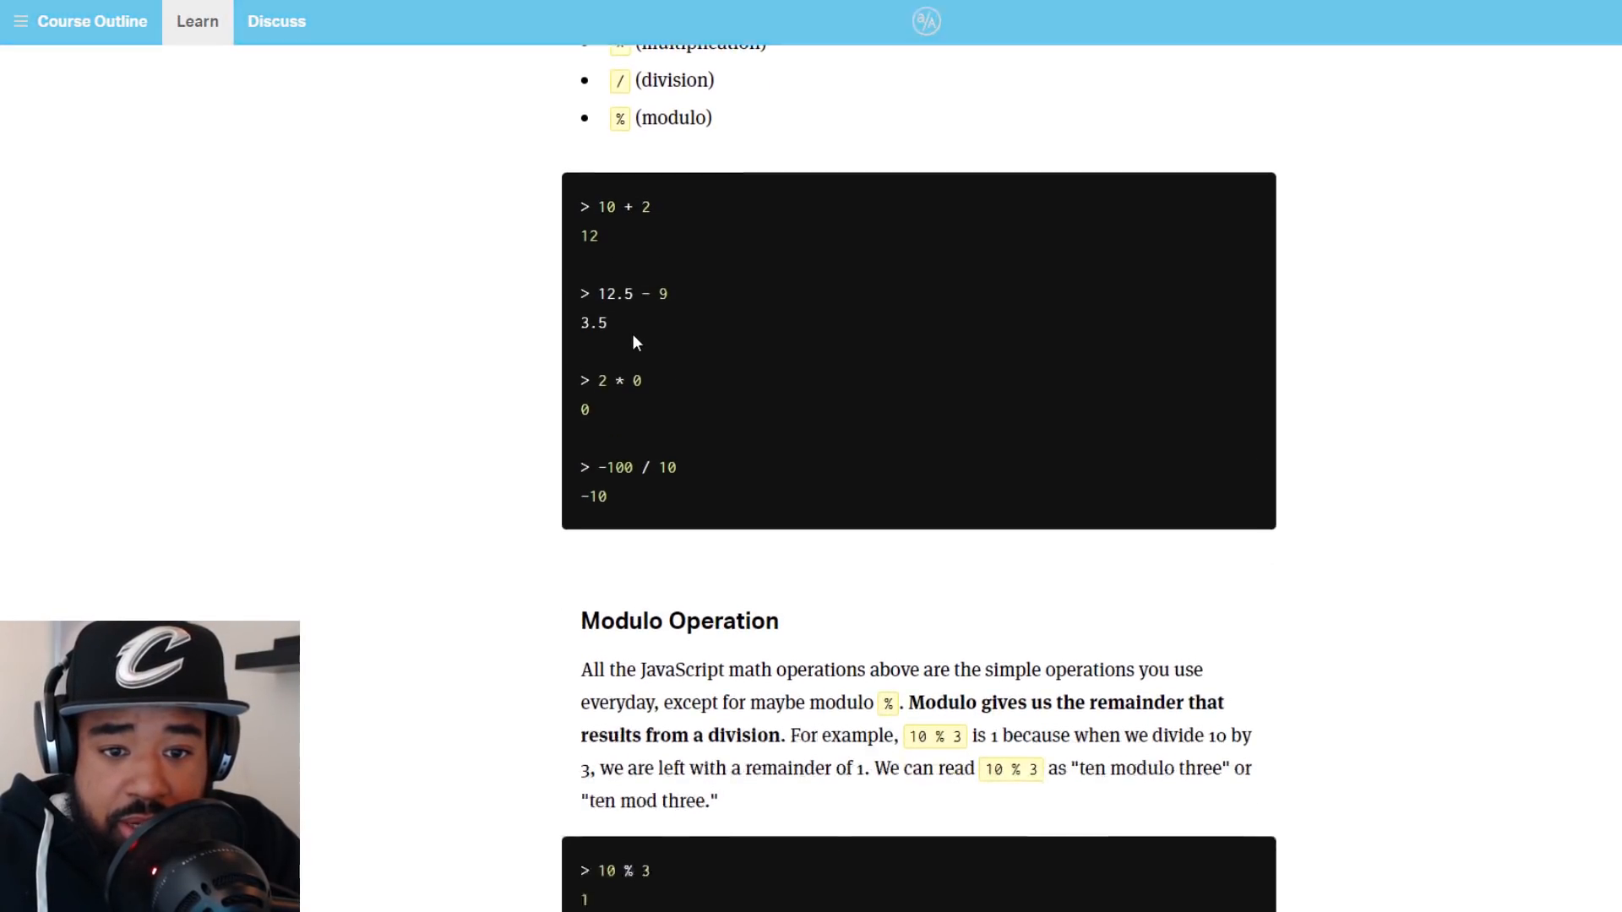
scroll("down", 3)
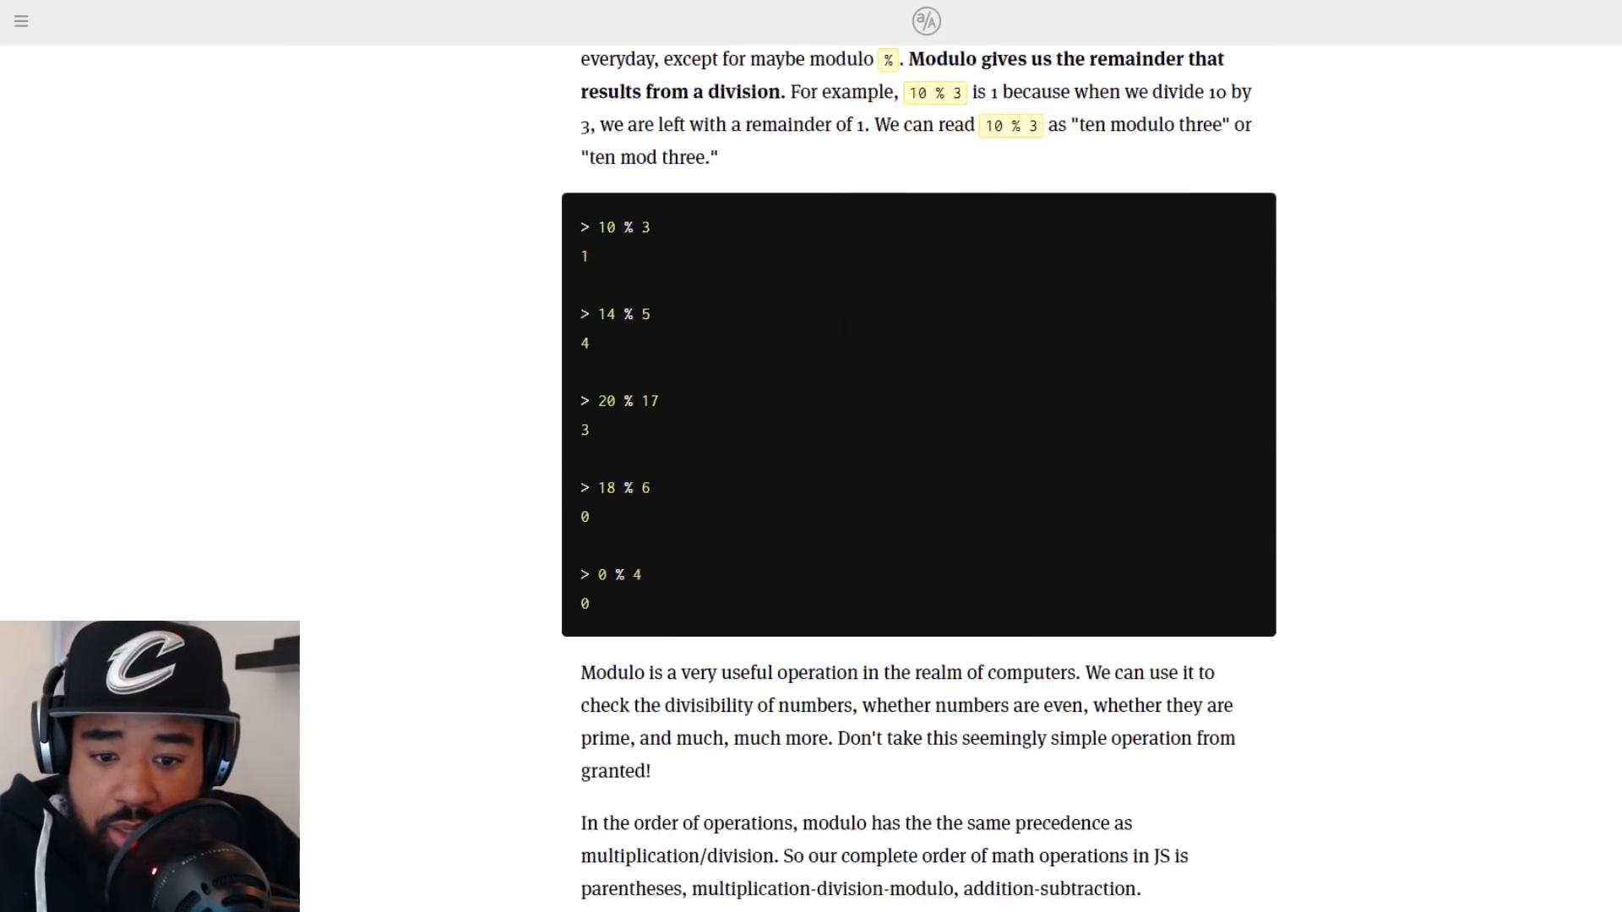
scroll("down", 3)
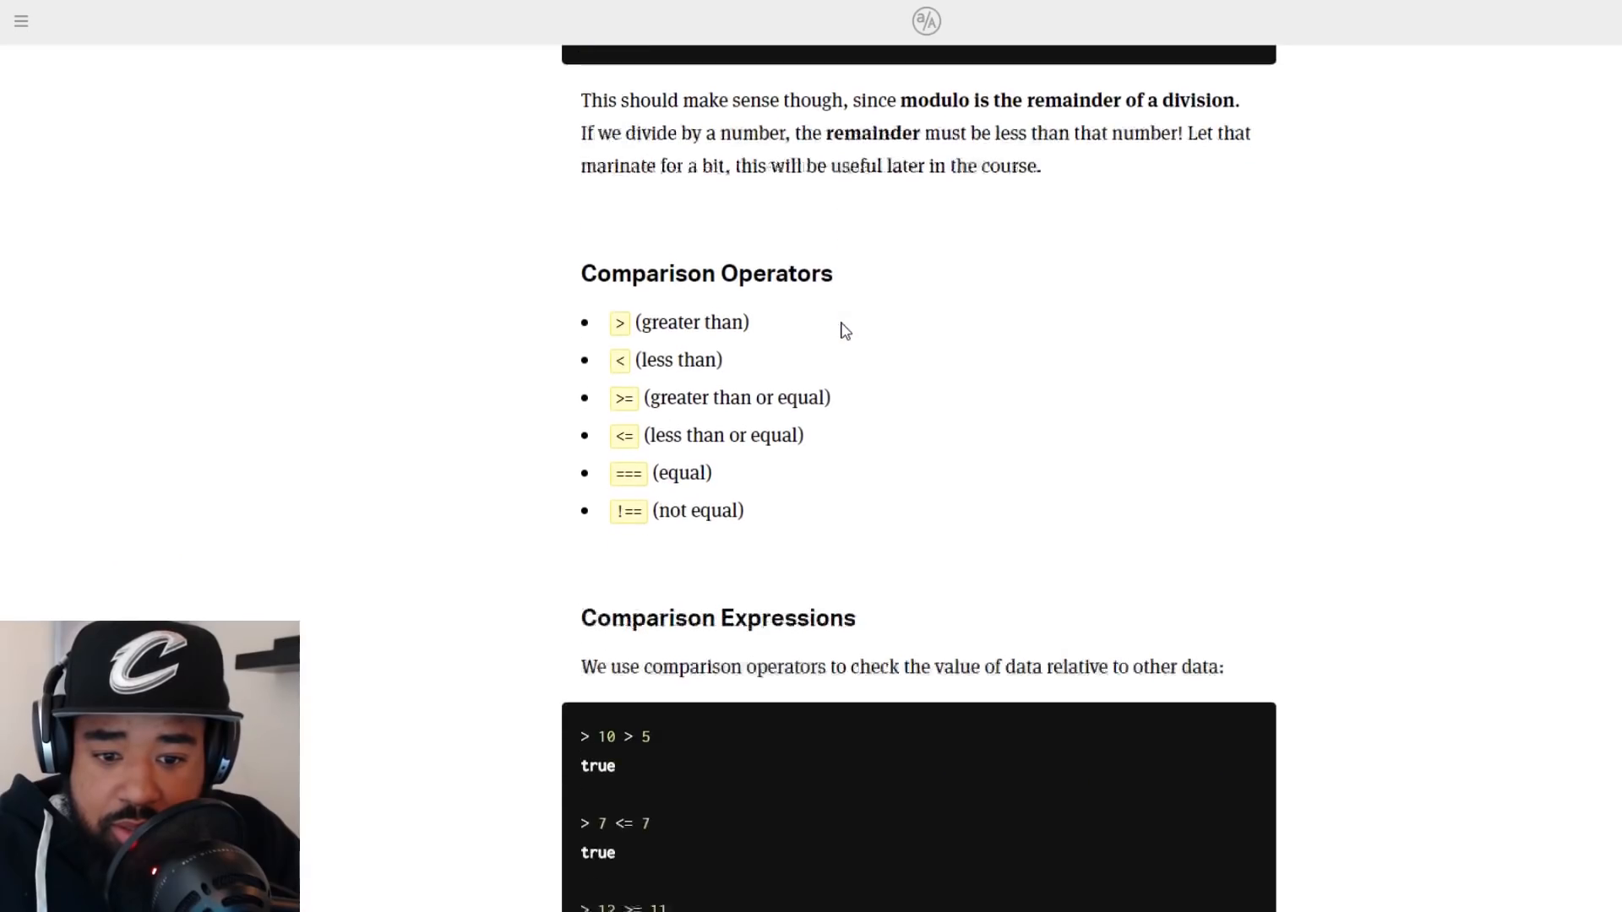
scroll("down", 3)
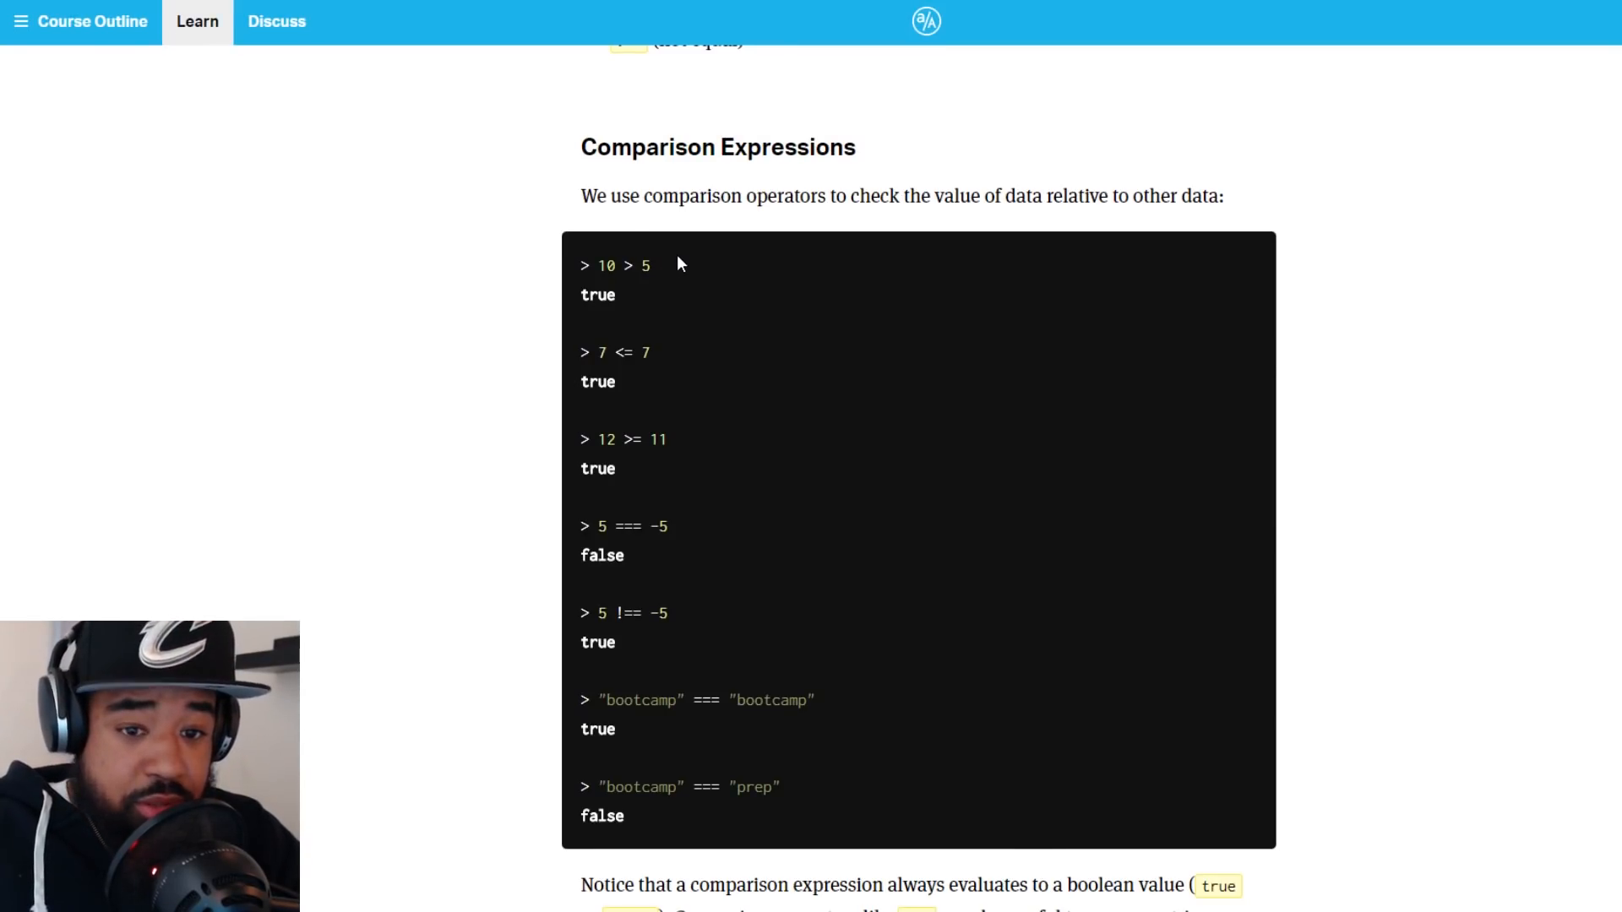
scroll("down", 3)
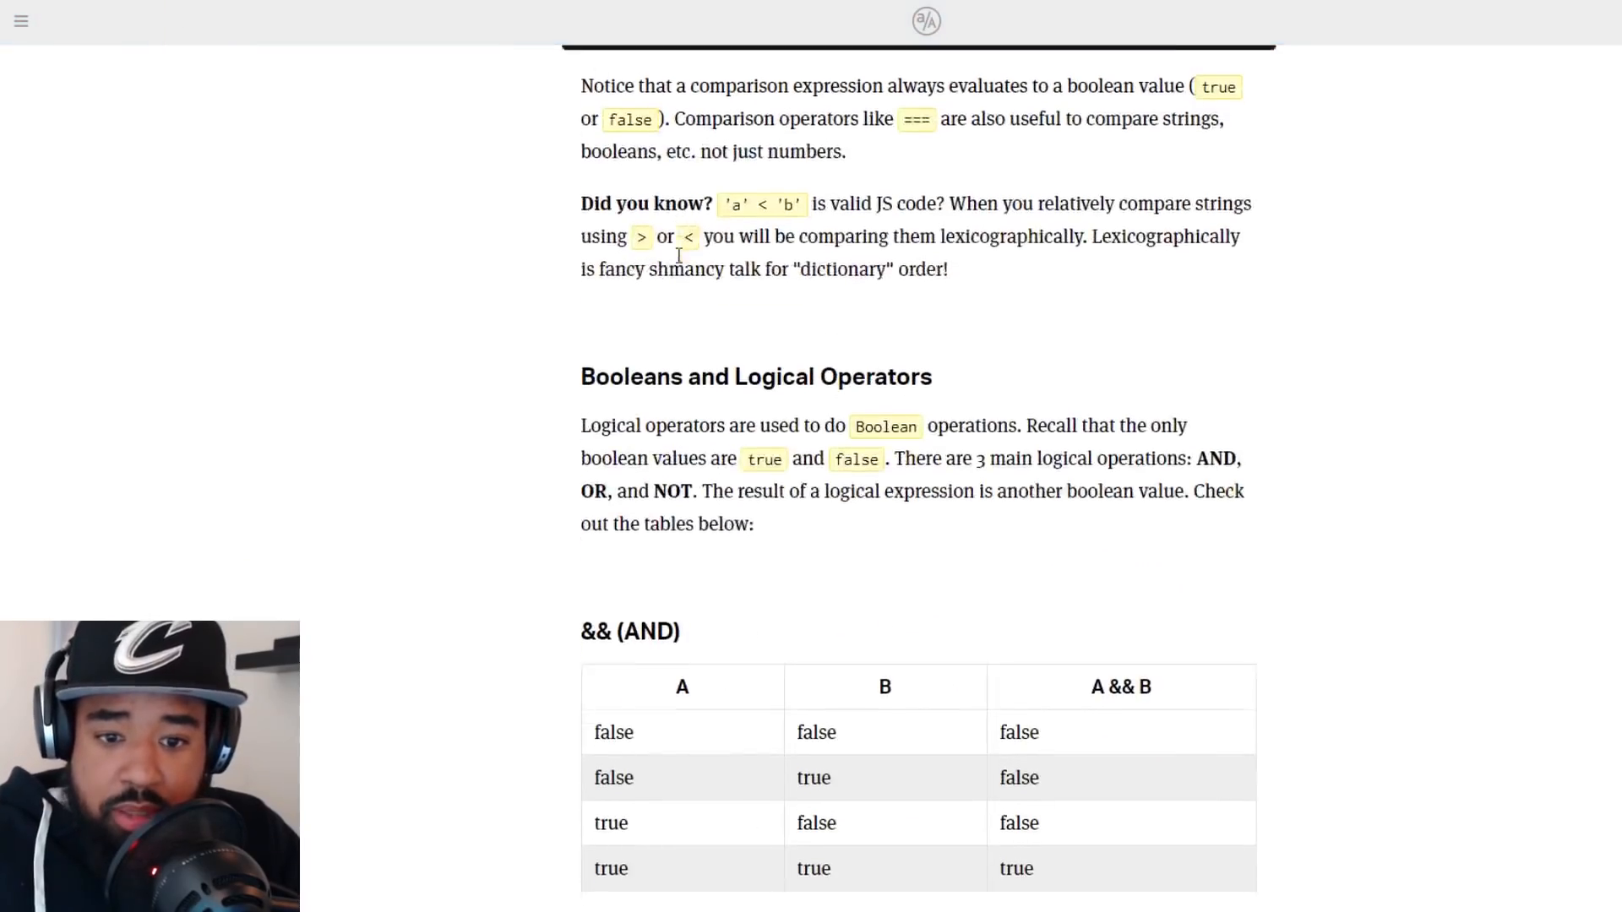
scroll("down", 3)
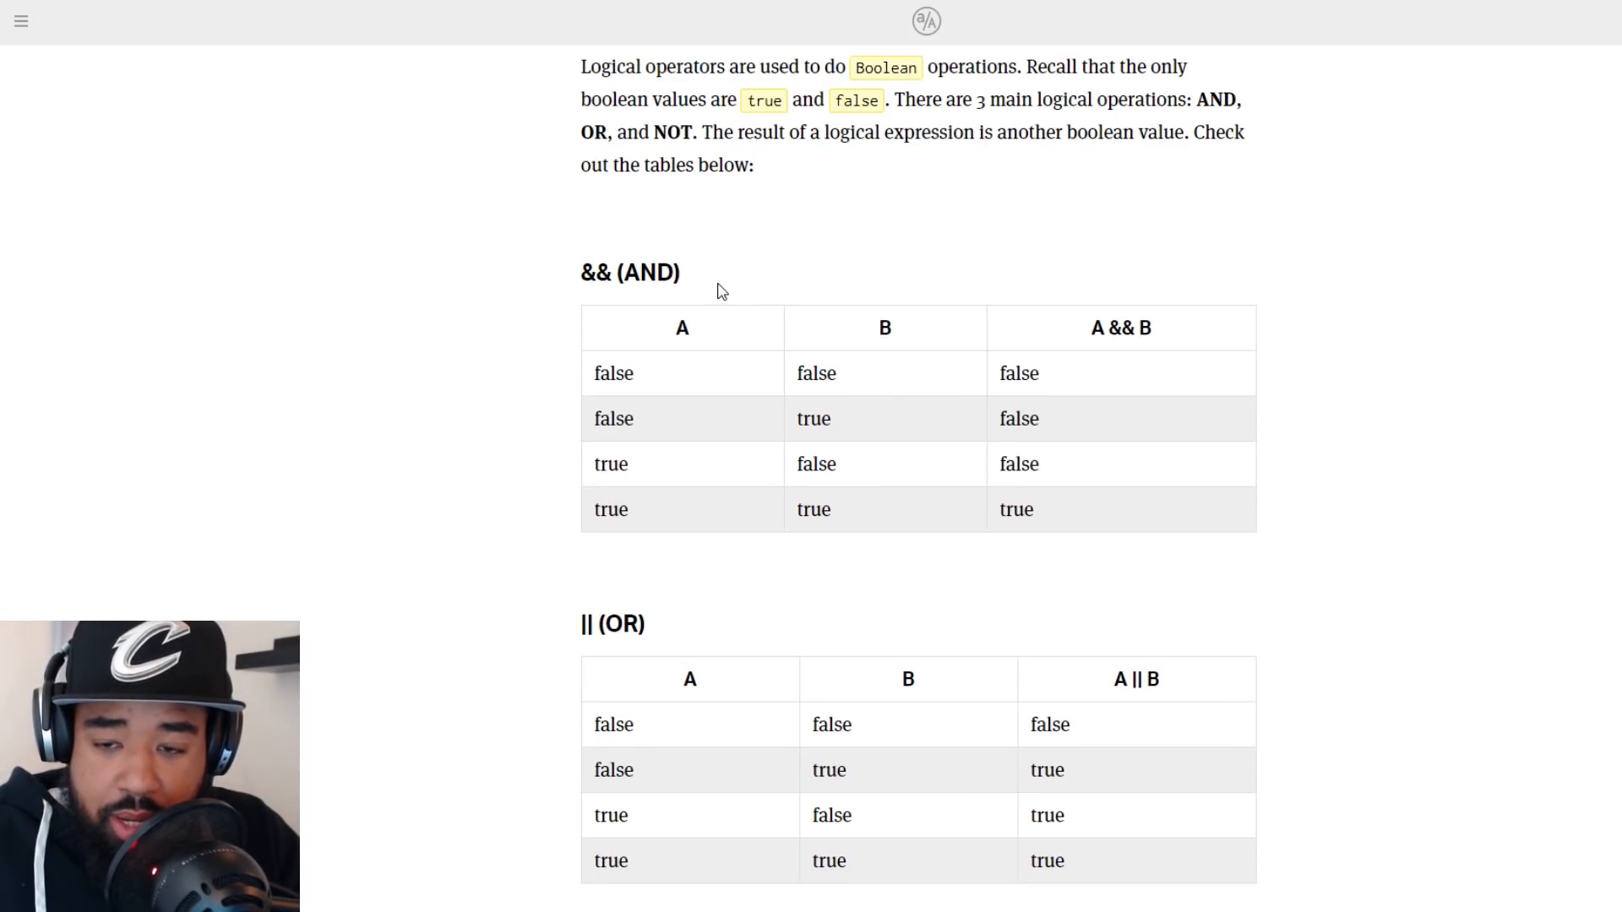
scroll("down", 3)
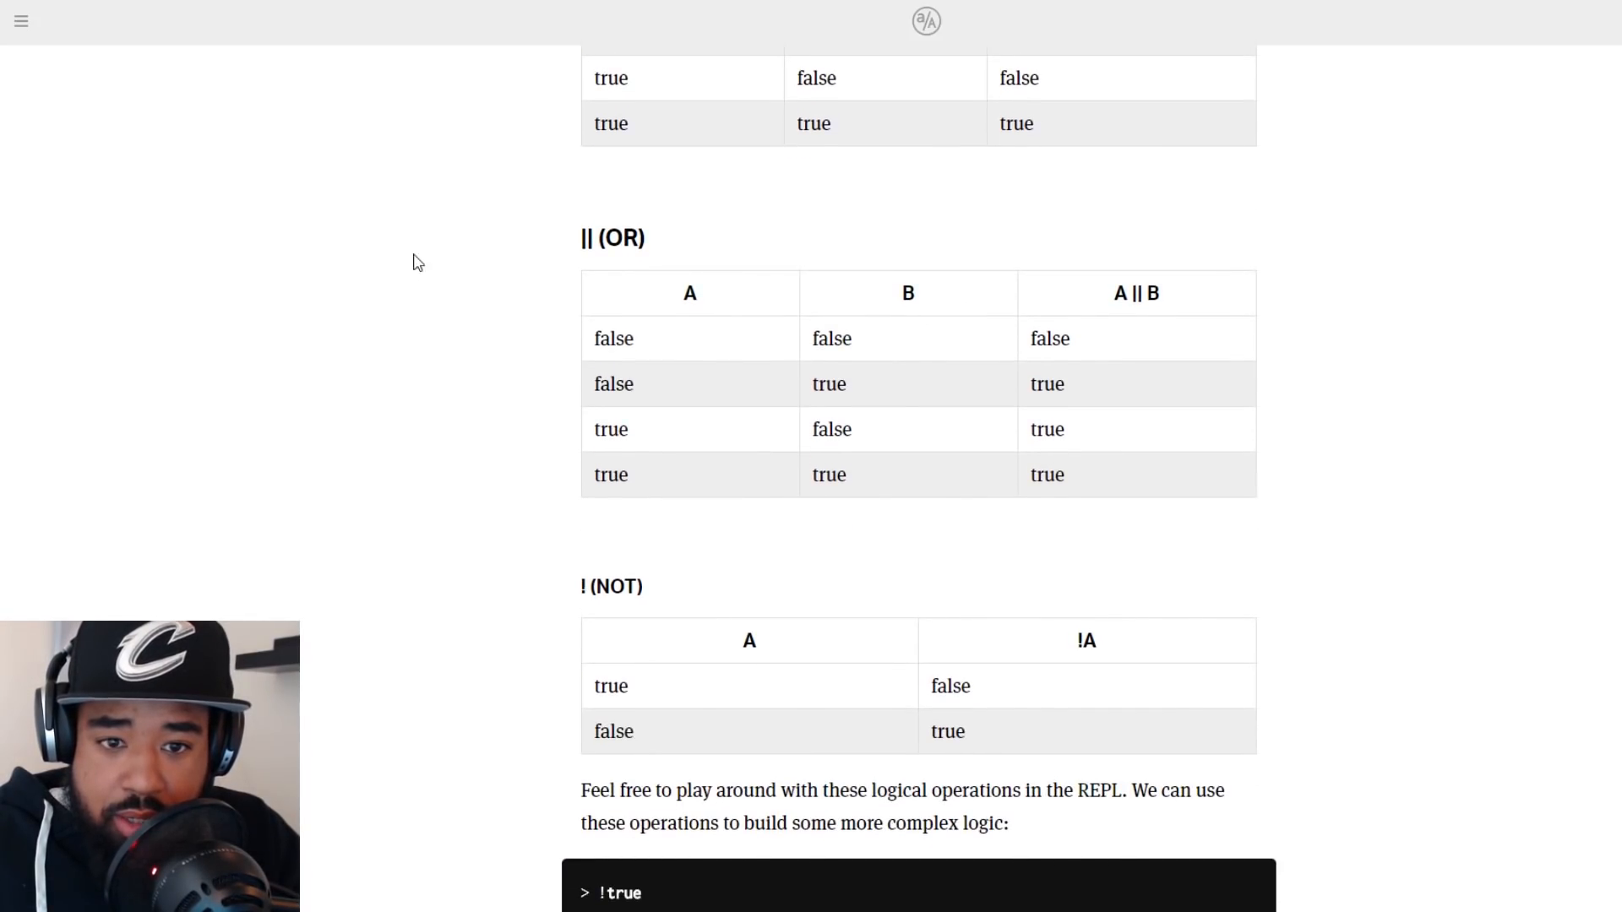
scroll("down", 3)
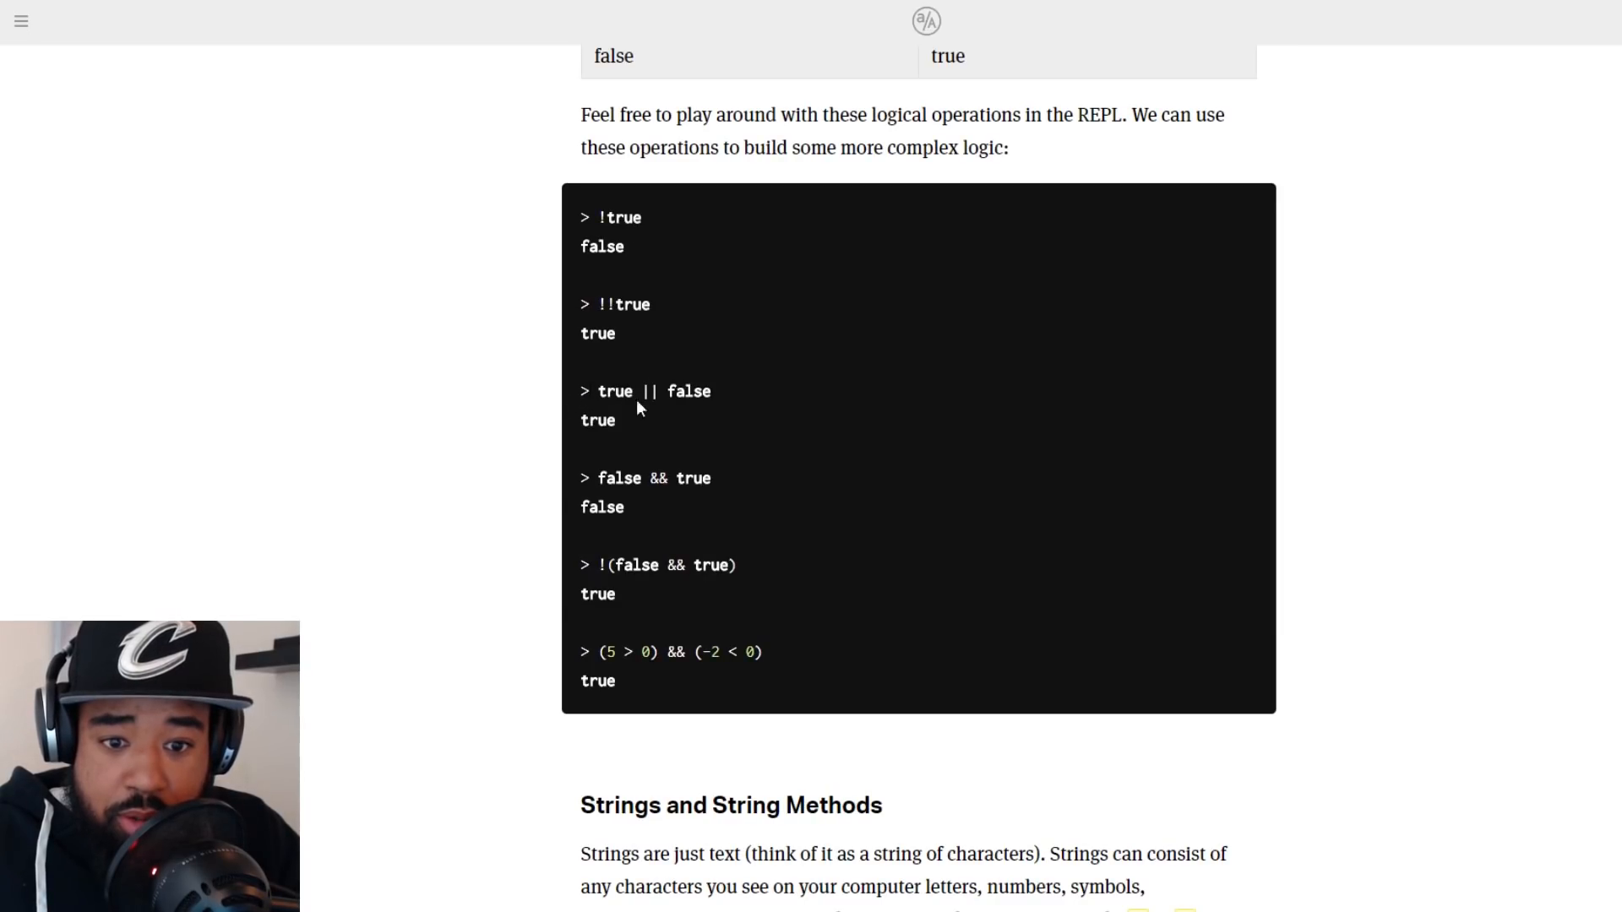
scroll("down", 3)
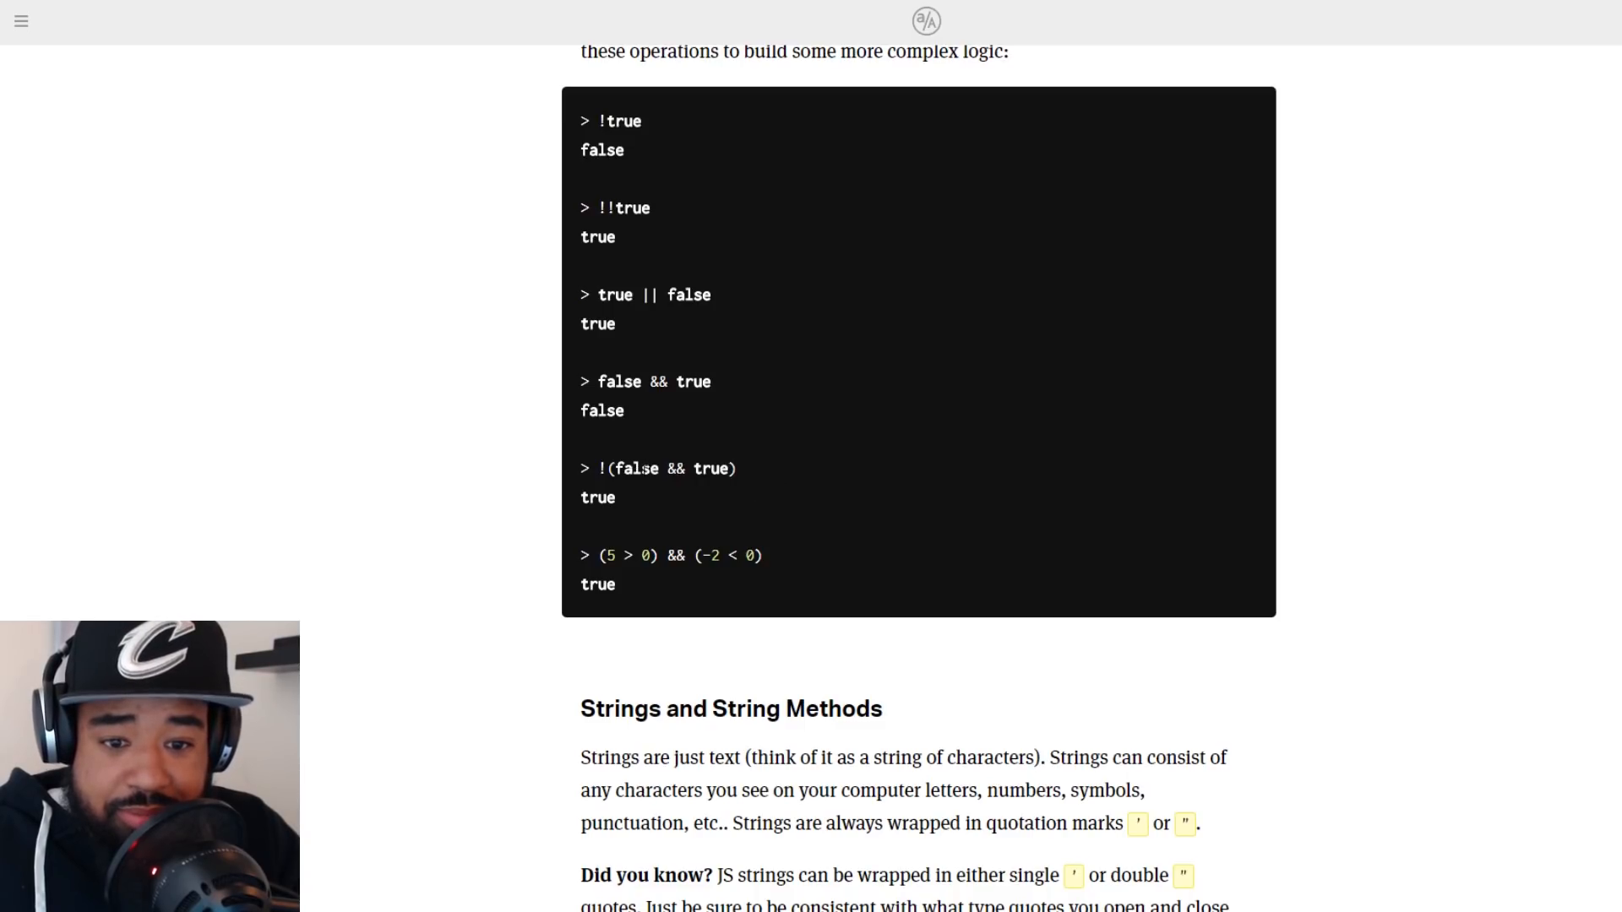
scroll("down", 3)
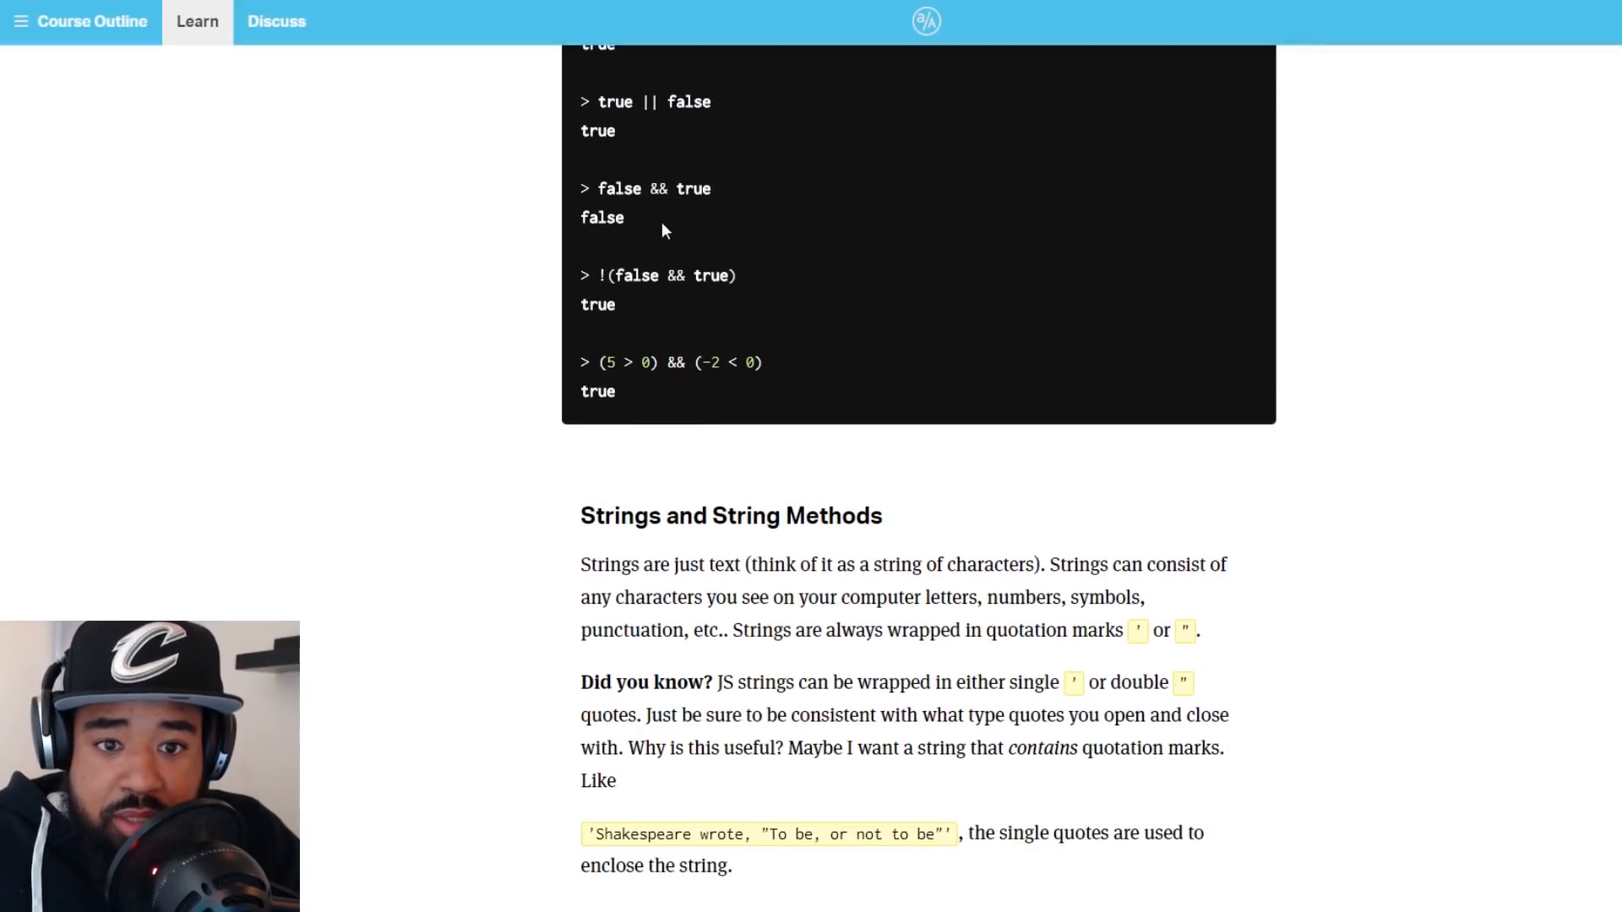
mouse_move(639, 217)
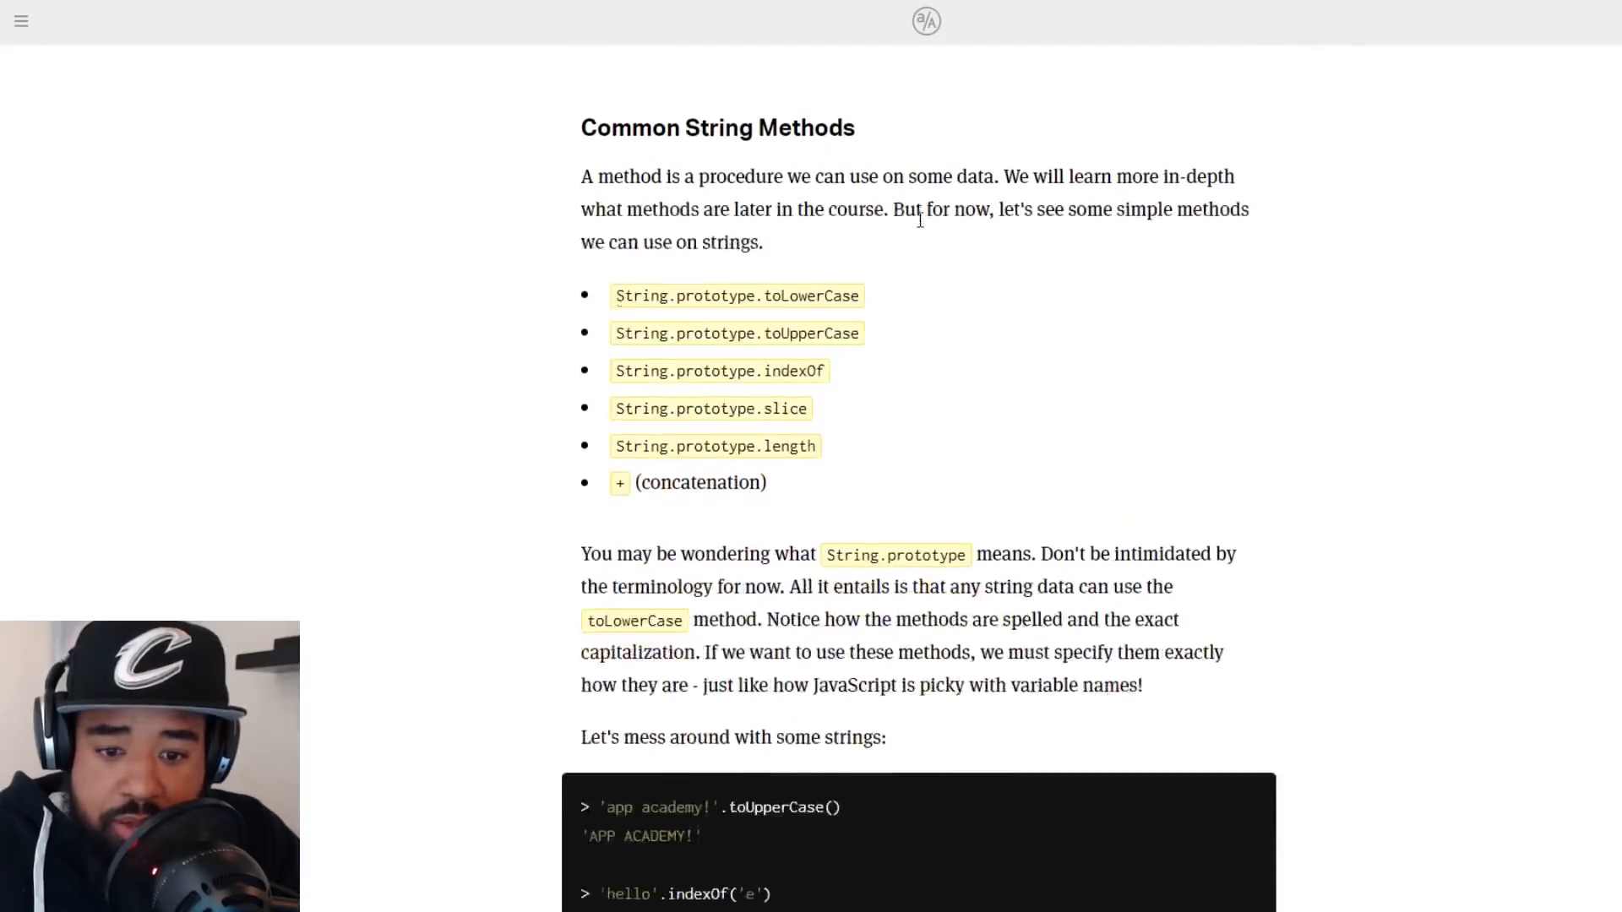
scroll("down", 3)
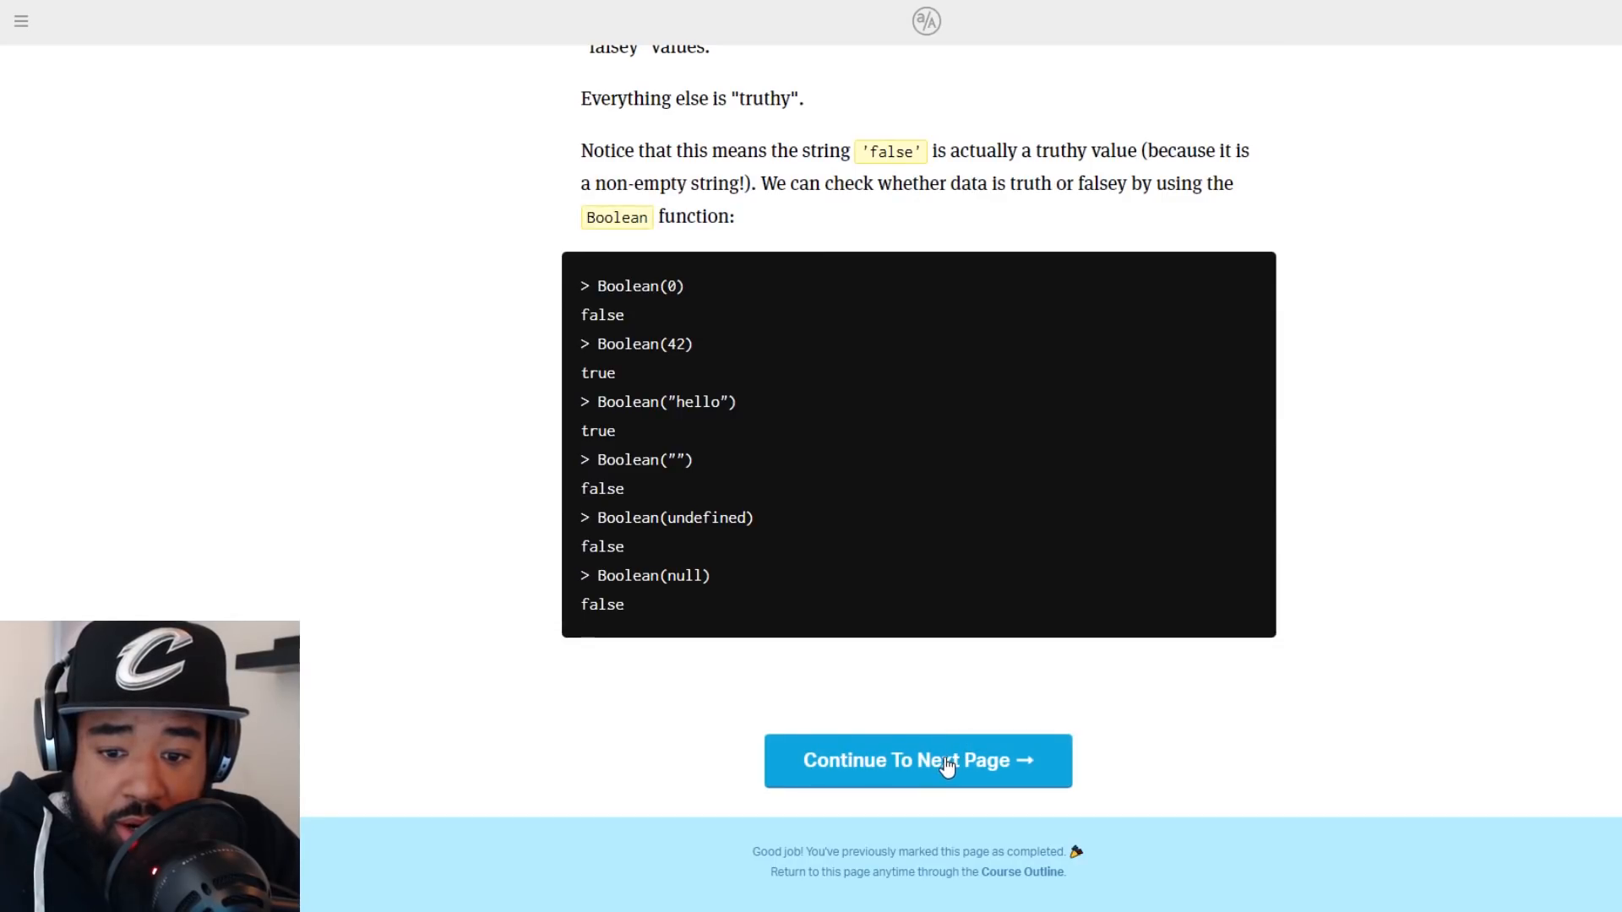
left_click(917, 760)
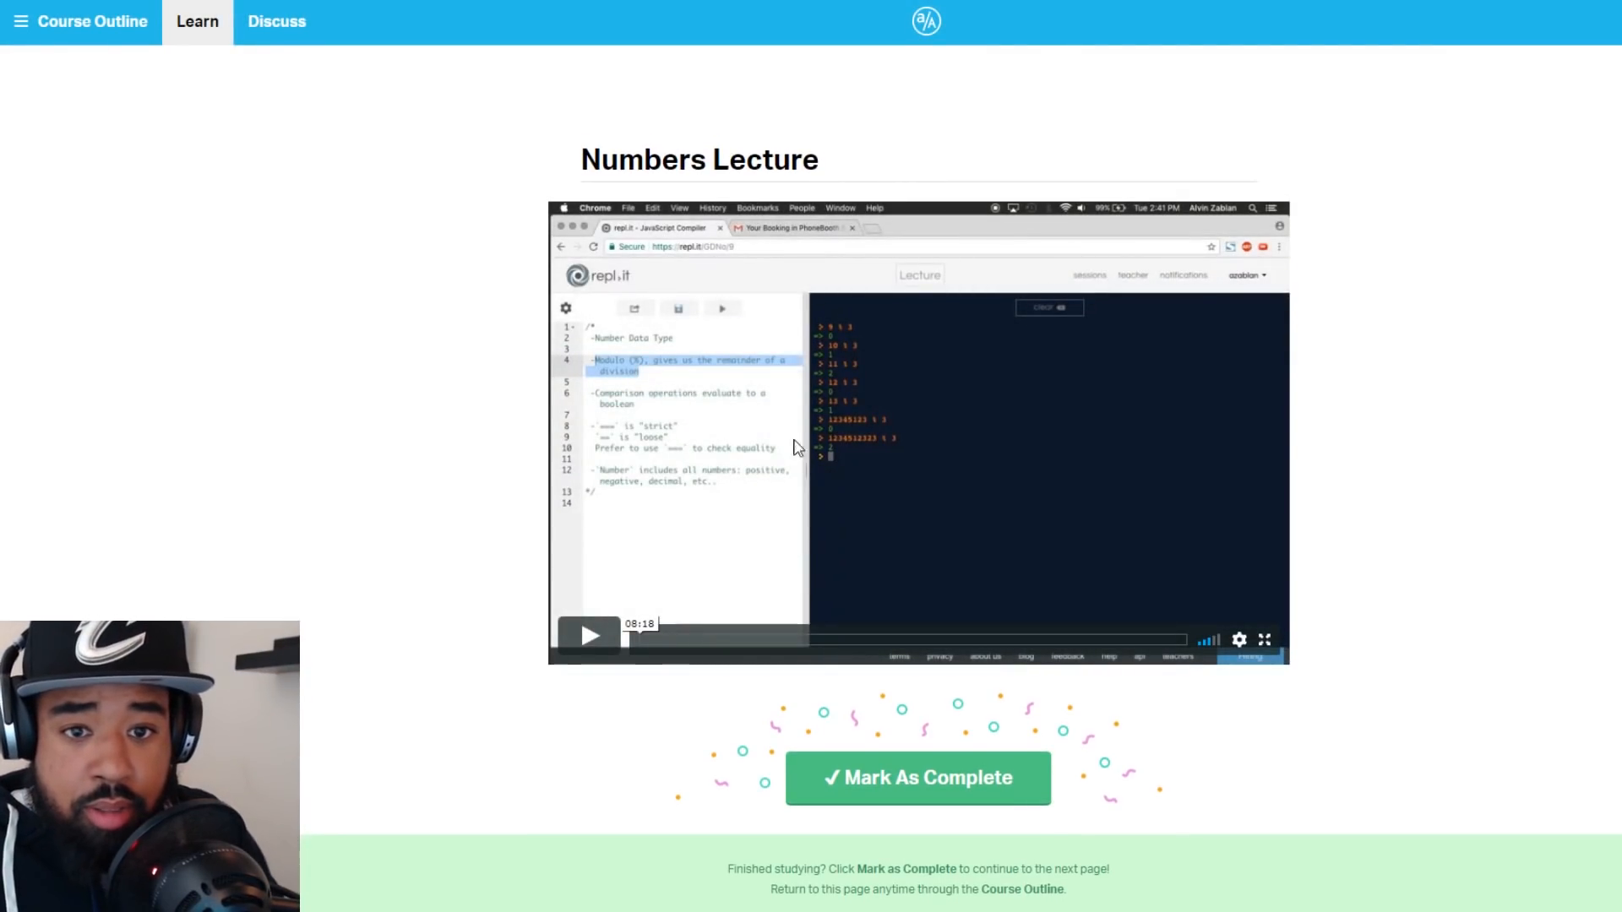
Play the Numbers Lecture video and show the course outline panel
left_click(590, 635)
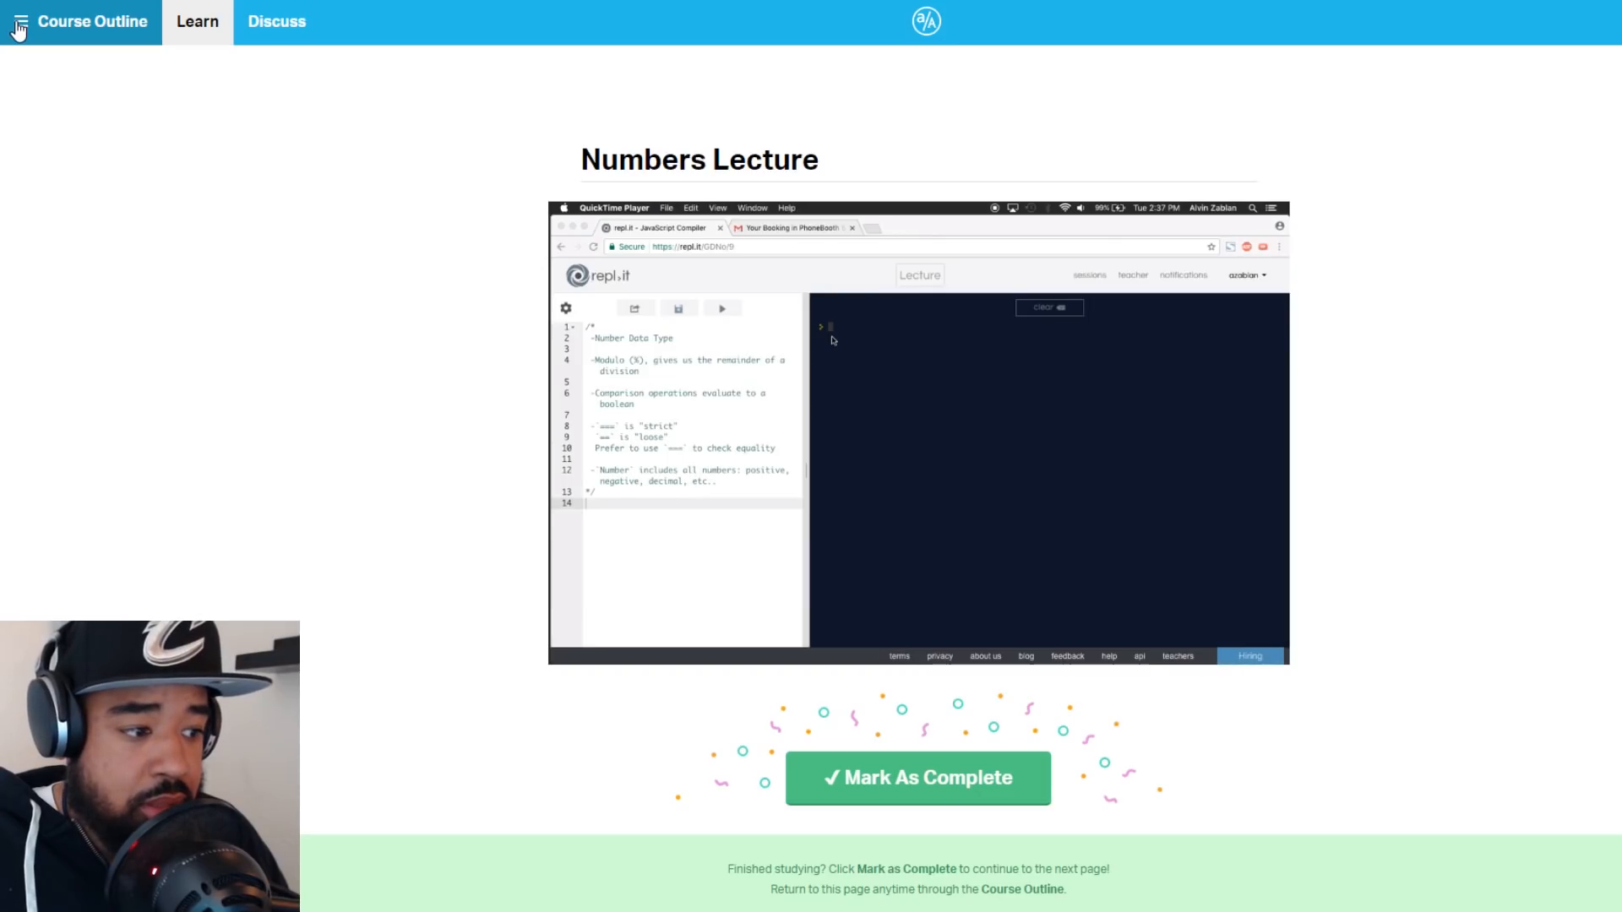
left_click(17, 20)
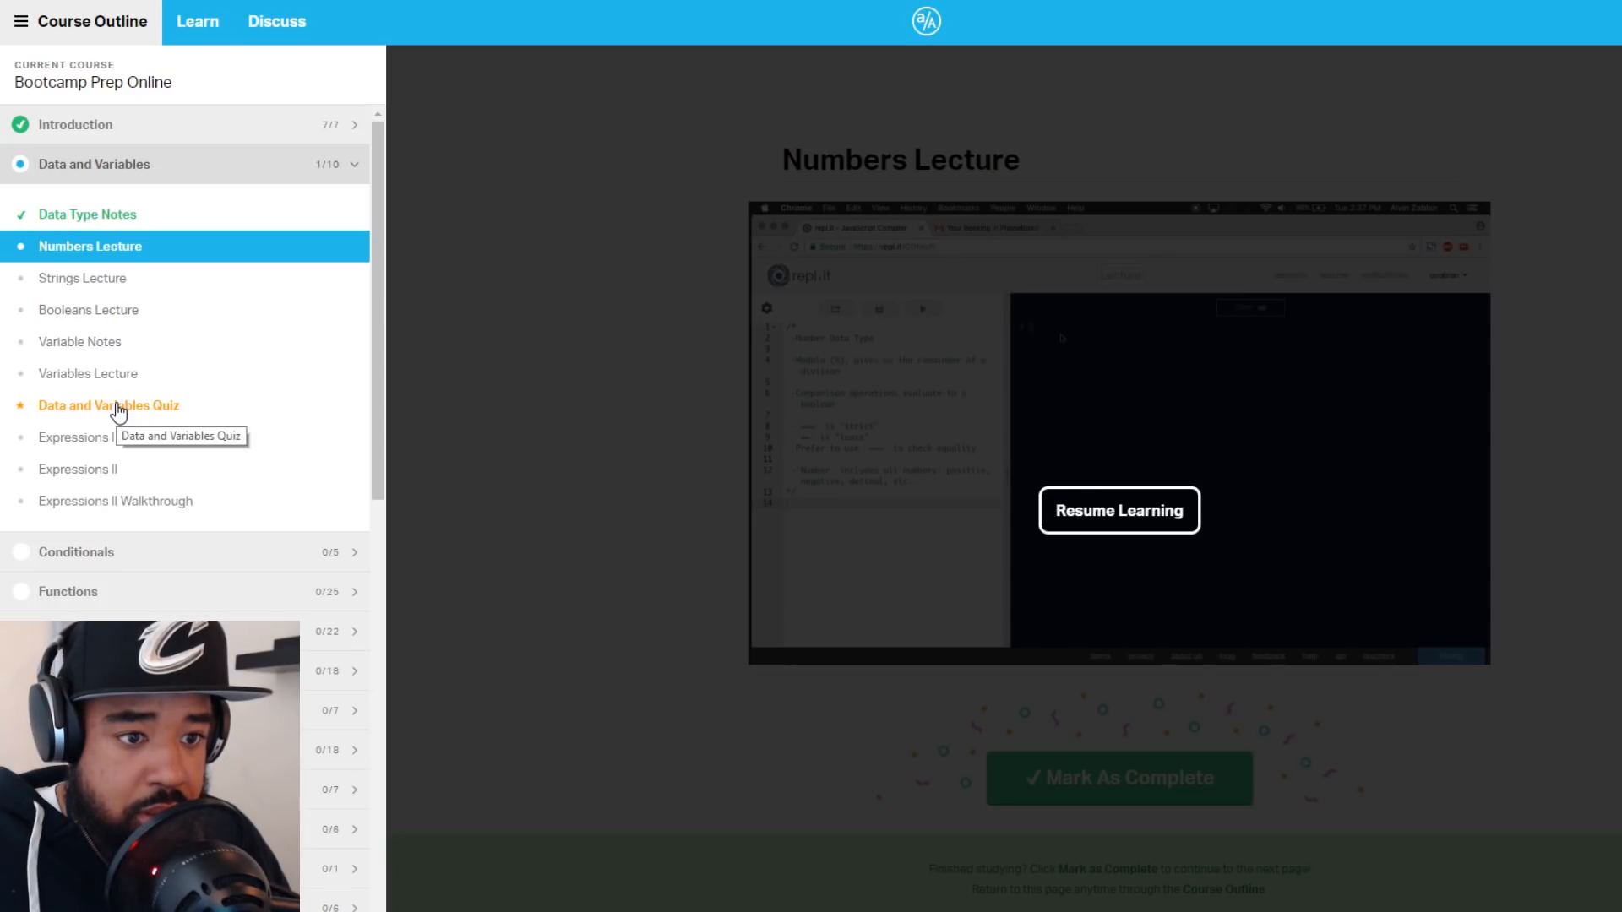
Jump to Technical Interview Tips, skim through Pairing Up, and reopen the outline
scroll("down", 3)
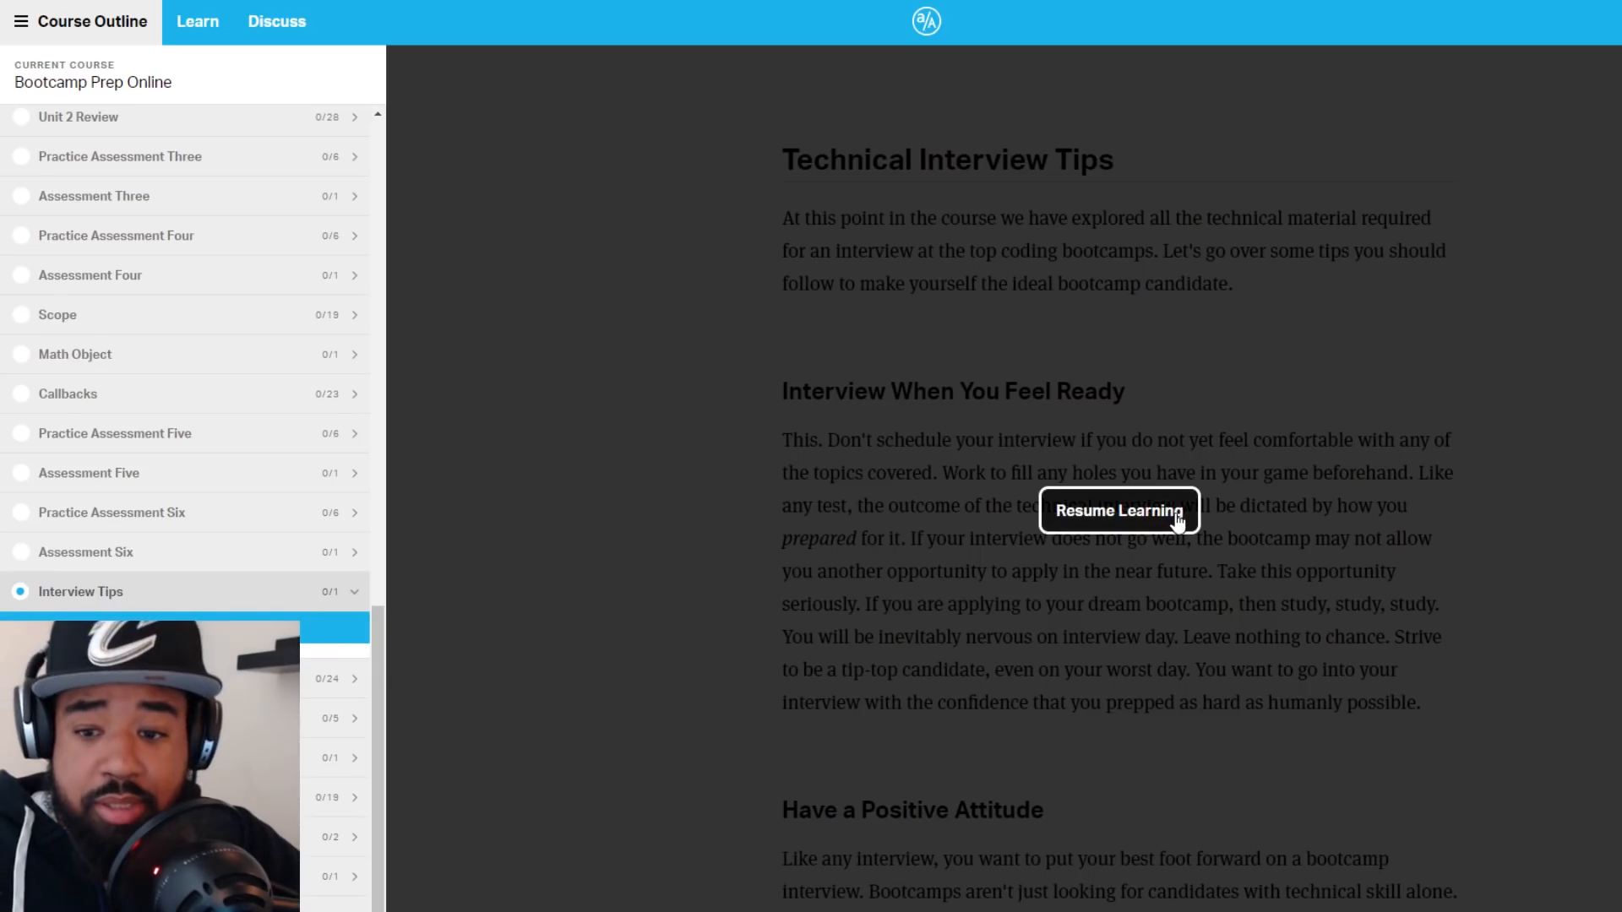
left_click(1116, 510)
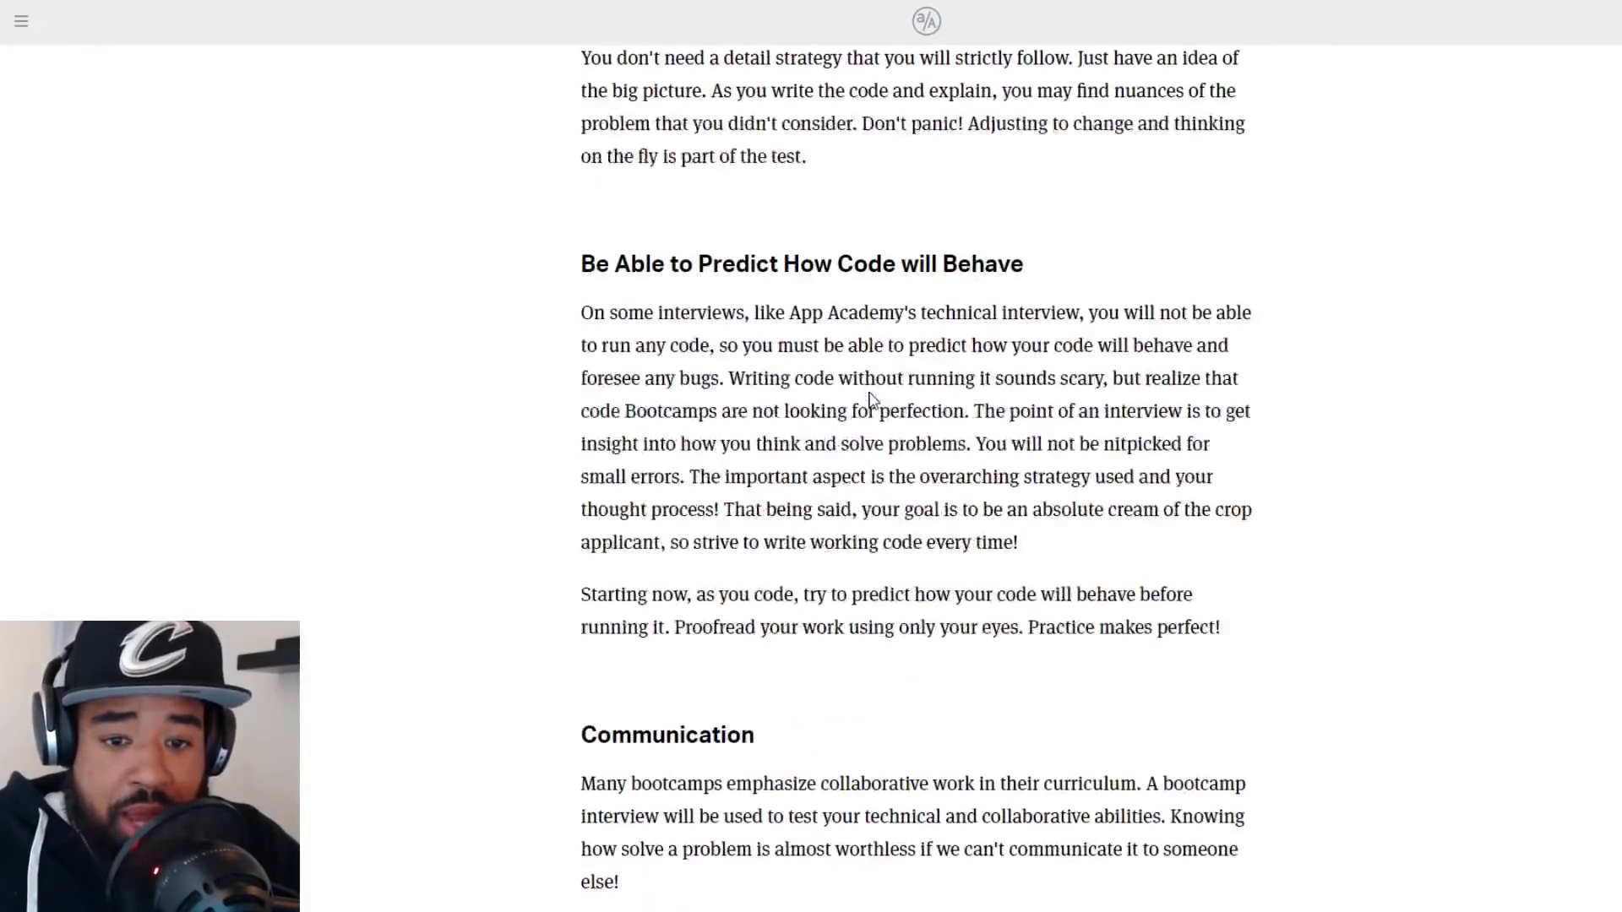
scroll("down", 3)
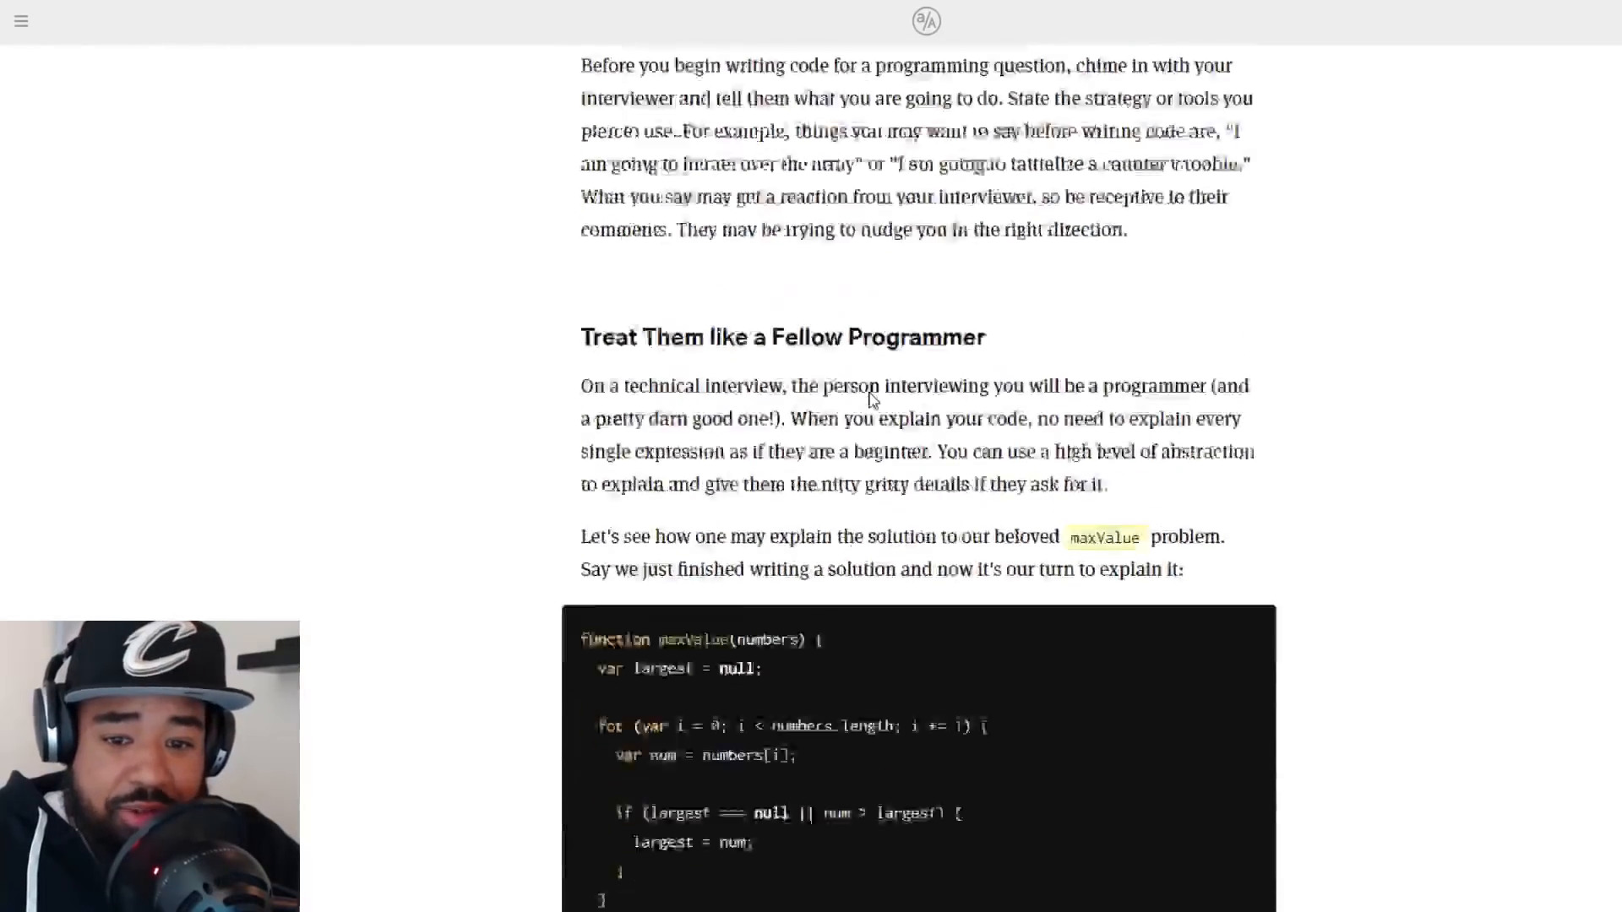
scroll("down", 3)
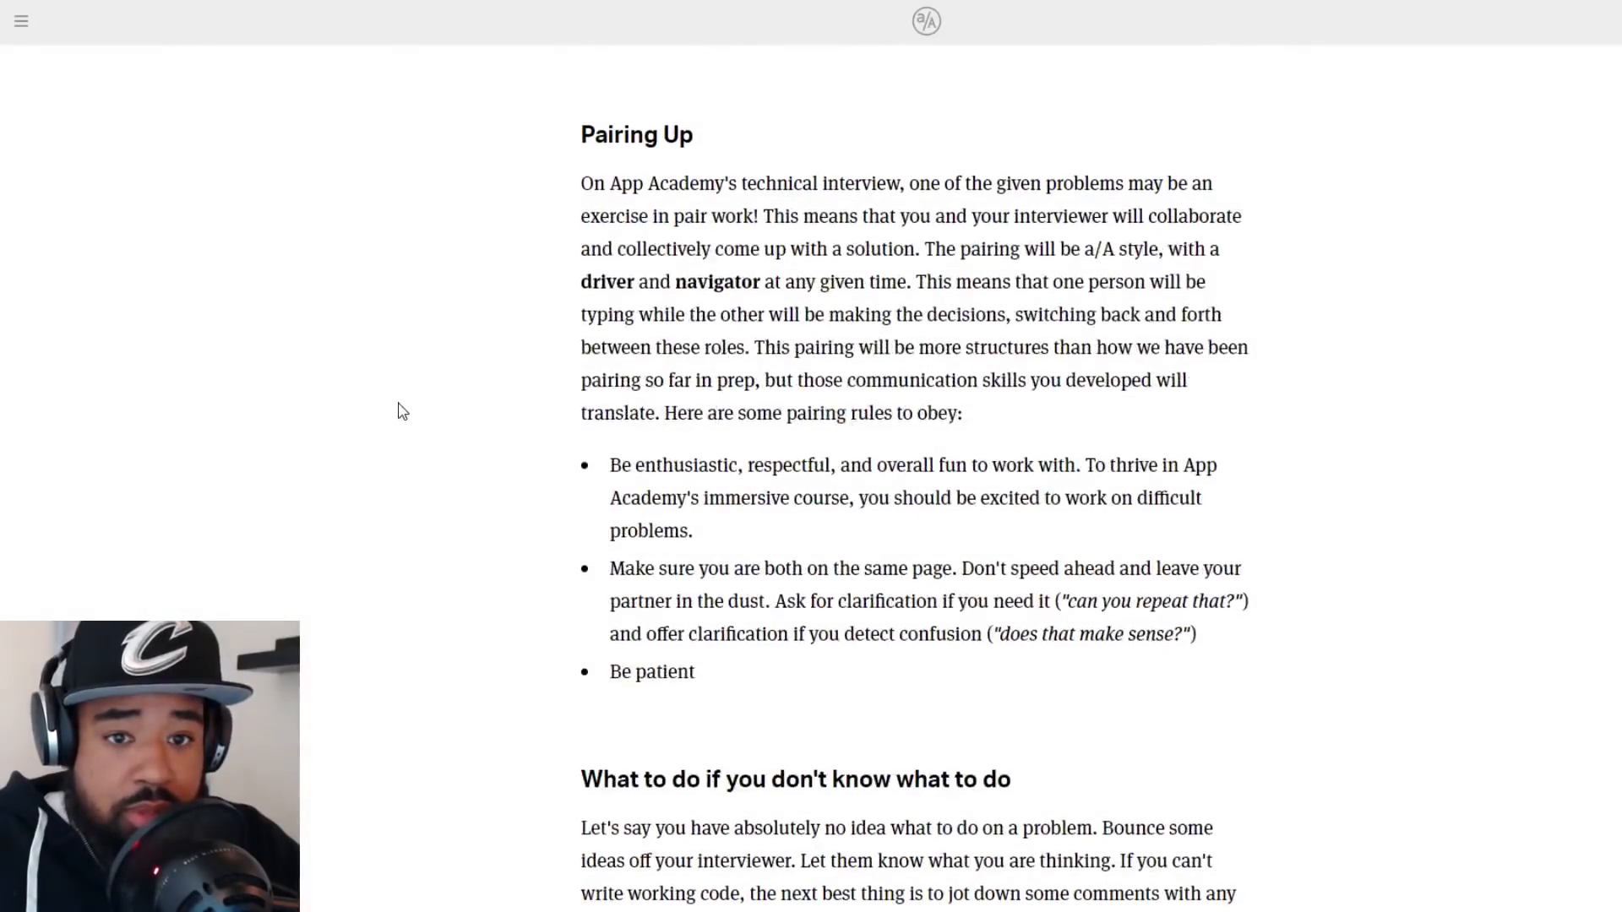
left_click(20, 20)
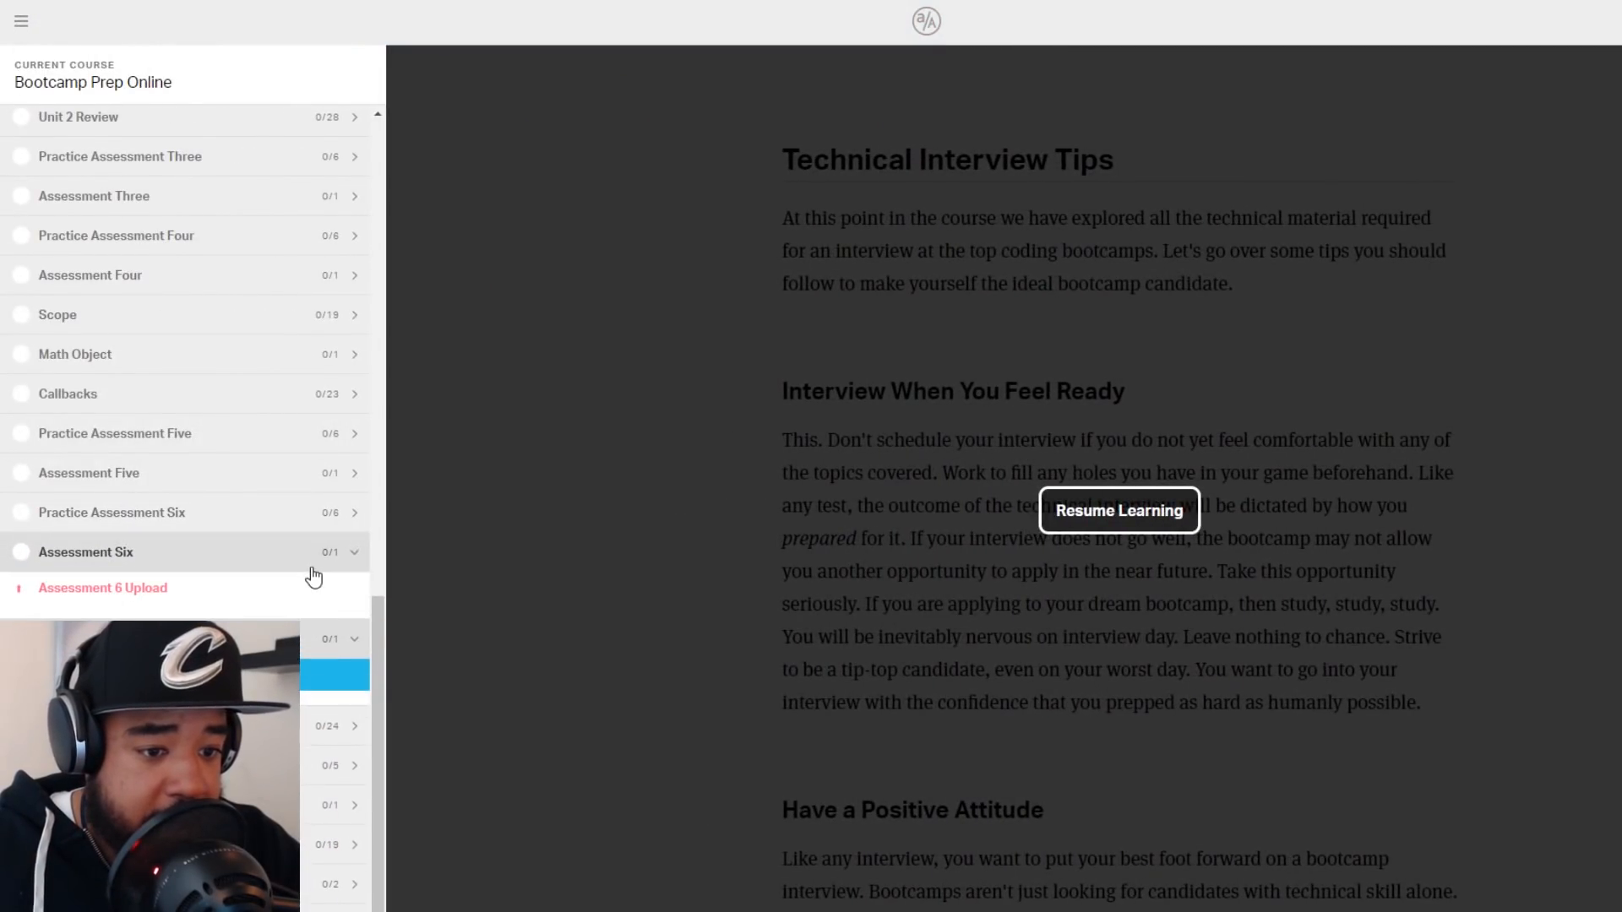
View the Assessment 6 Upload page for downloading and zip submission, then reopen the outline
left_click(102, 588)
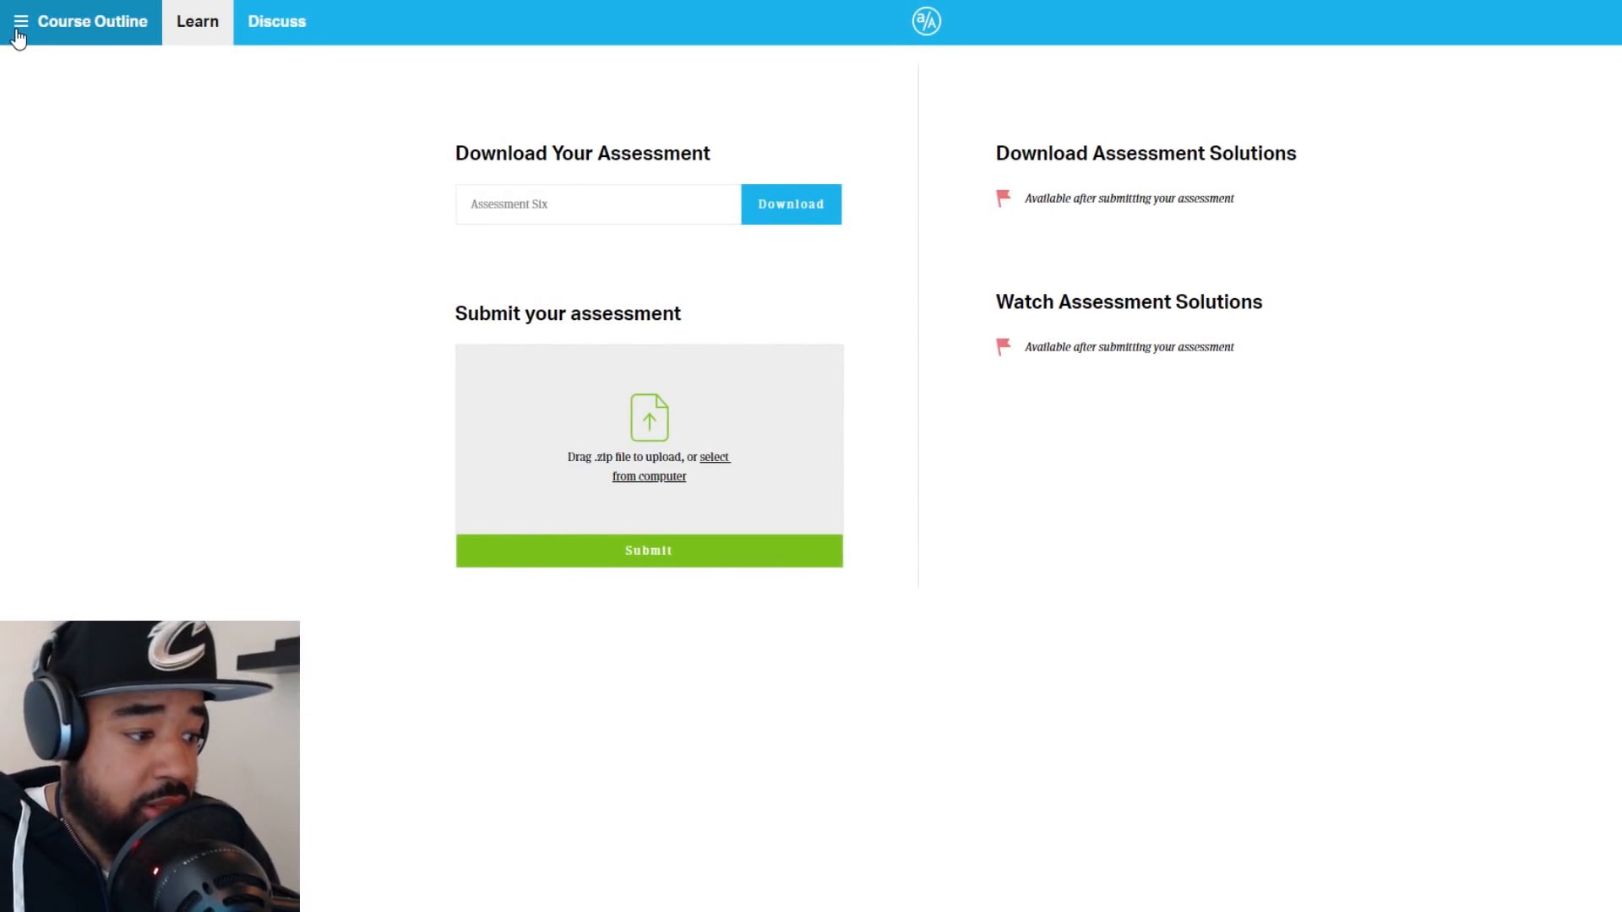
left_click(20, 20)
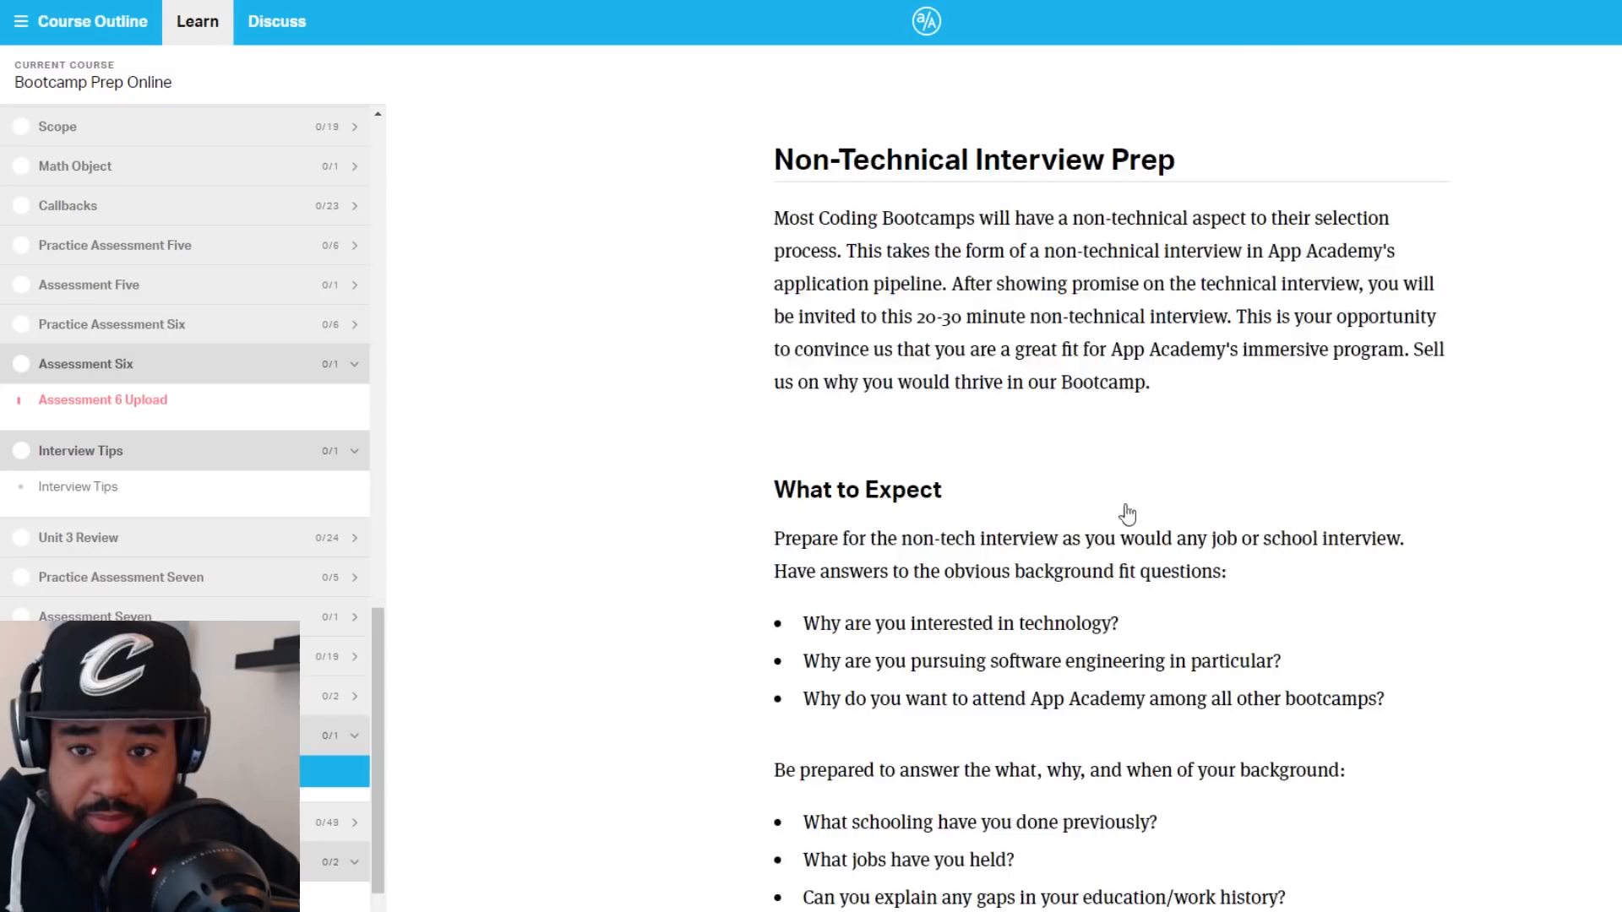
Scroll through the Non-Technical Interview Prep pitch and delivery tips
scroll("down", 3)
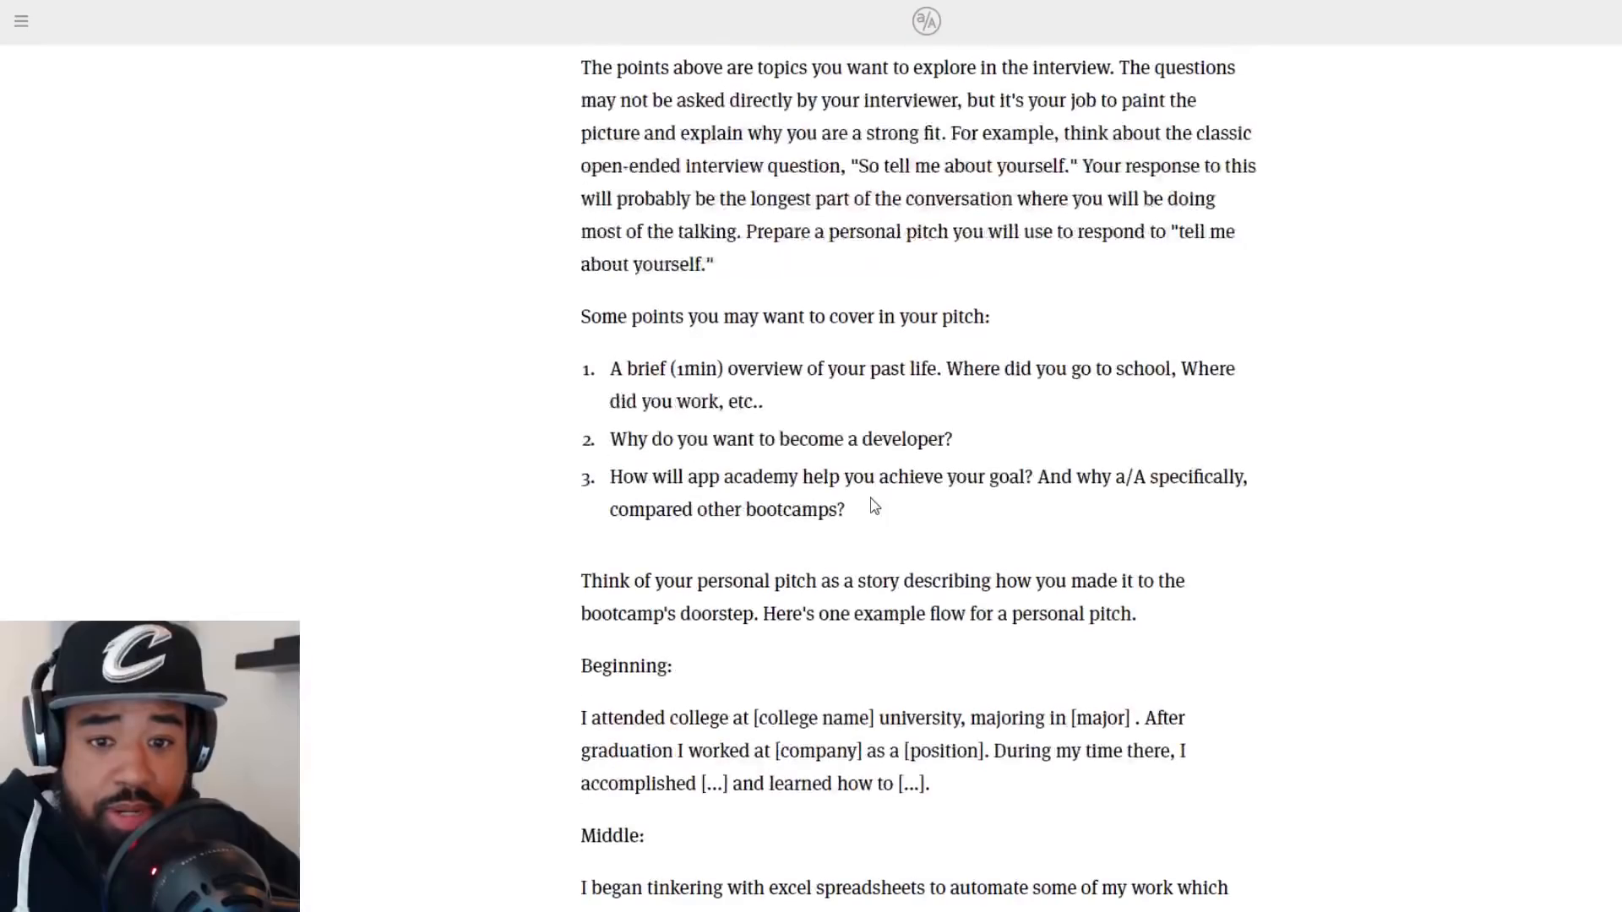
scroll("down", 3)
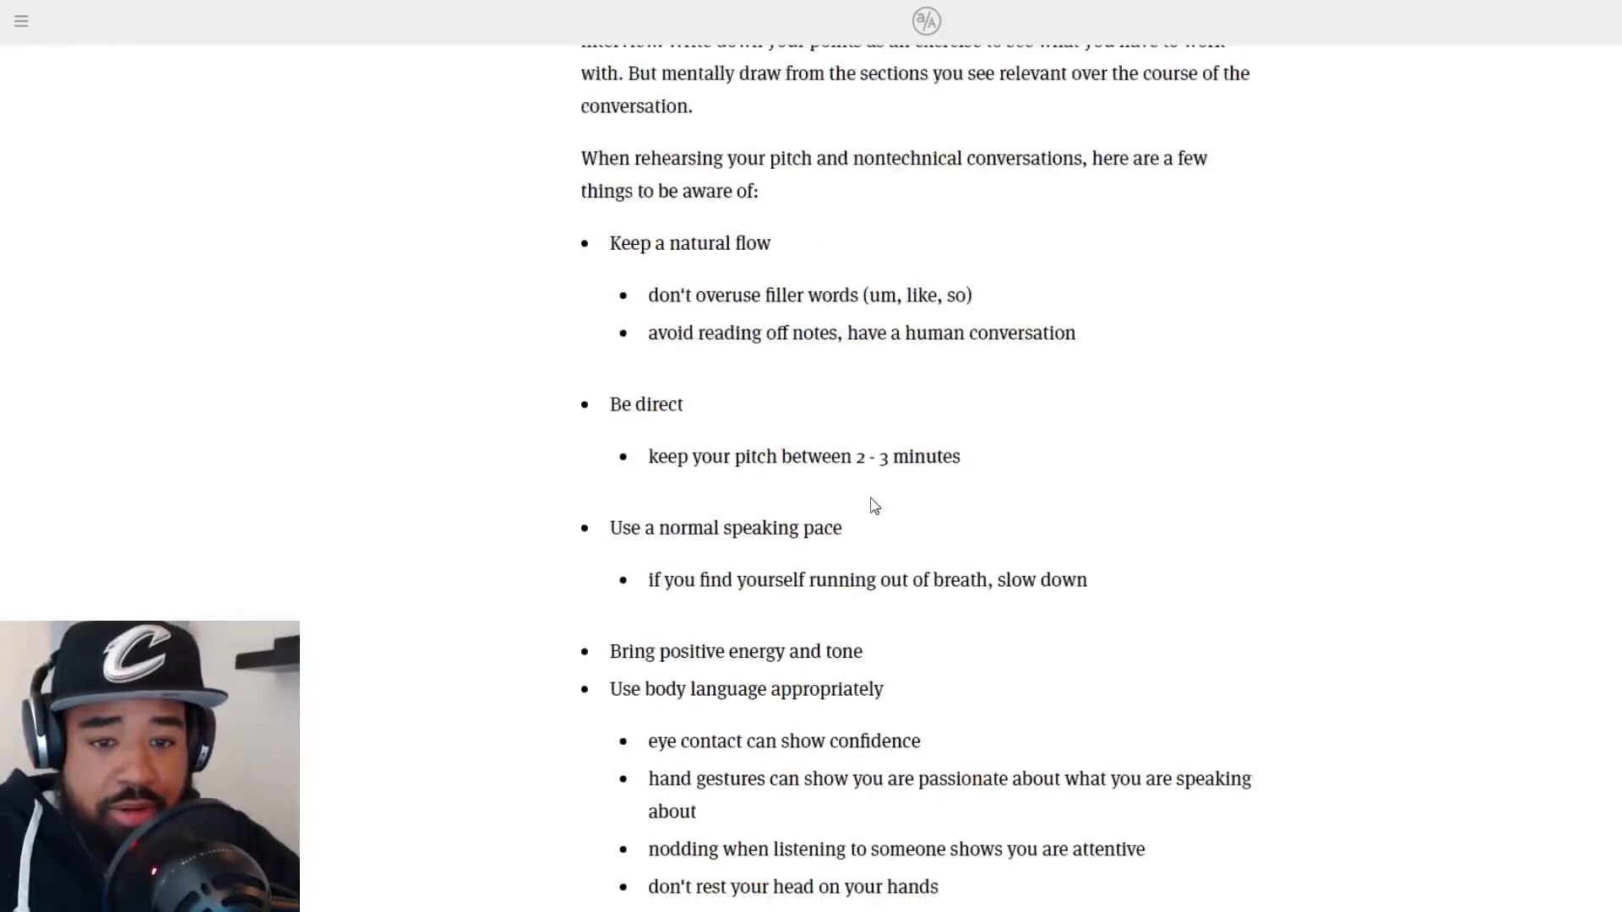
scroll("down", 3)
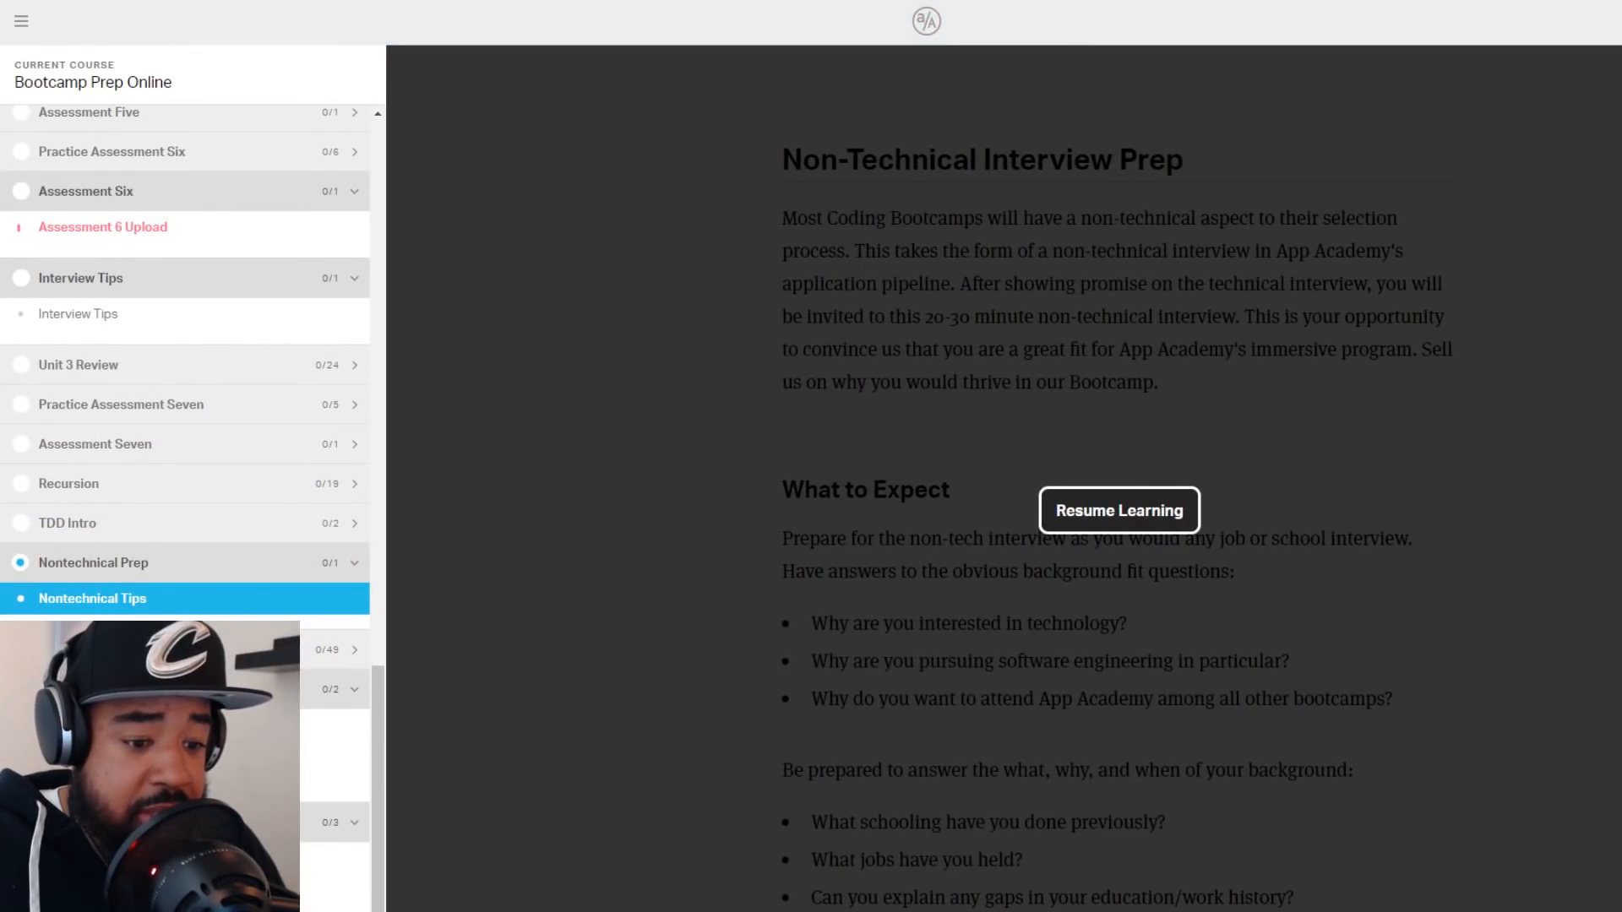
Go to the Mock Interviews lesson and close the outline
left_click(1119, 511)
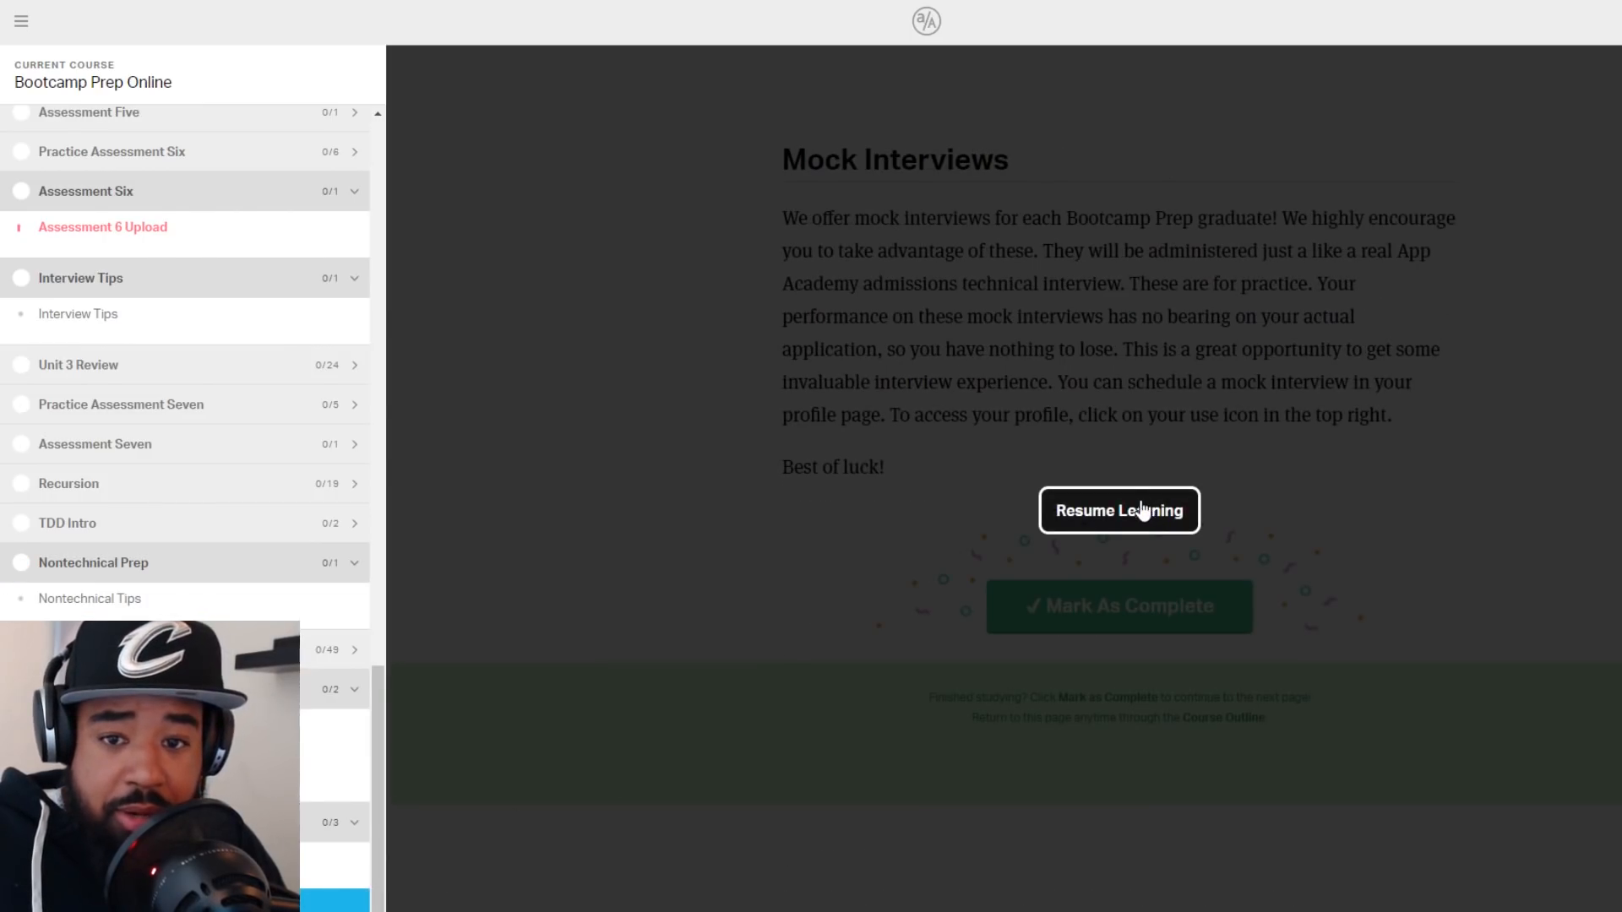
left_click(1119, 510)
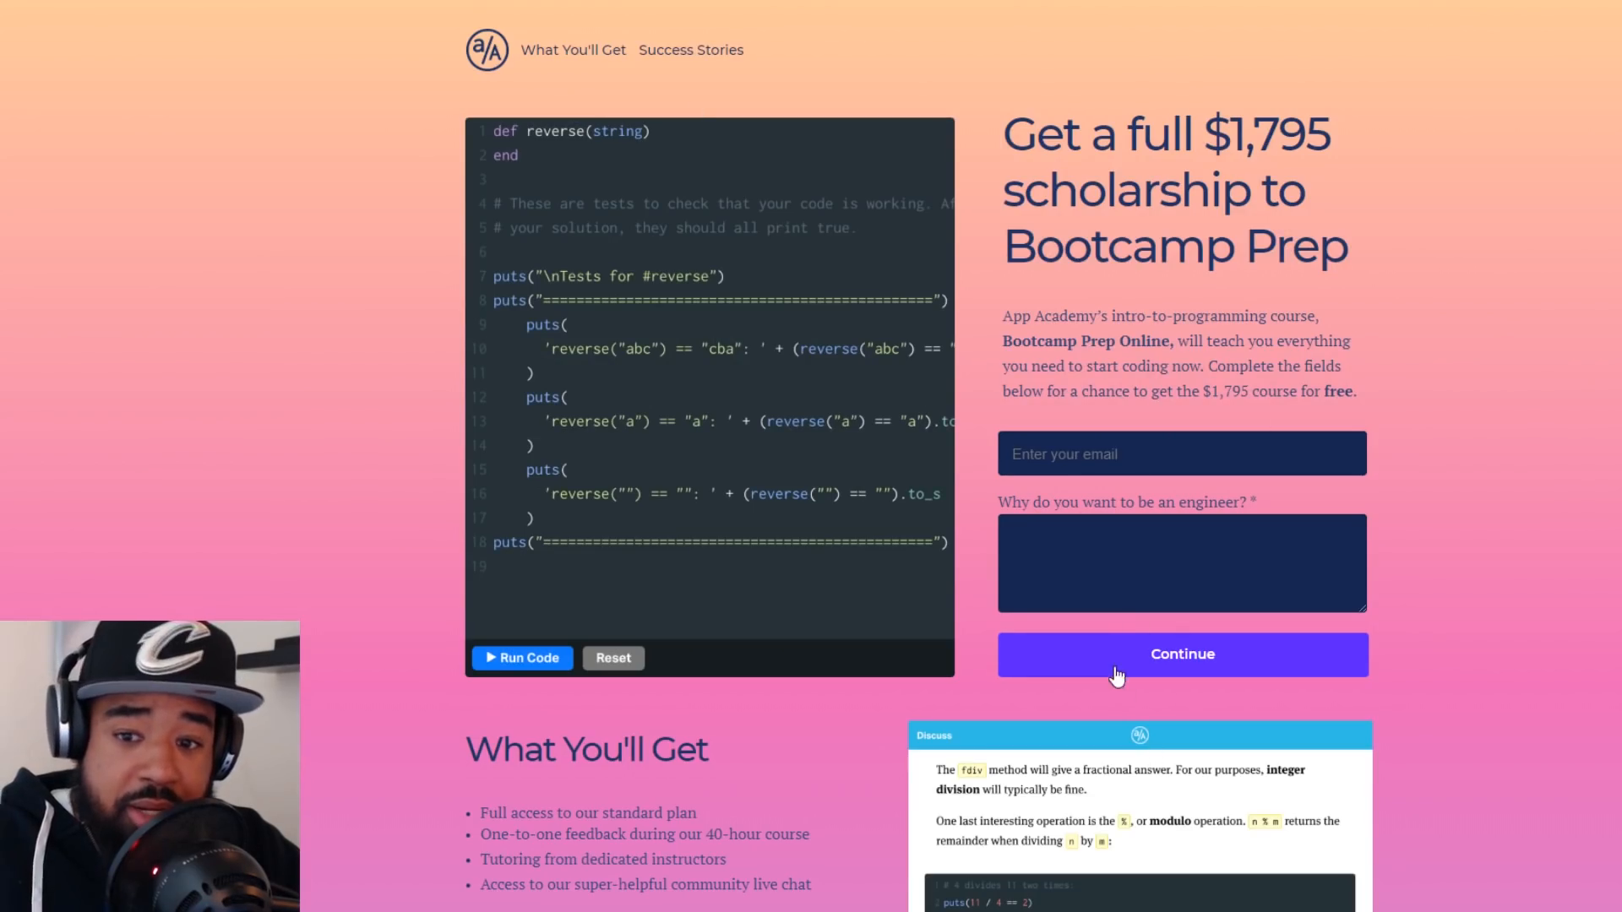
mouse_move(1174, 314)
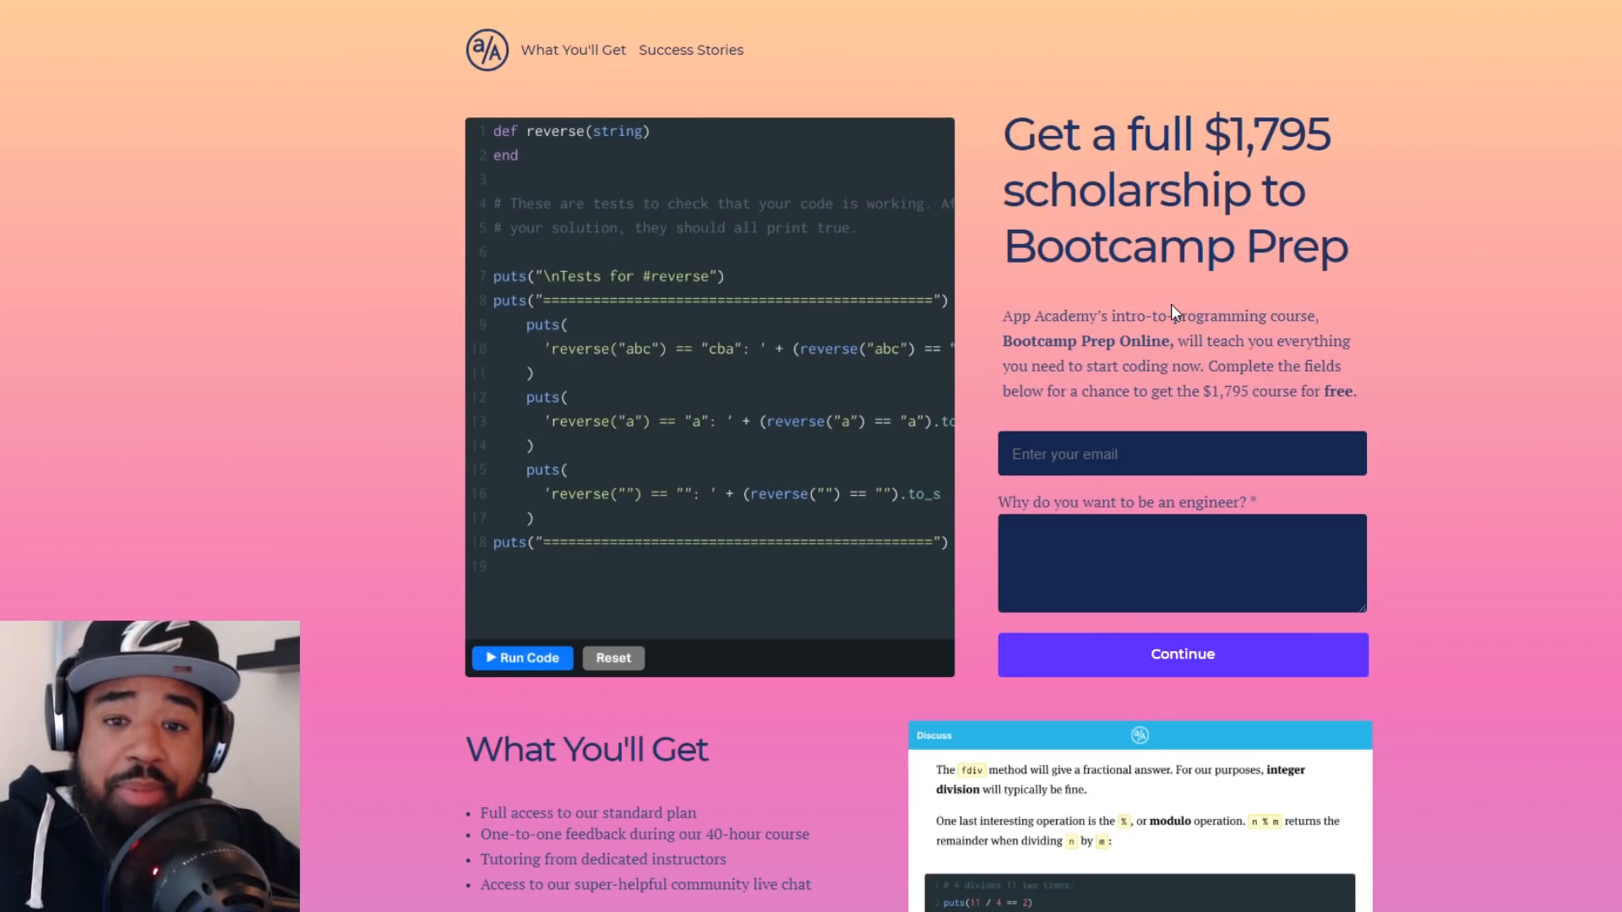